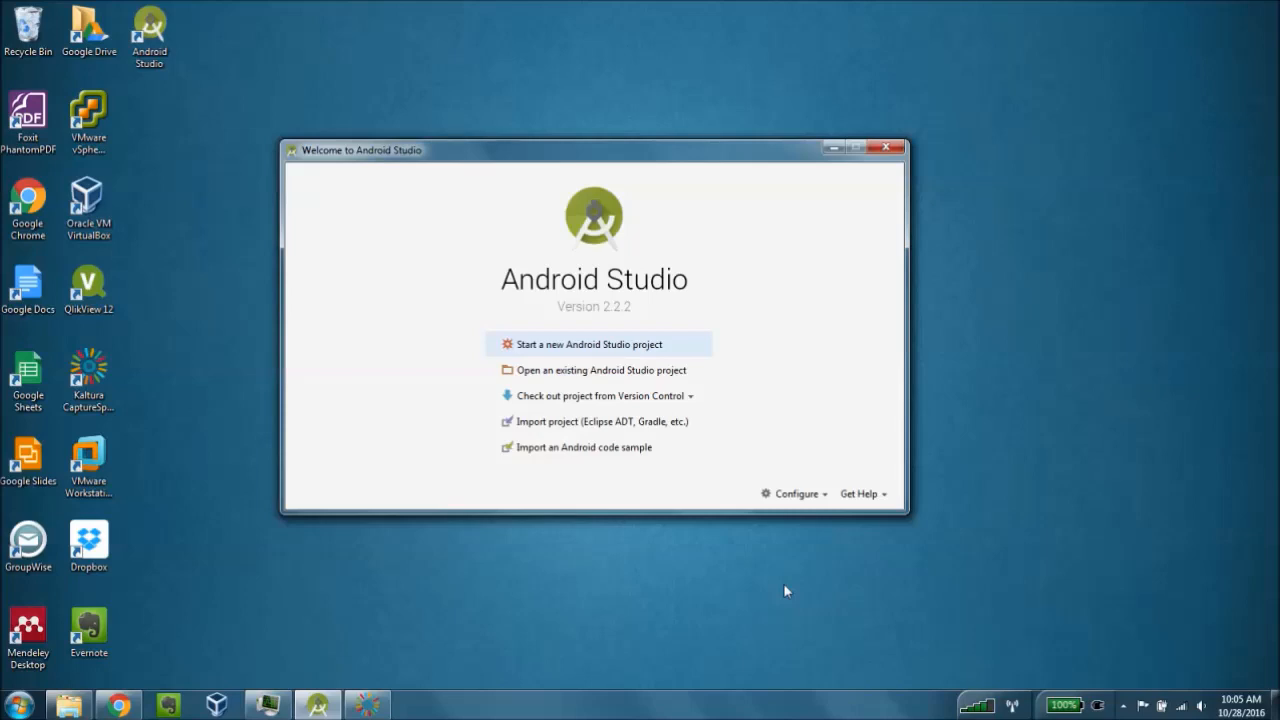
mouse_move(480, 264)
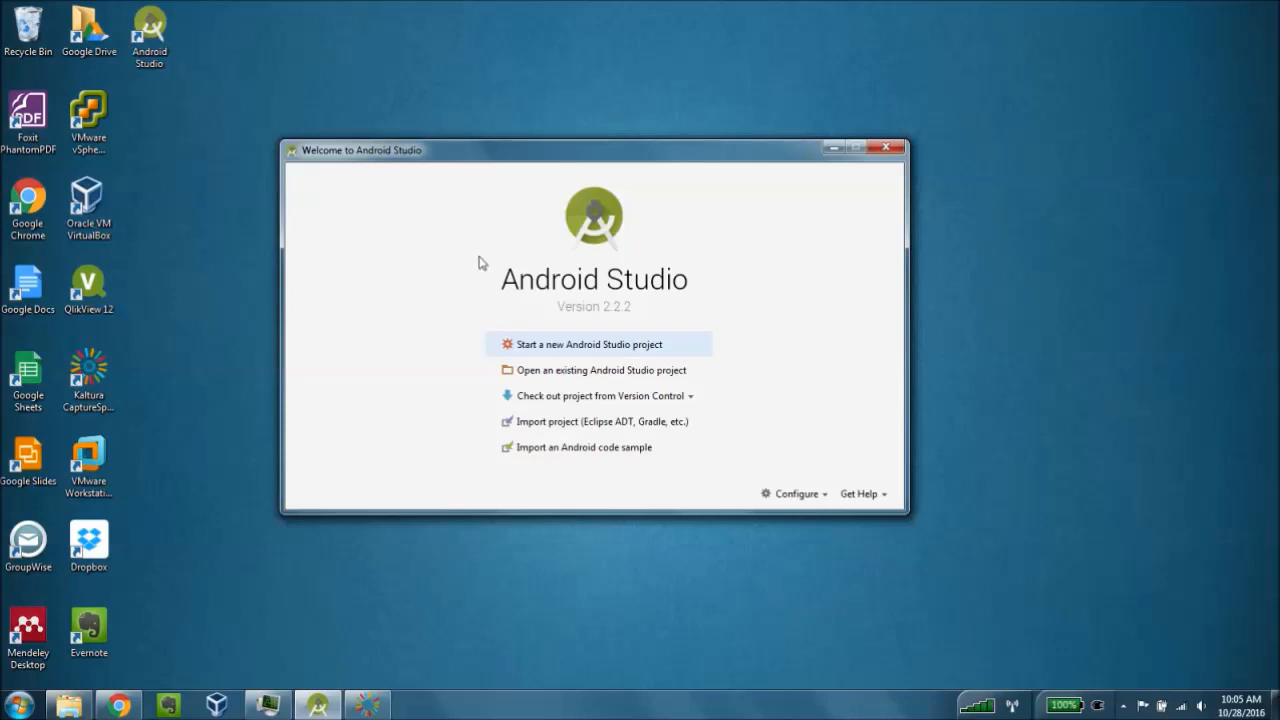
mouse_move(256, 316)
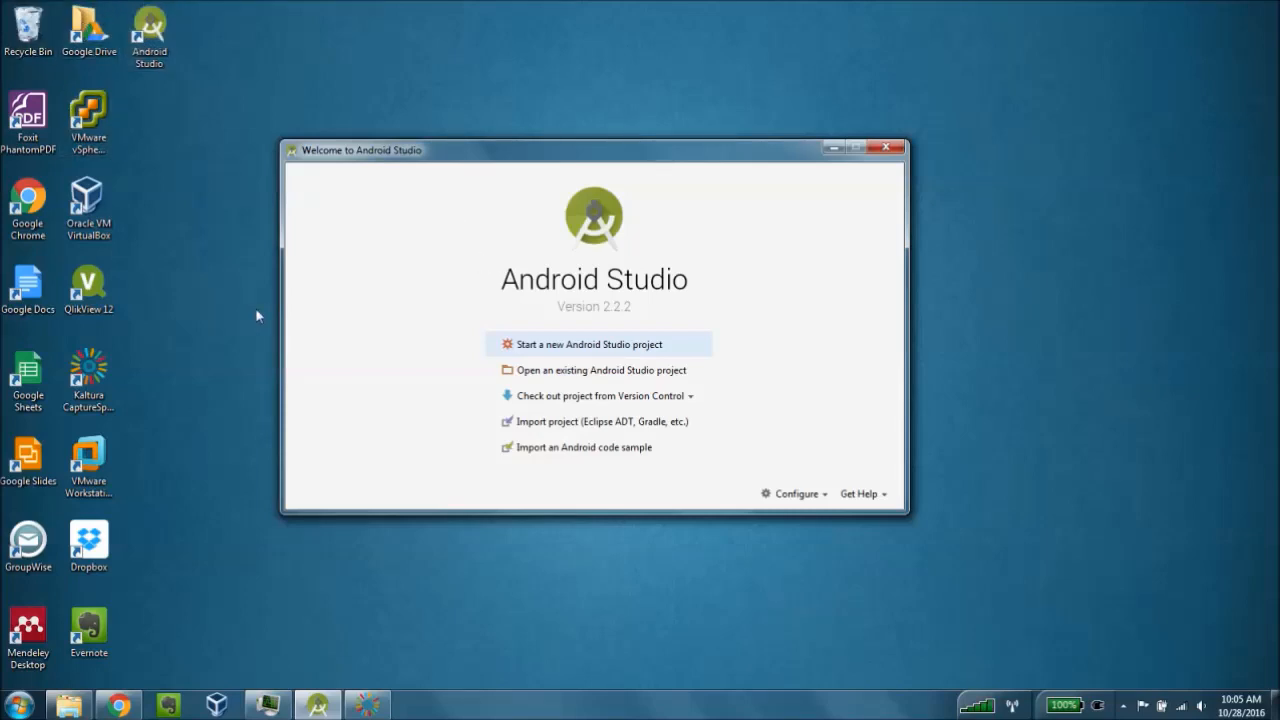
mouse_move(488, 312)
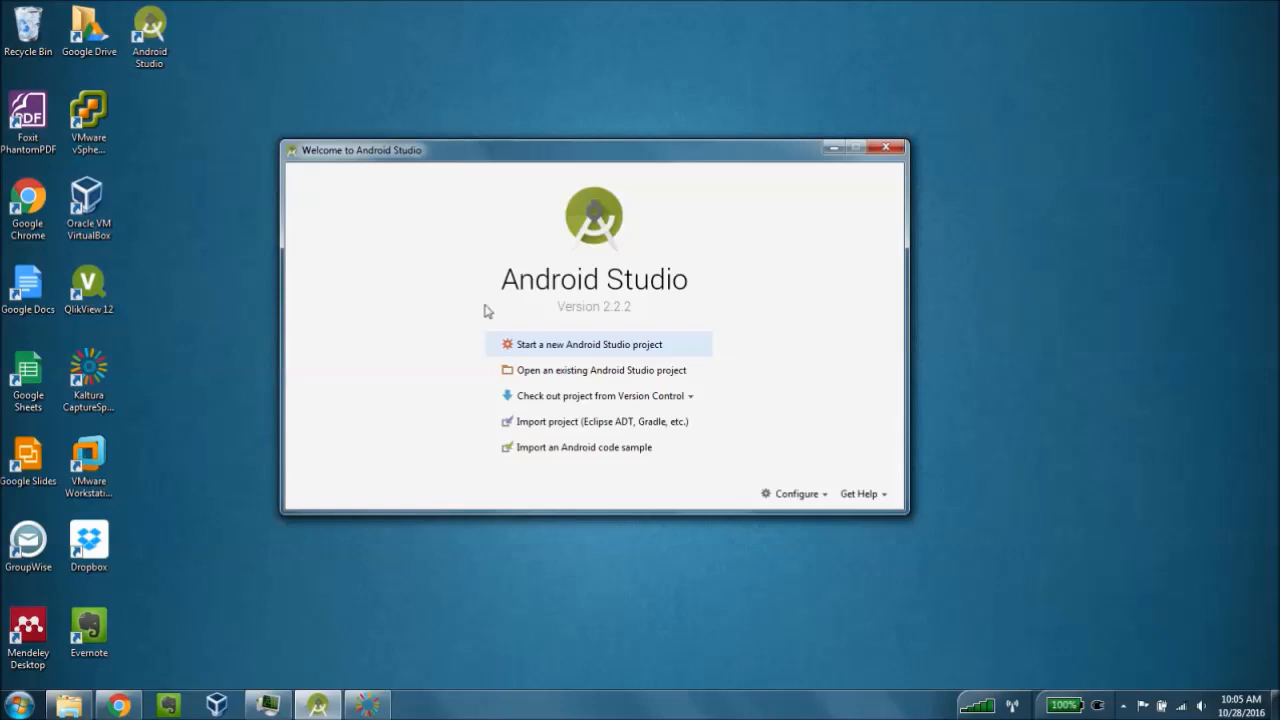
mouse_move(504, 370)
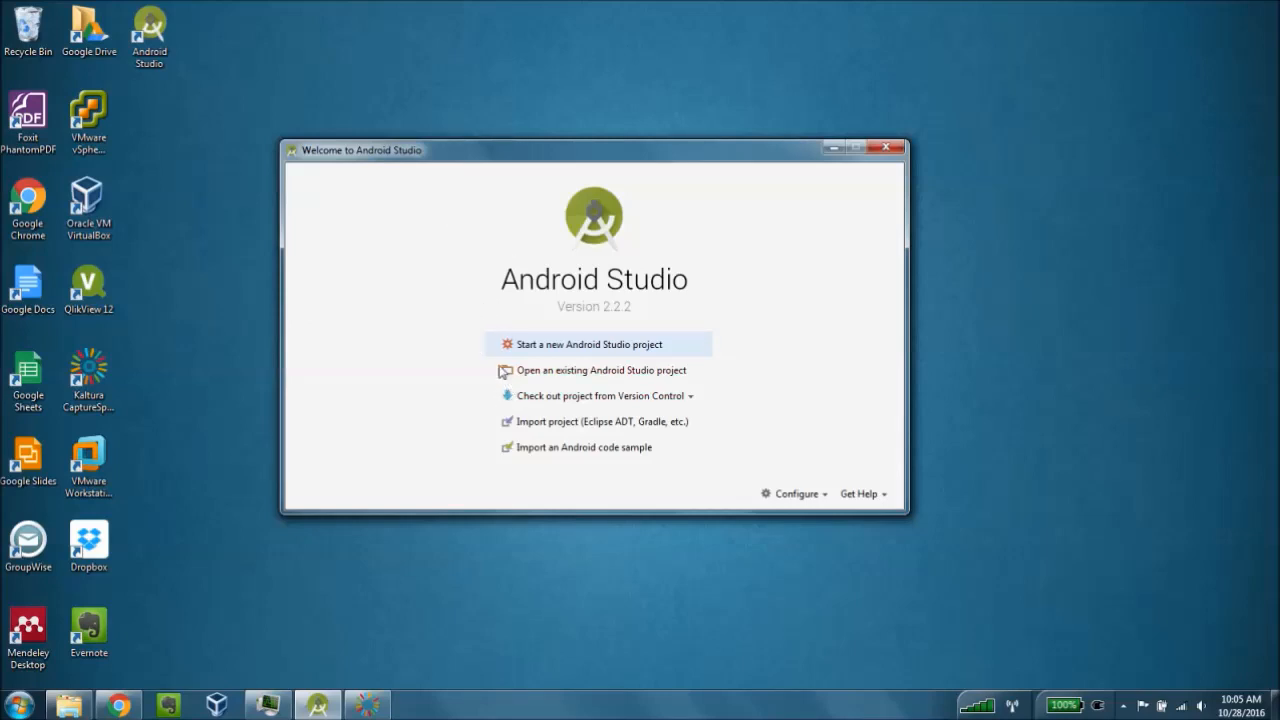
mouse_move(530, 350)
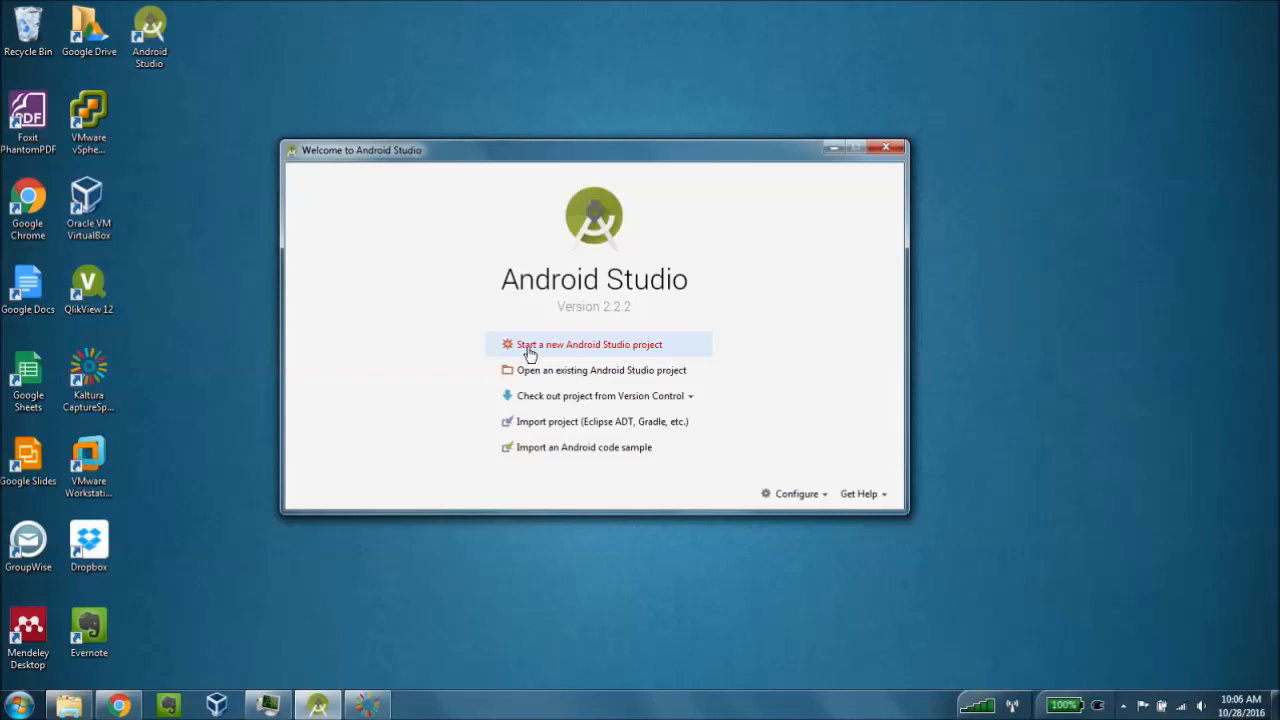
- Start a new project named Hello Android World, keeping the domain androidbootcamp.net
click(588, 344)
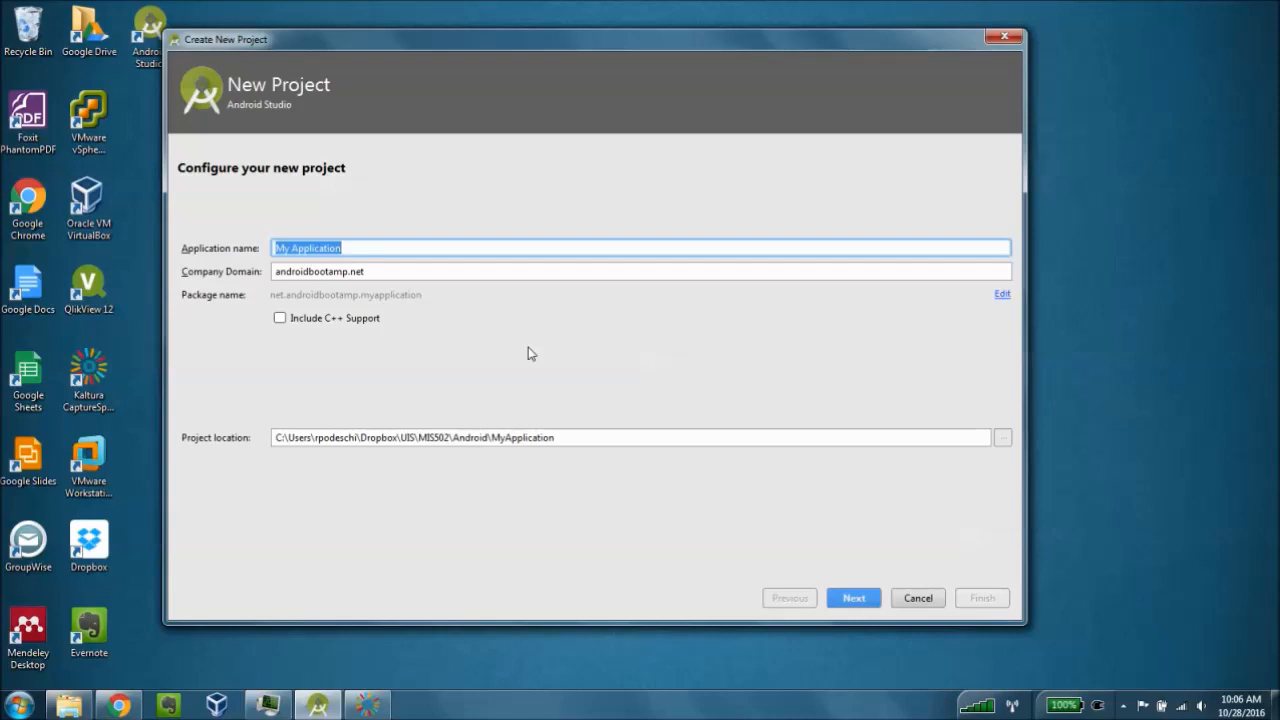
text(Hel)
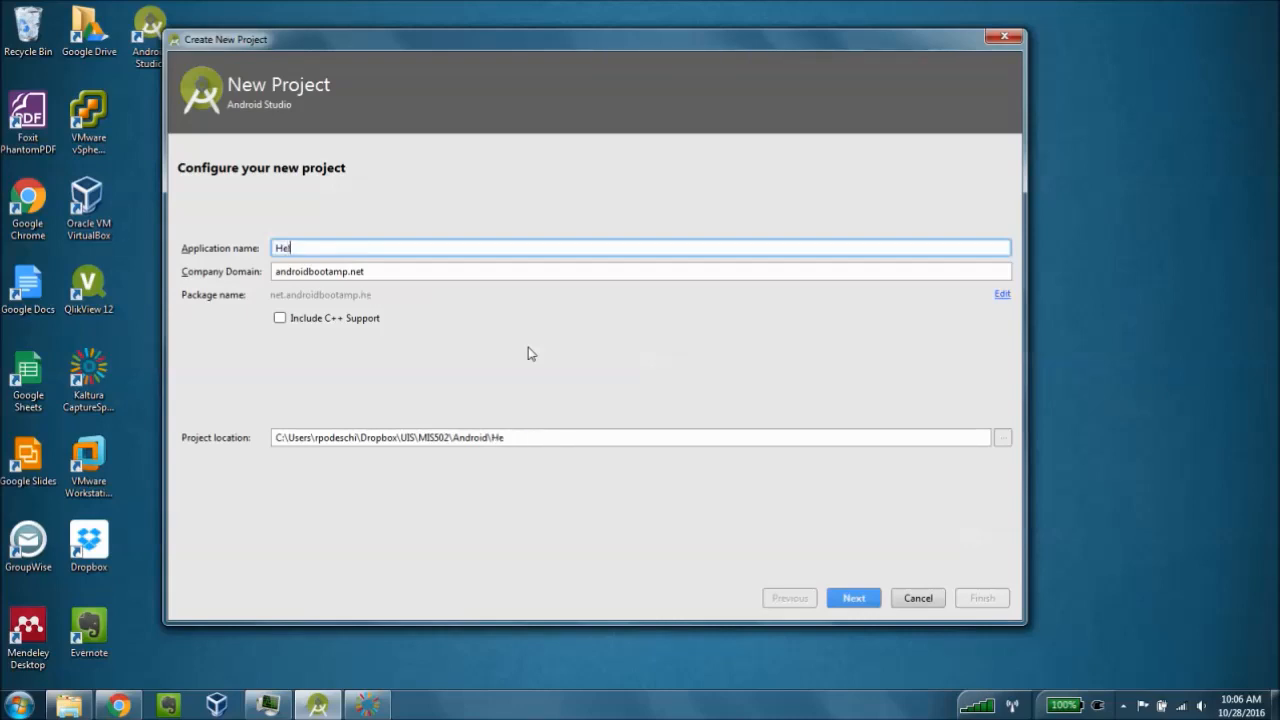
text(lo Android World)
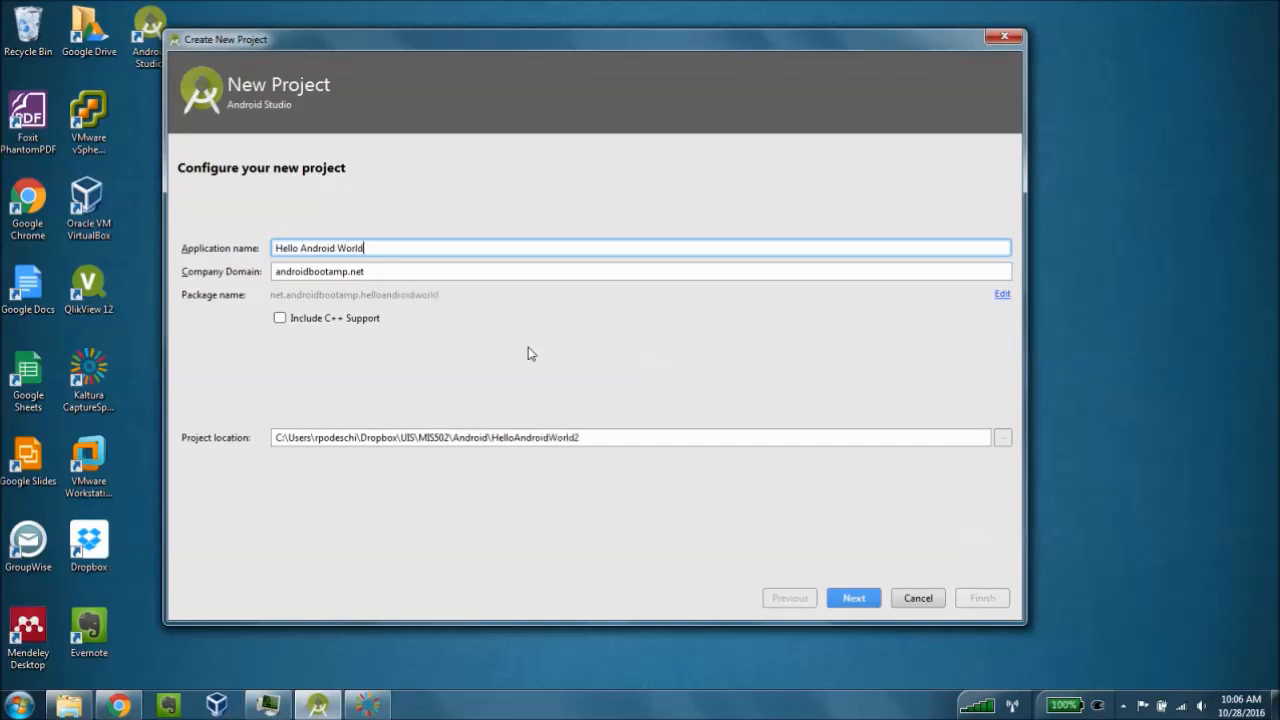
click(640, 272)
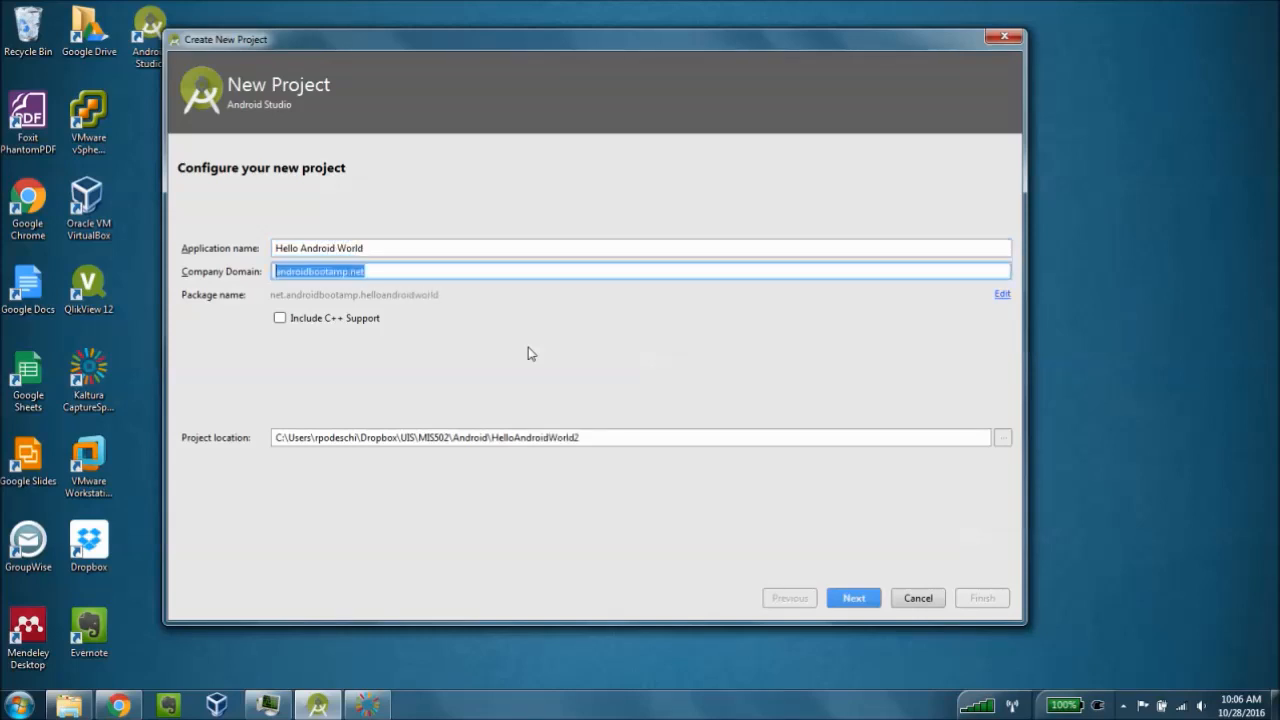
click(410, 270)
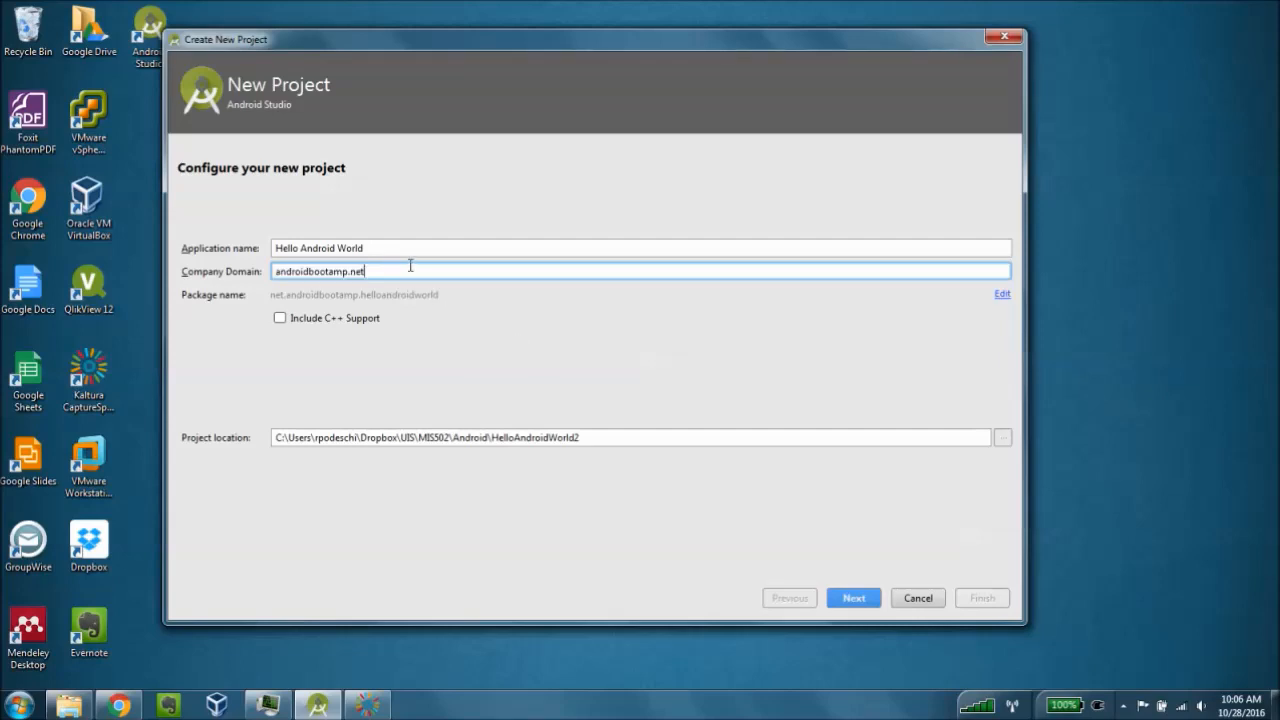
mouse_move(606, 436)
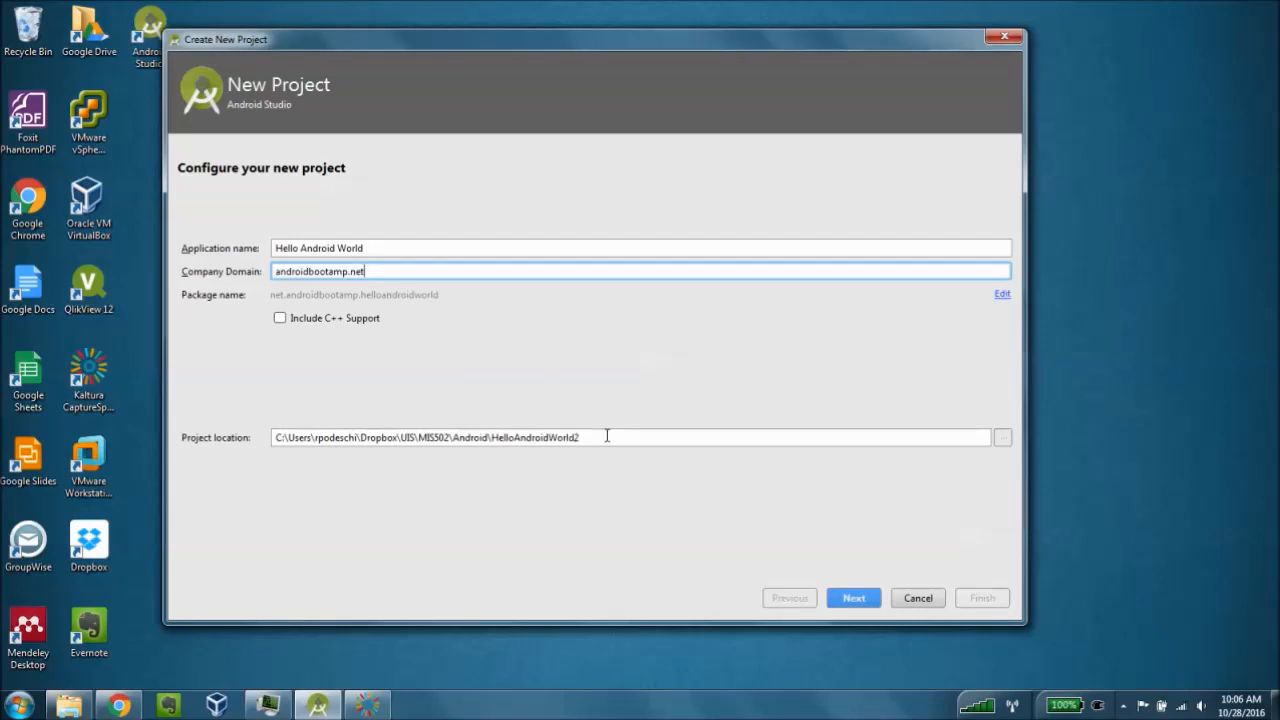
click(630, 436)
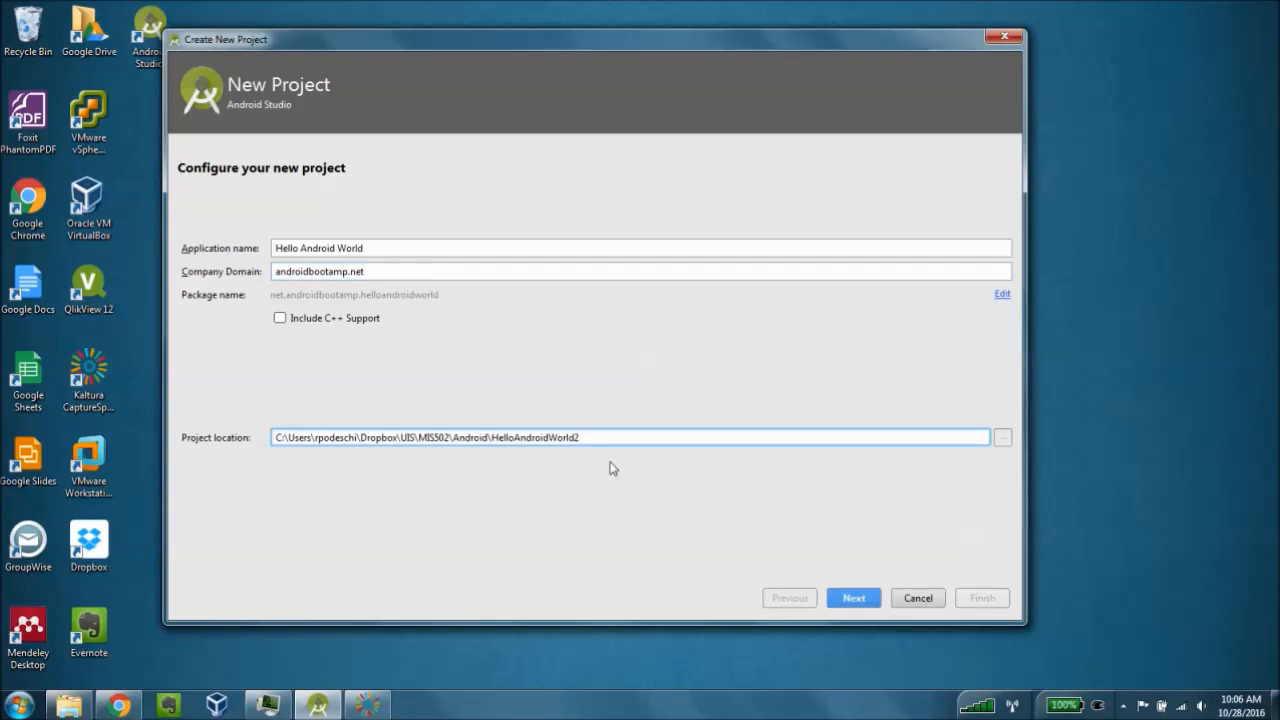
mouse_move(1004, 444)
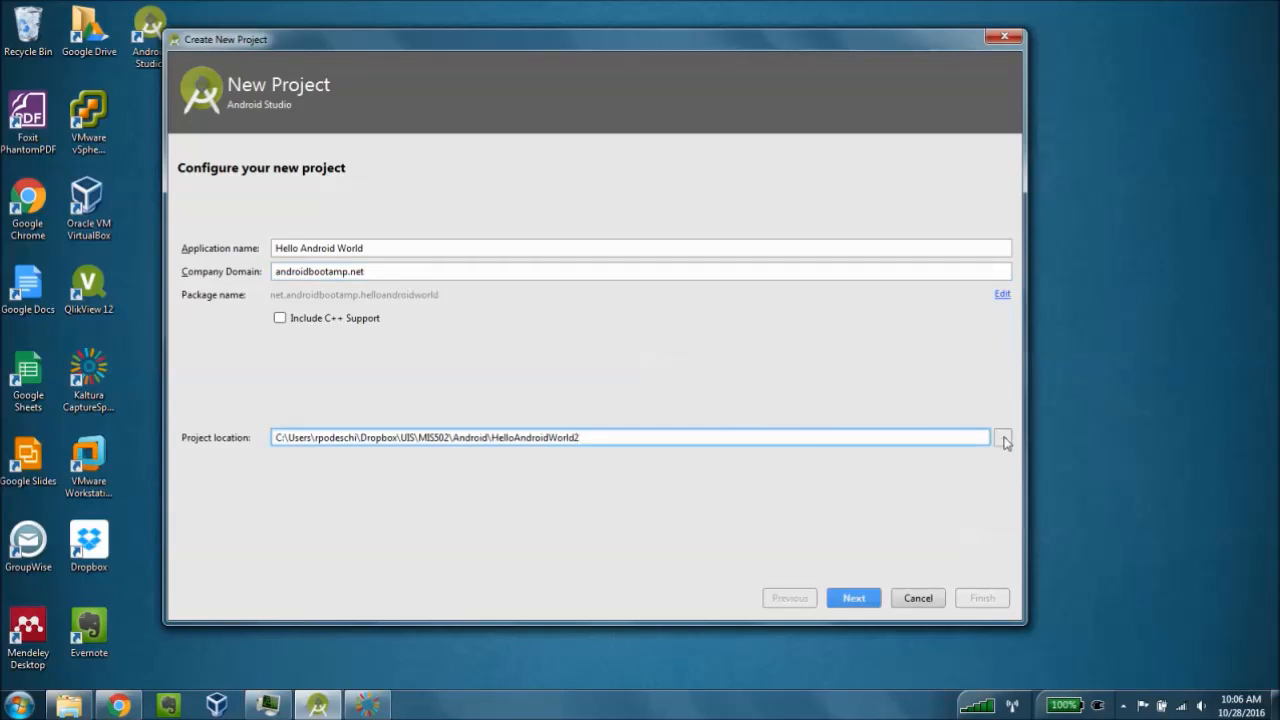
- Choose E:\Workspace as the project location folder in the chooser
click(1004, 436)
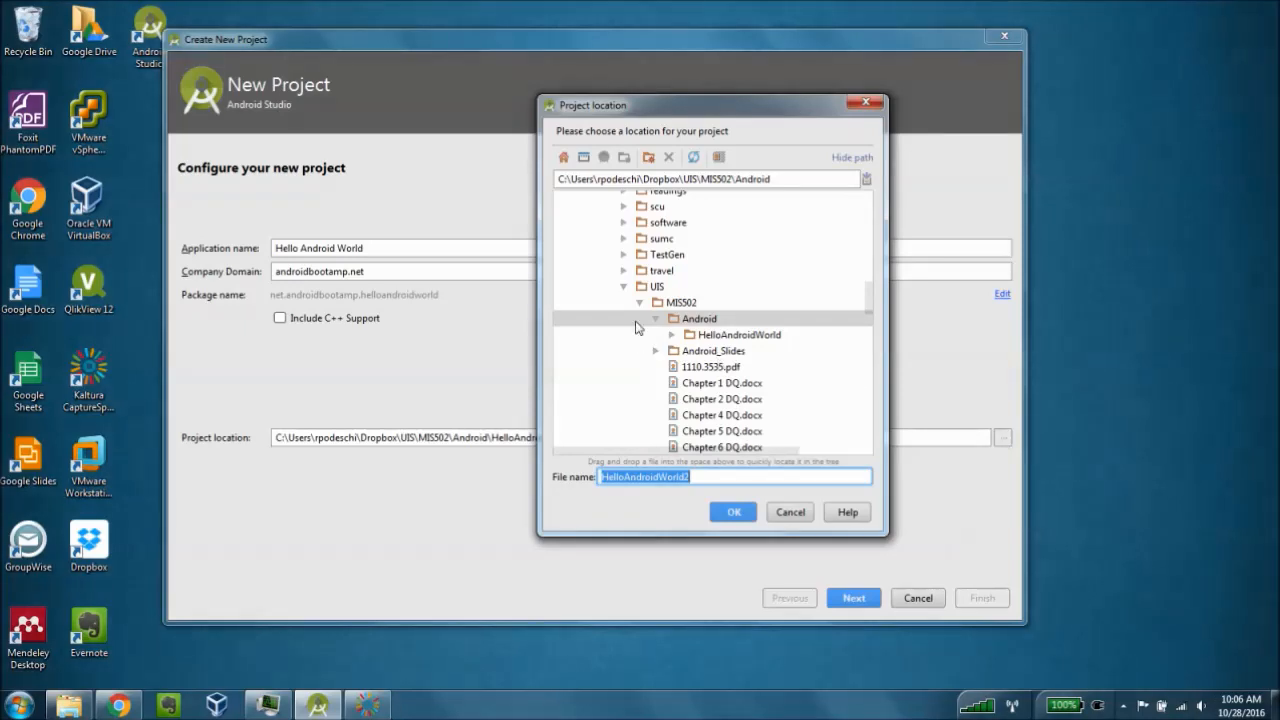
click(624, 286)
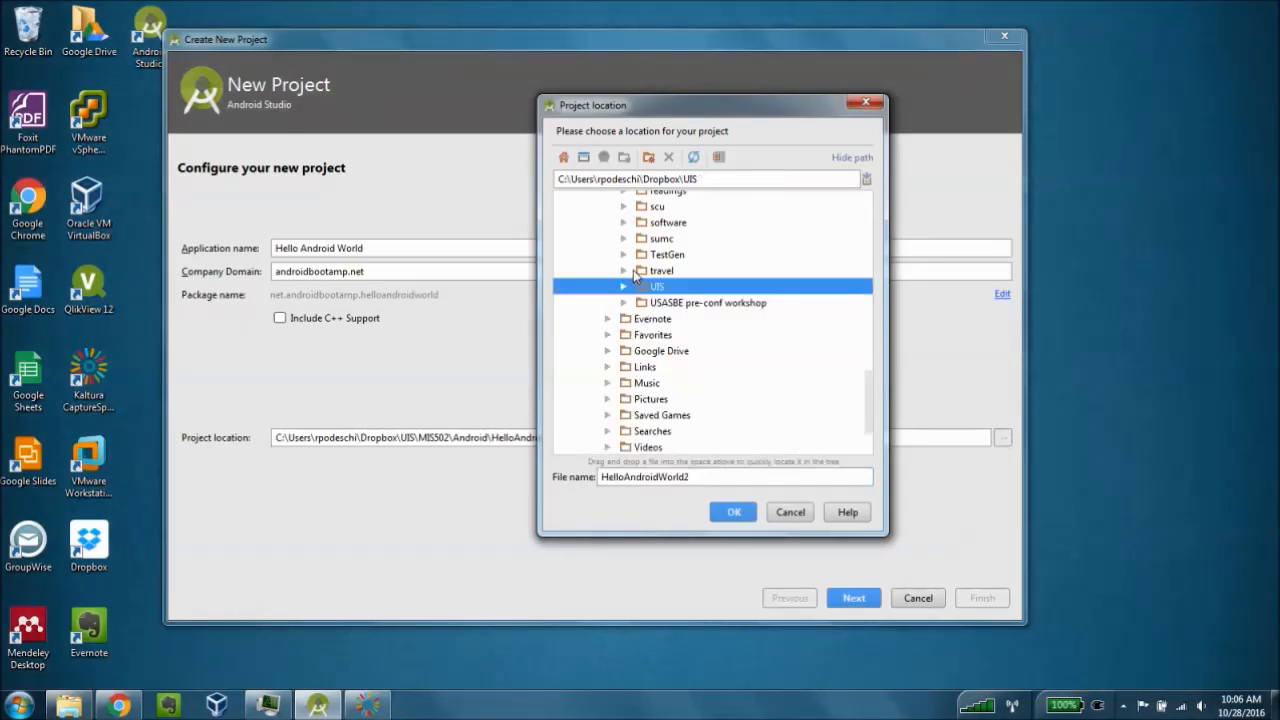
mouse_move(684, 206)
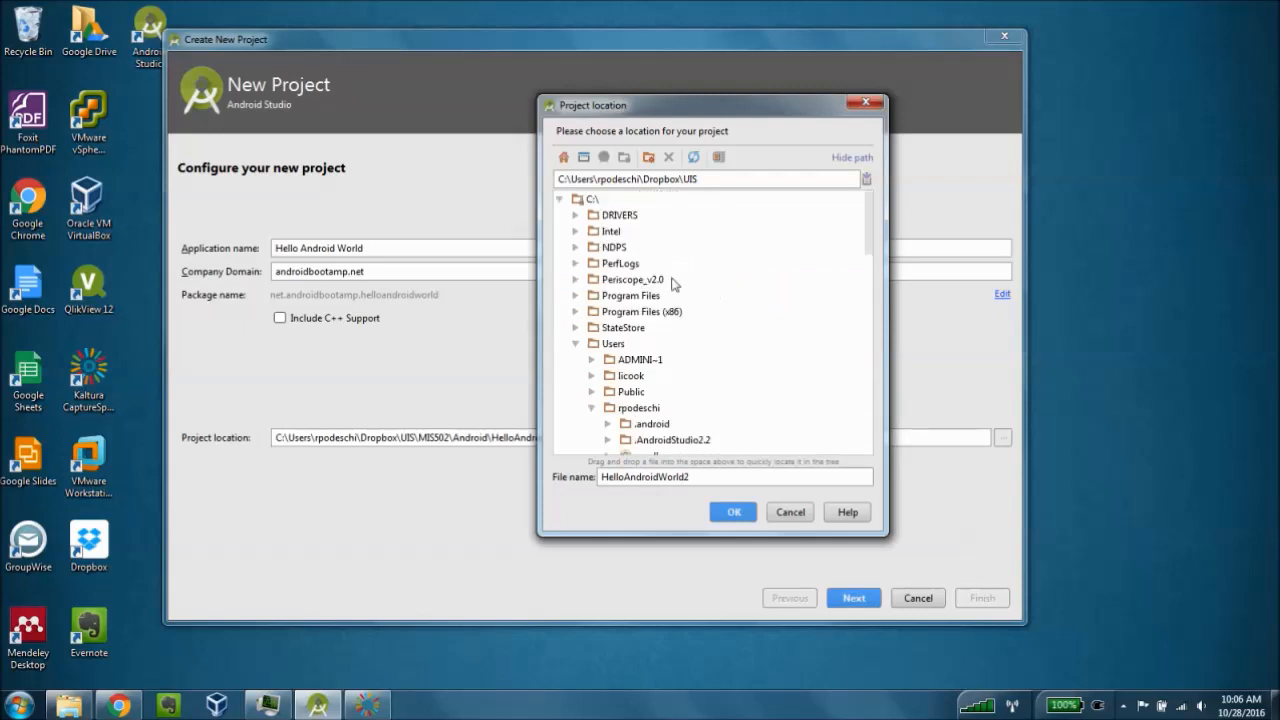
click(560, 200)
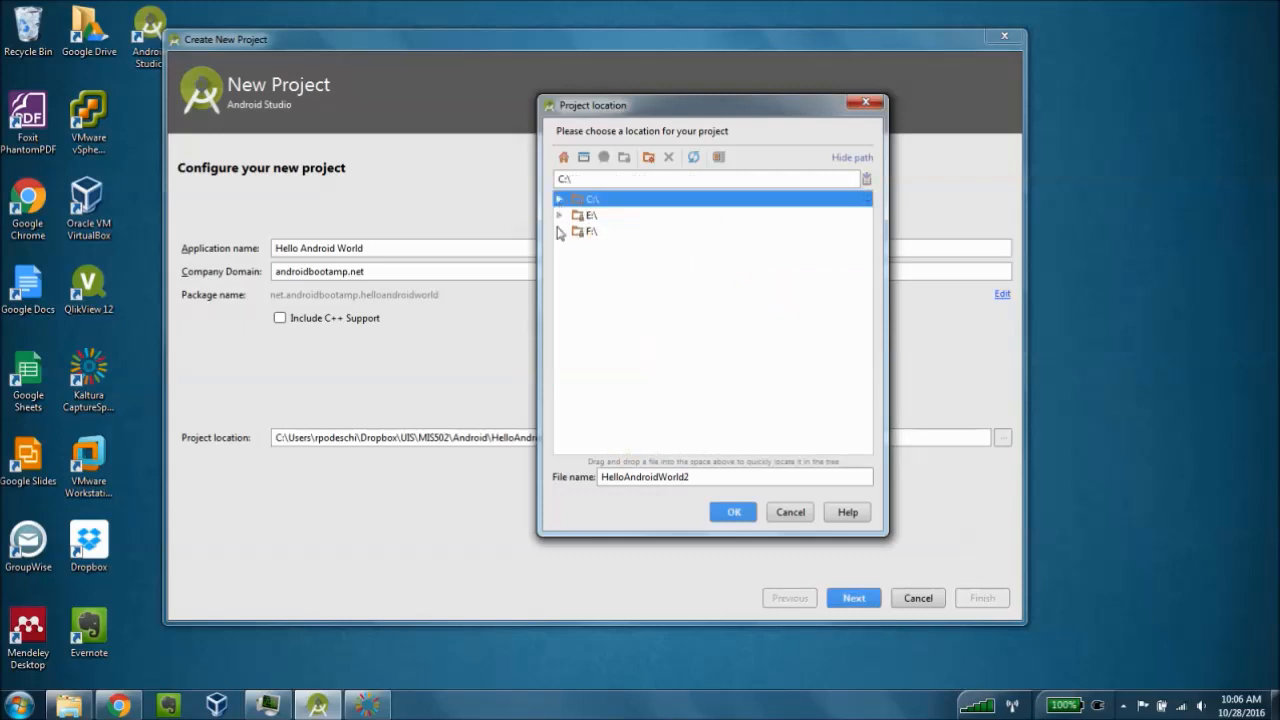
click(560, 216)
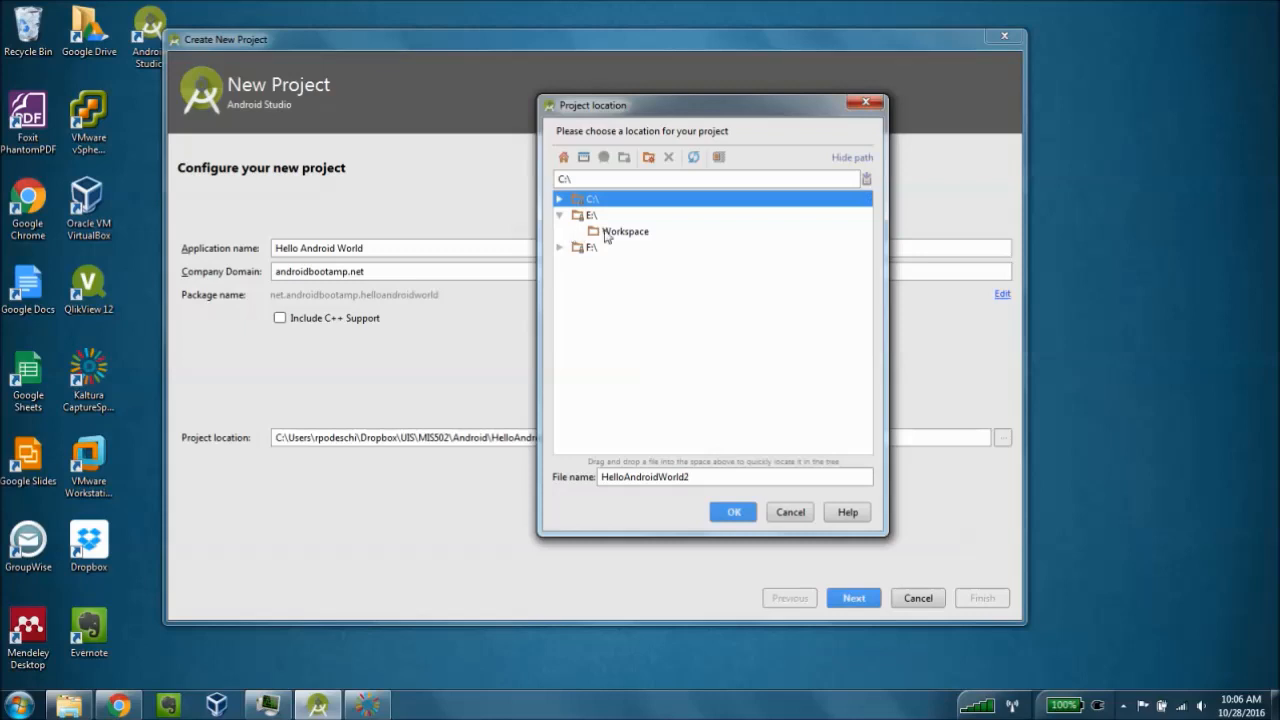
click(624, 232)
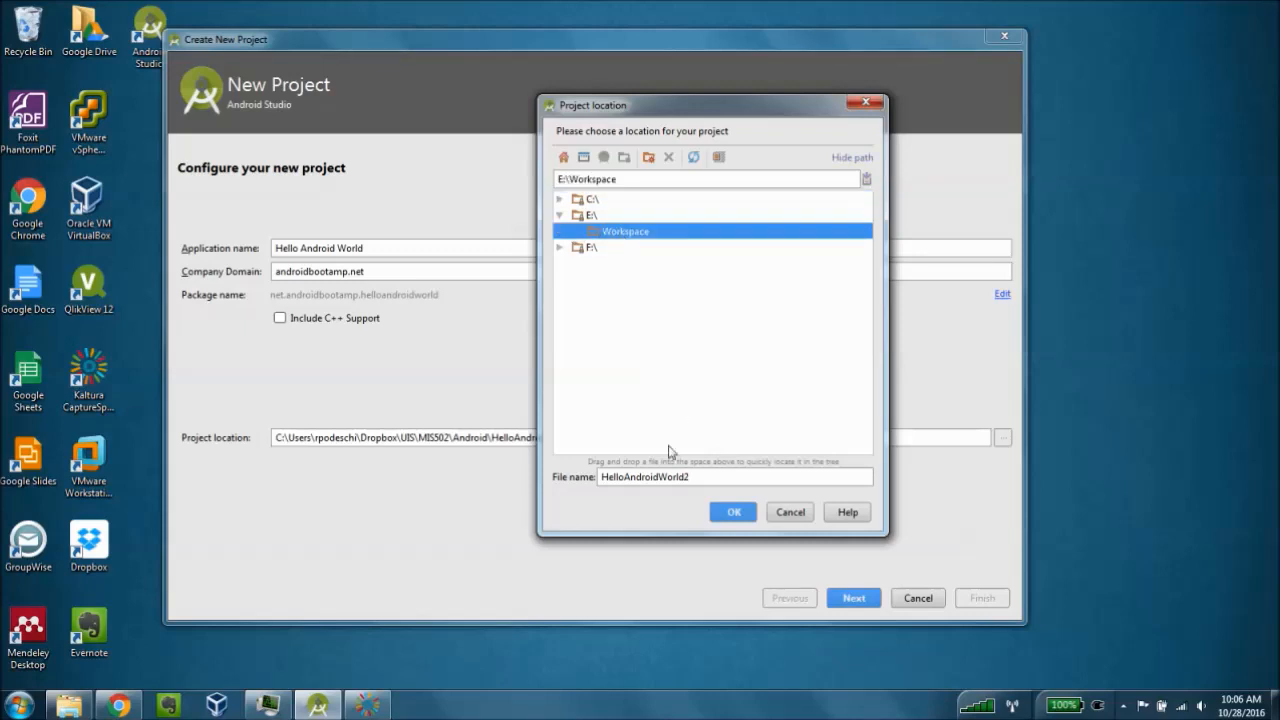
click(700, 476)
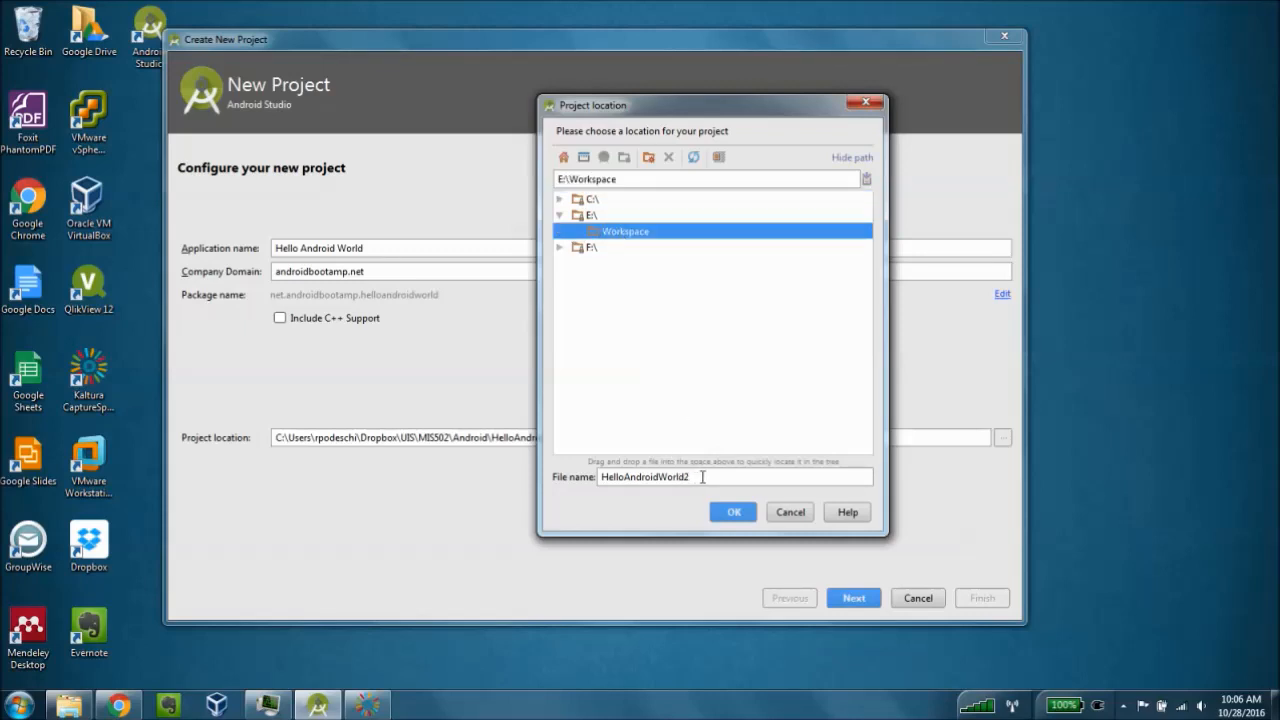
click(624, 232)
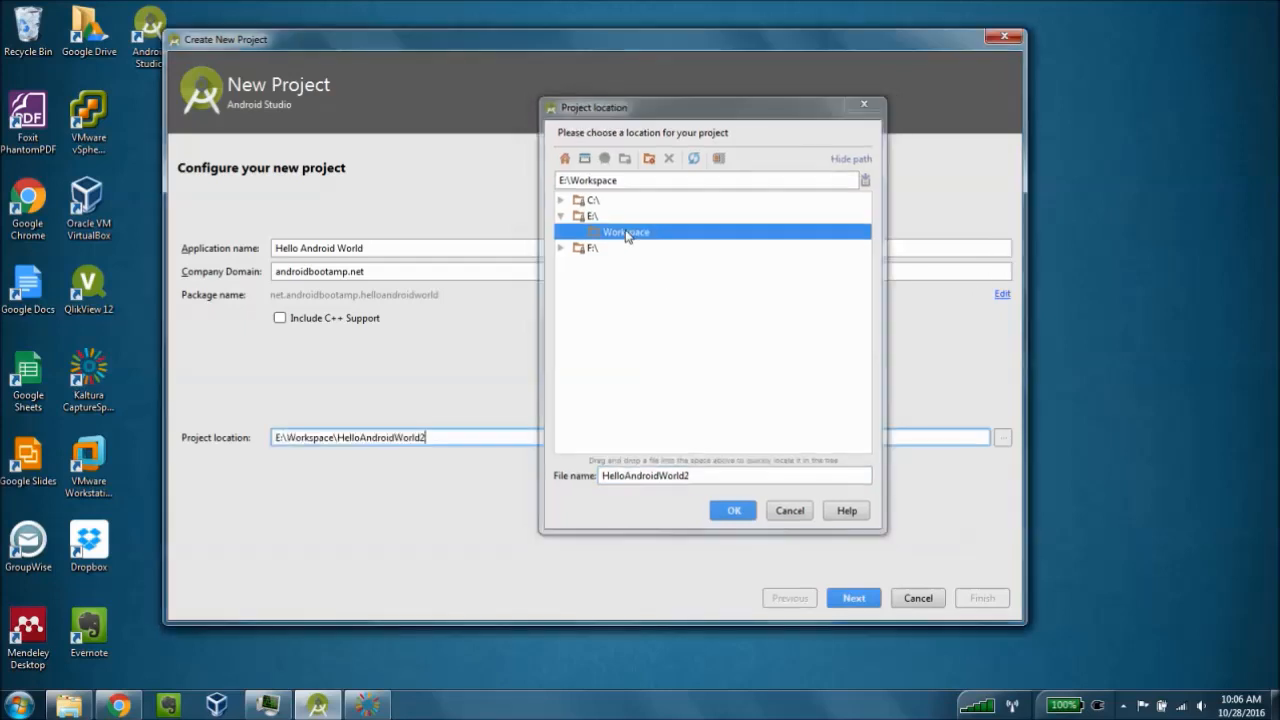
- Remove the trailing 2 so the path reads E:\Workspace\HelloAndroidWorld
click(732, 510)
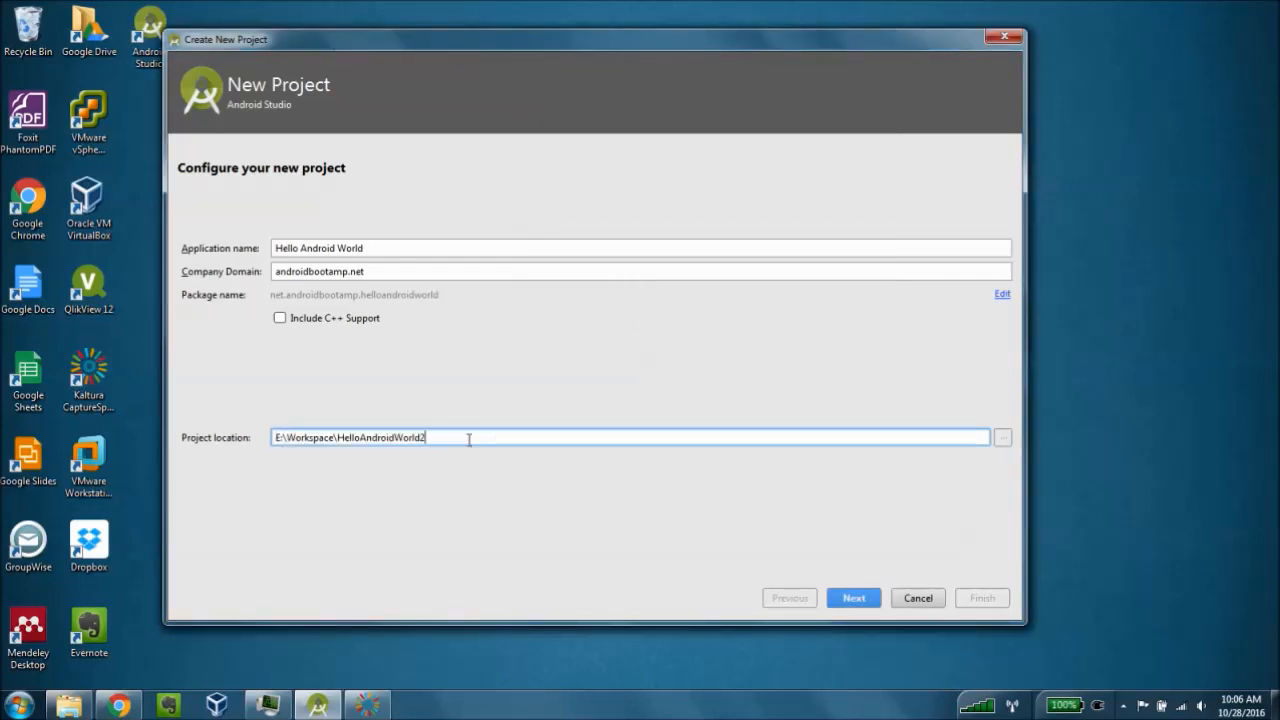
key(Backspace)
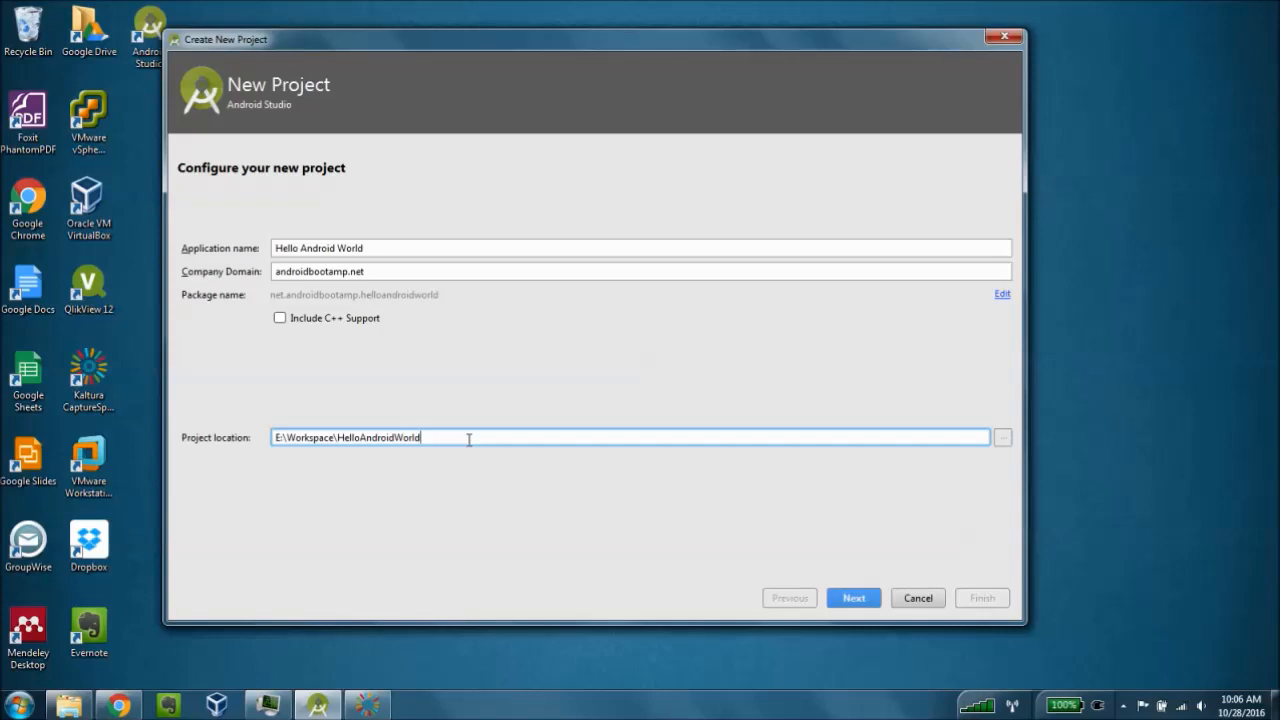
mouse_move(784, 614)
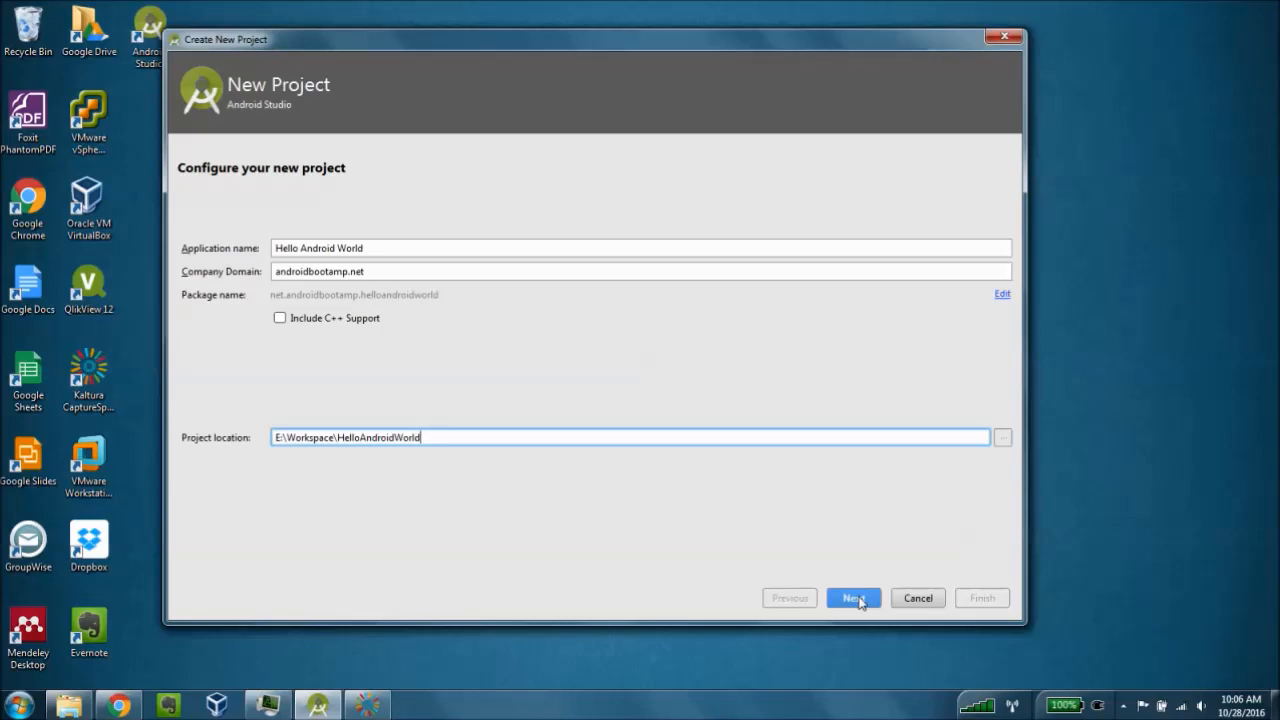
- Target Phone and Tablet with minimum SDK API 15: Android 4.0.3 (IceCreamSandwich)
click(852, 596)
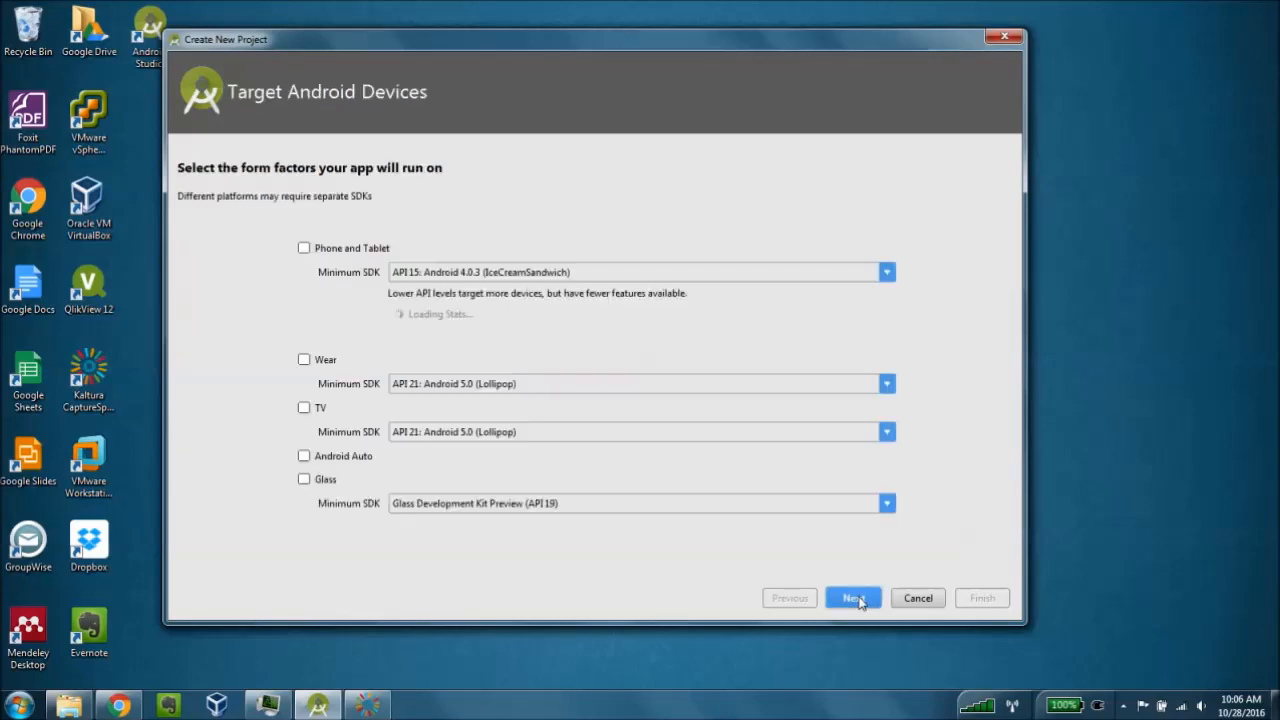
click(304, 248)
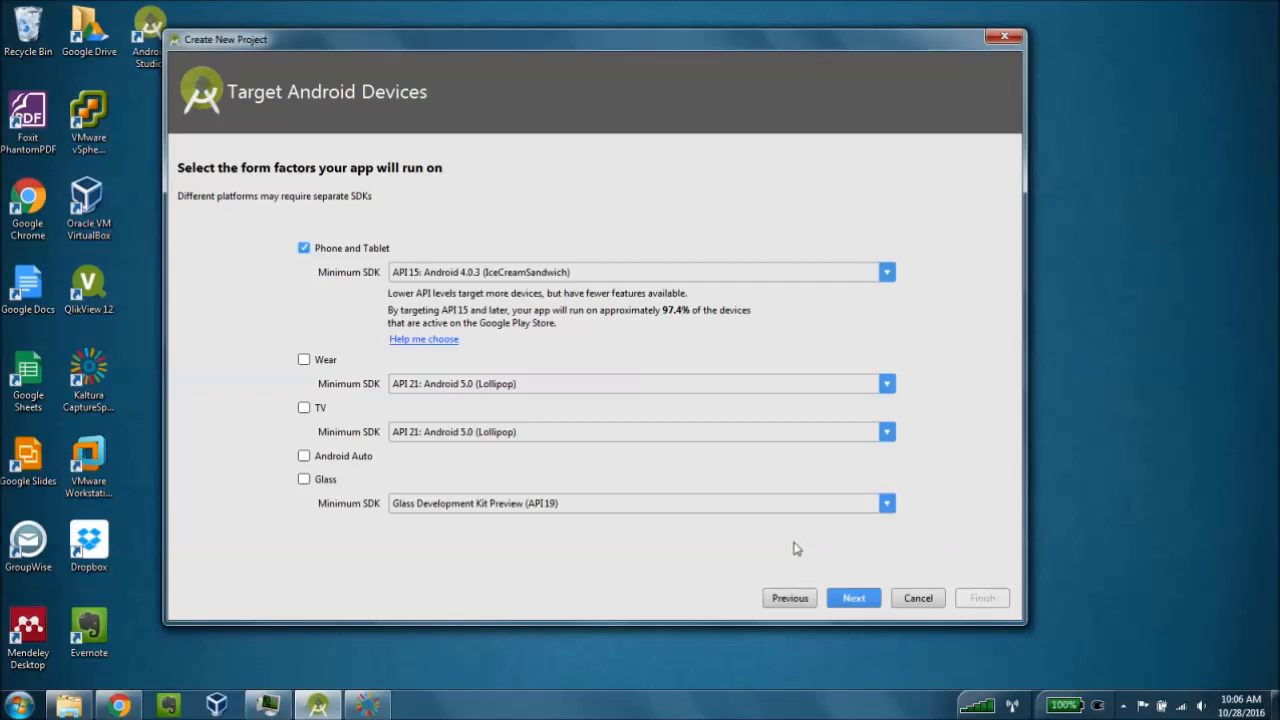
mouse_move(726, 498)
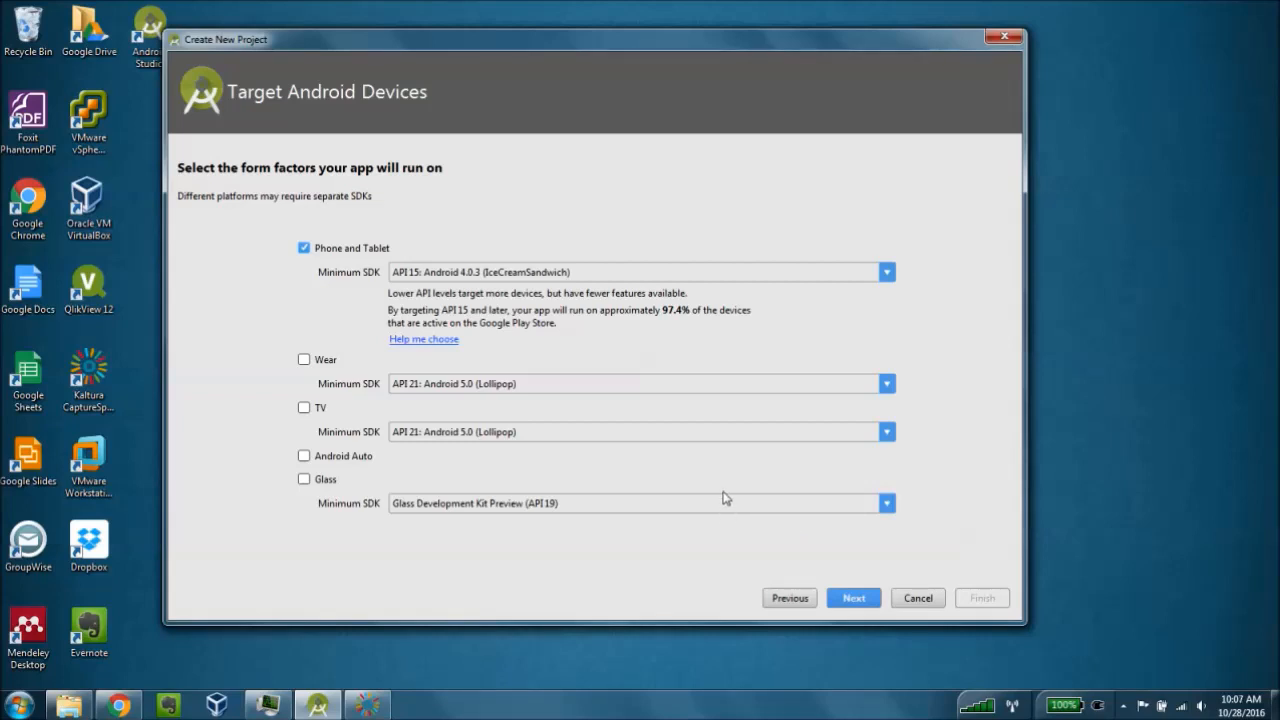
mouse_move(724, 496)
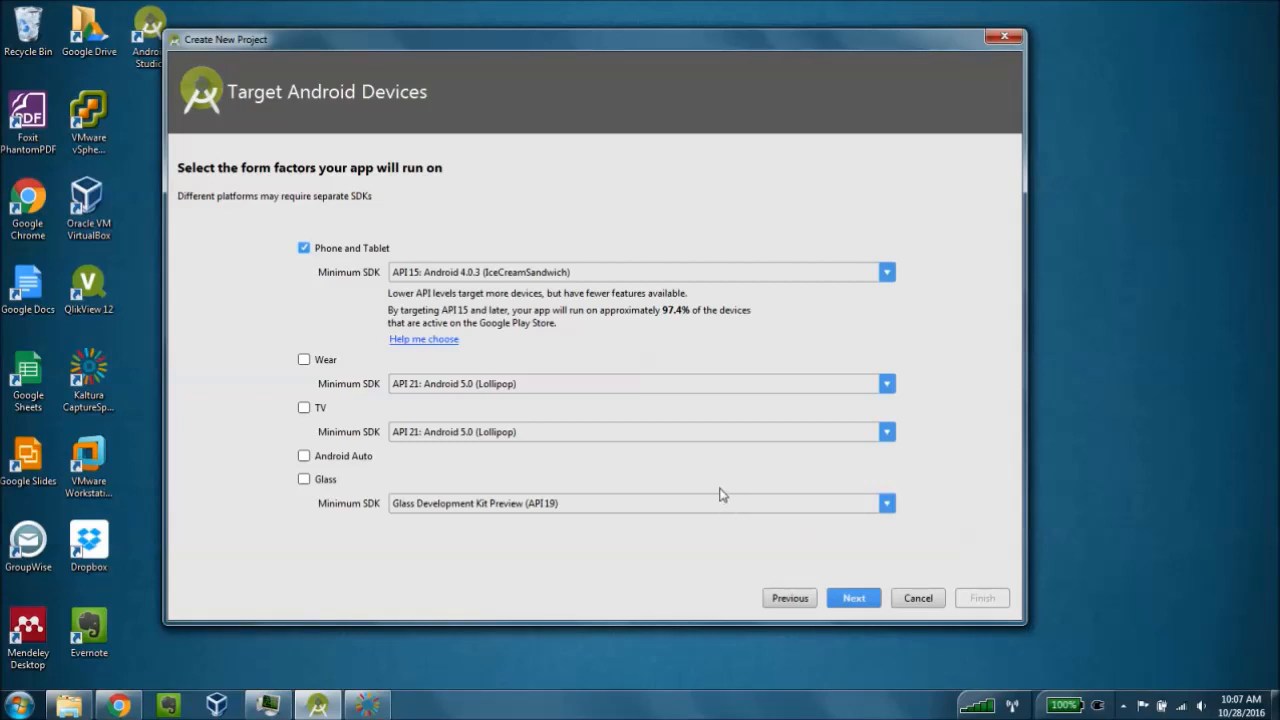
mouse_move(308, 272)
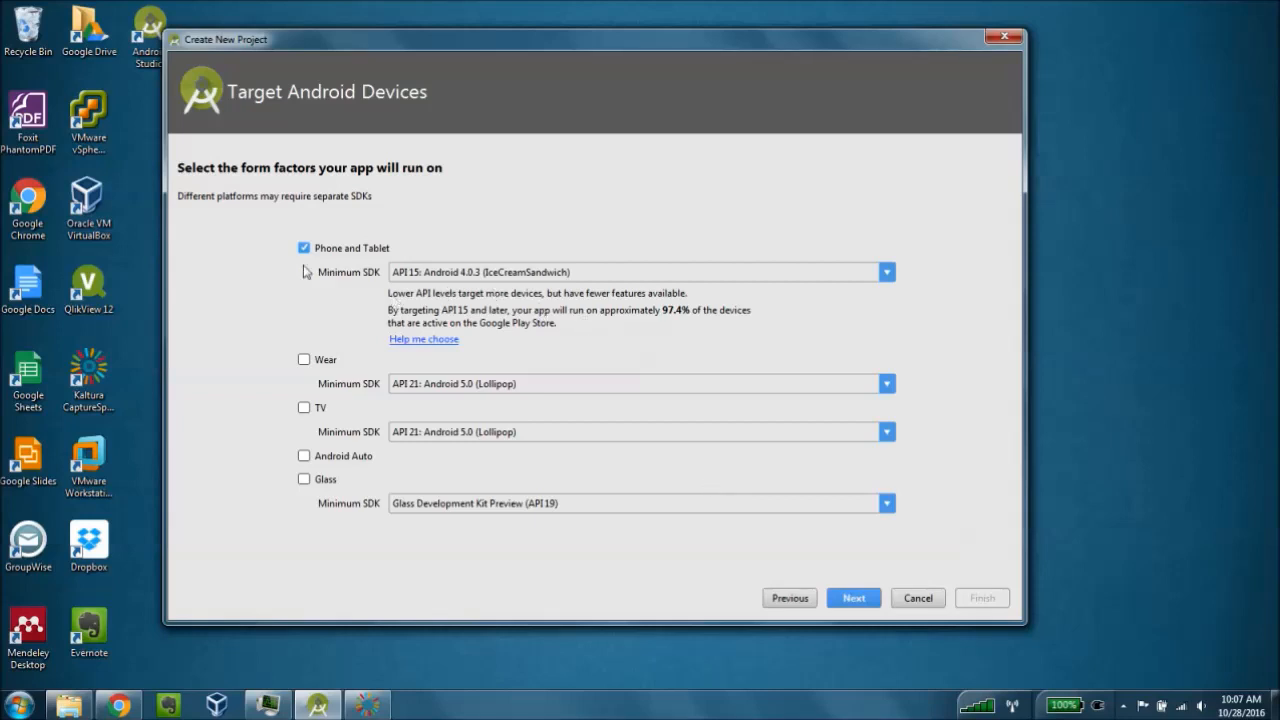
mouse_move(398, 292)
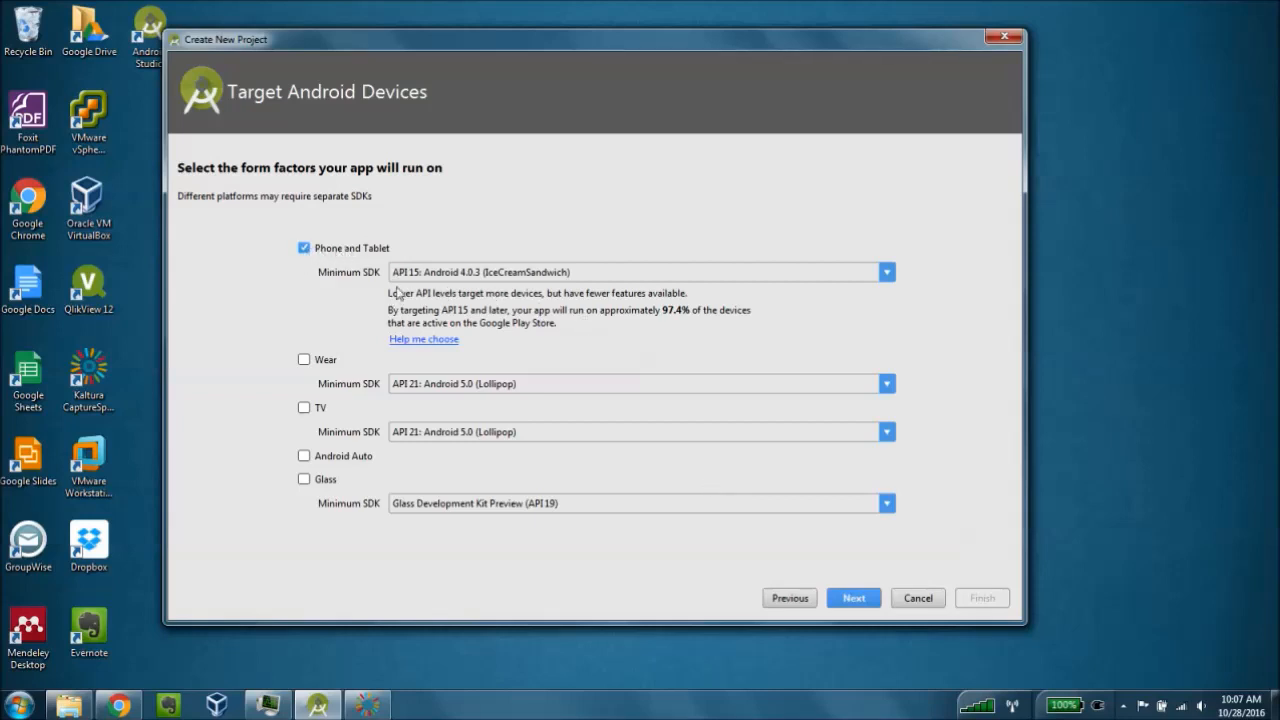
mouse_move(478, 280)
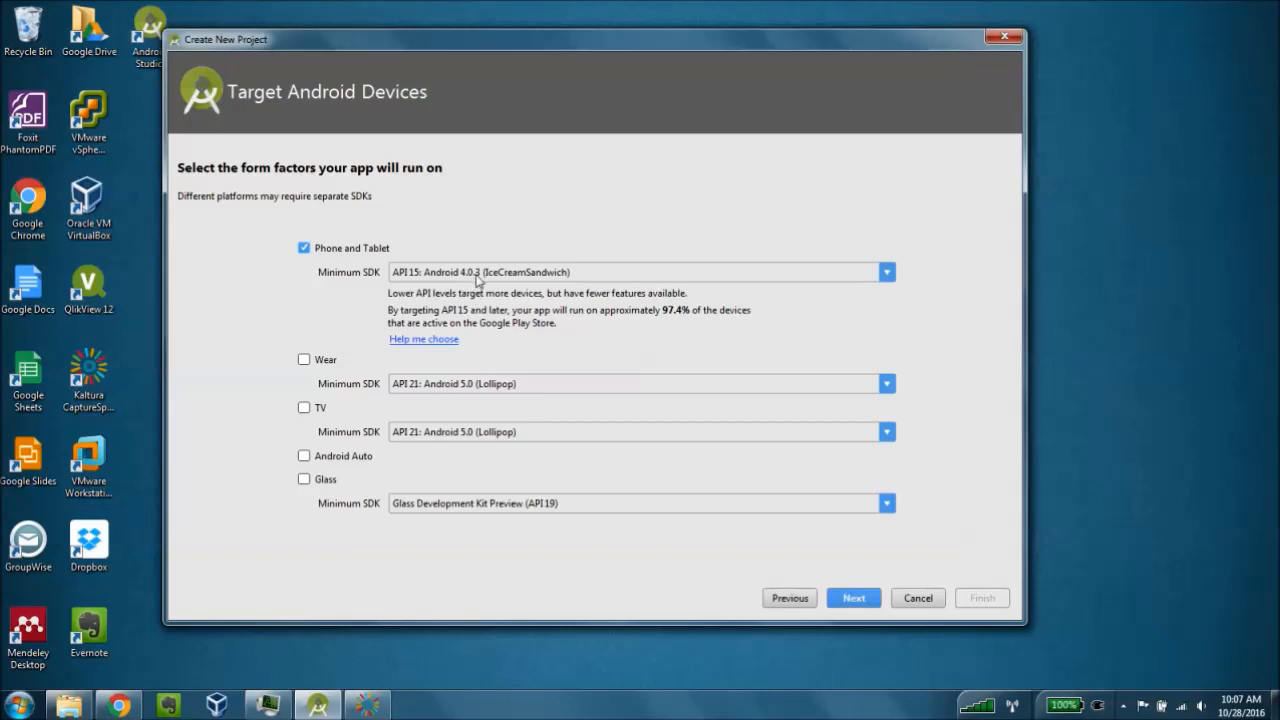
mouse_move(590, 420)
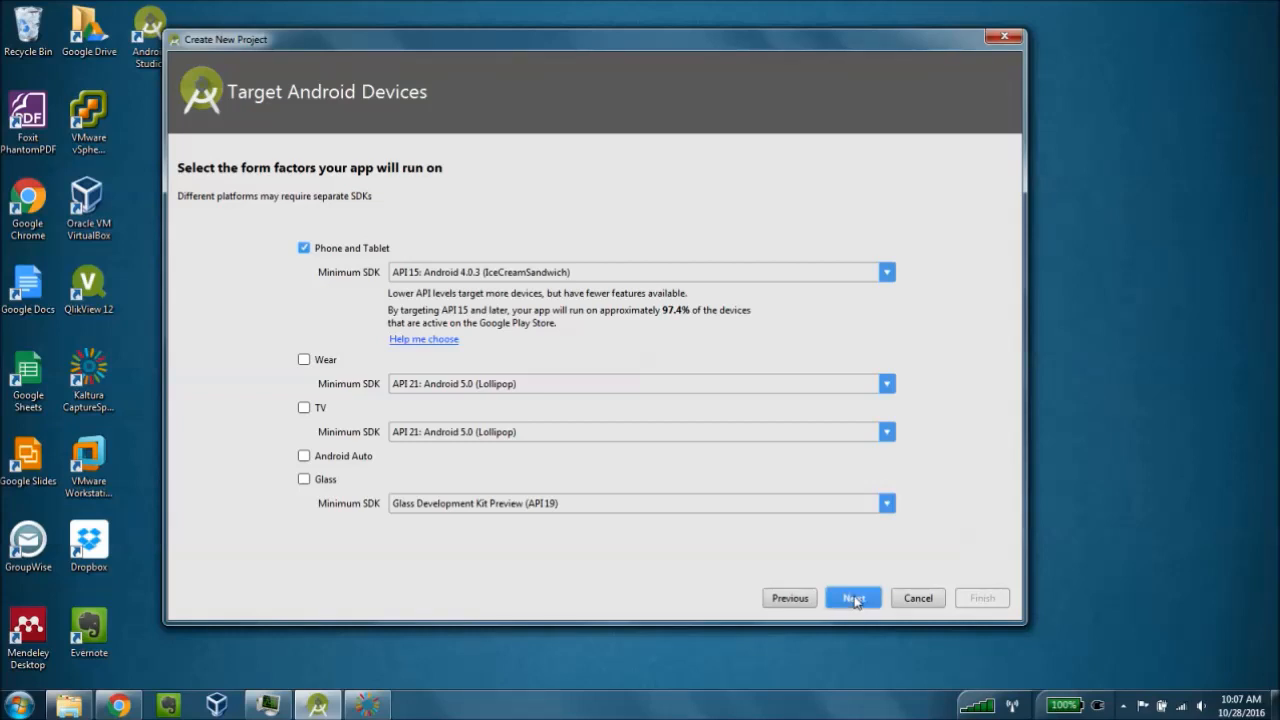
- Advance to Add an Activity to Mobile and choose the Basic Activity template
click(852, 596)
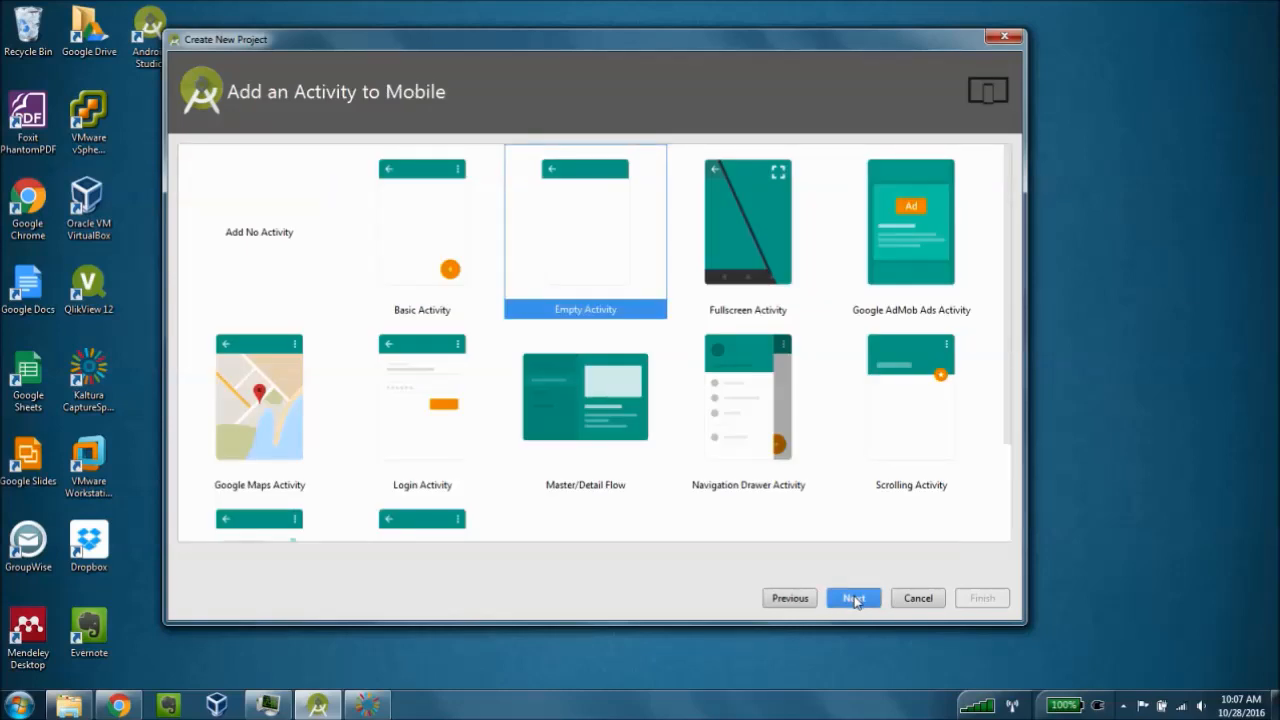
mouse_move(646, 448)
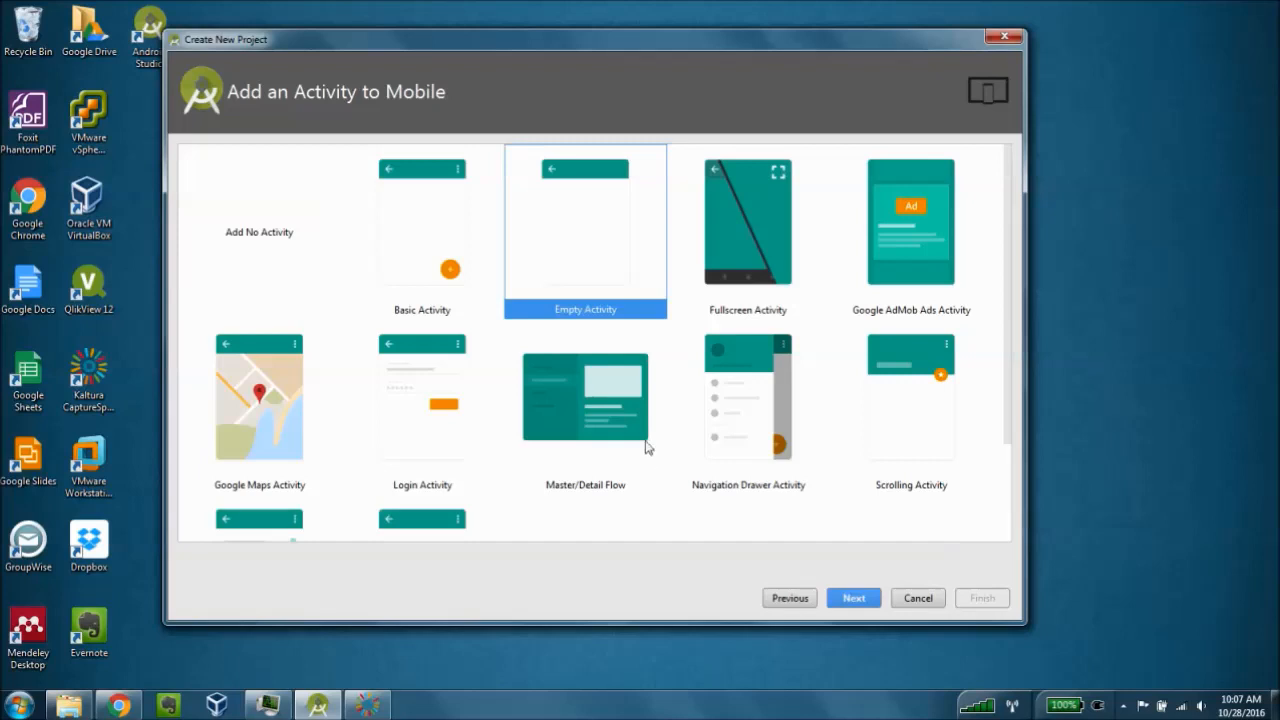
mouse_move(464, 364)
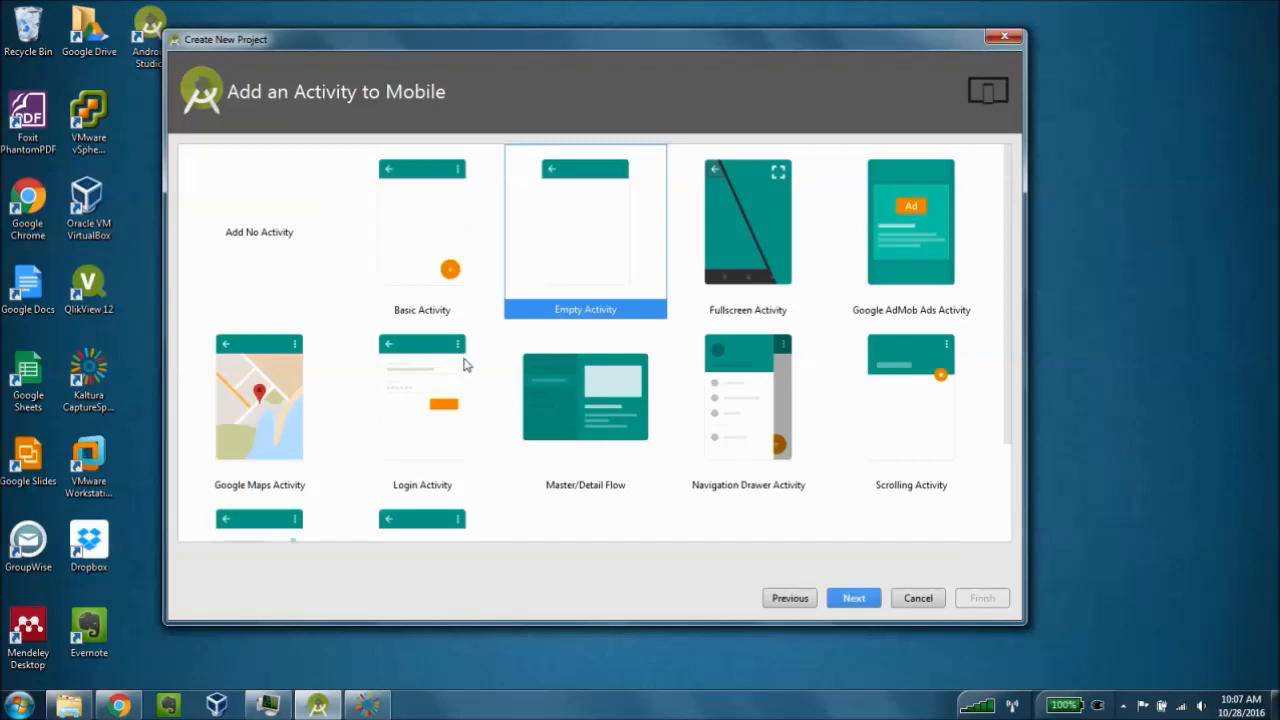
mouse_move(444, 296)
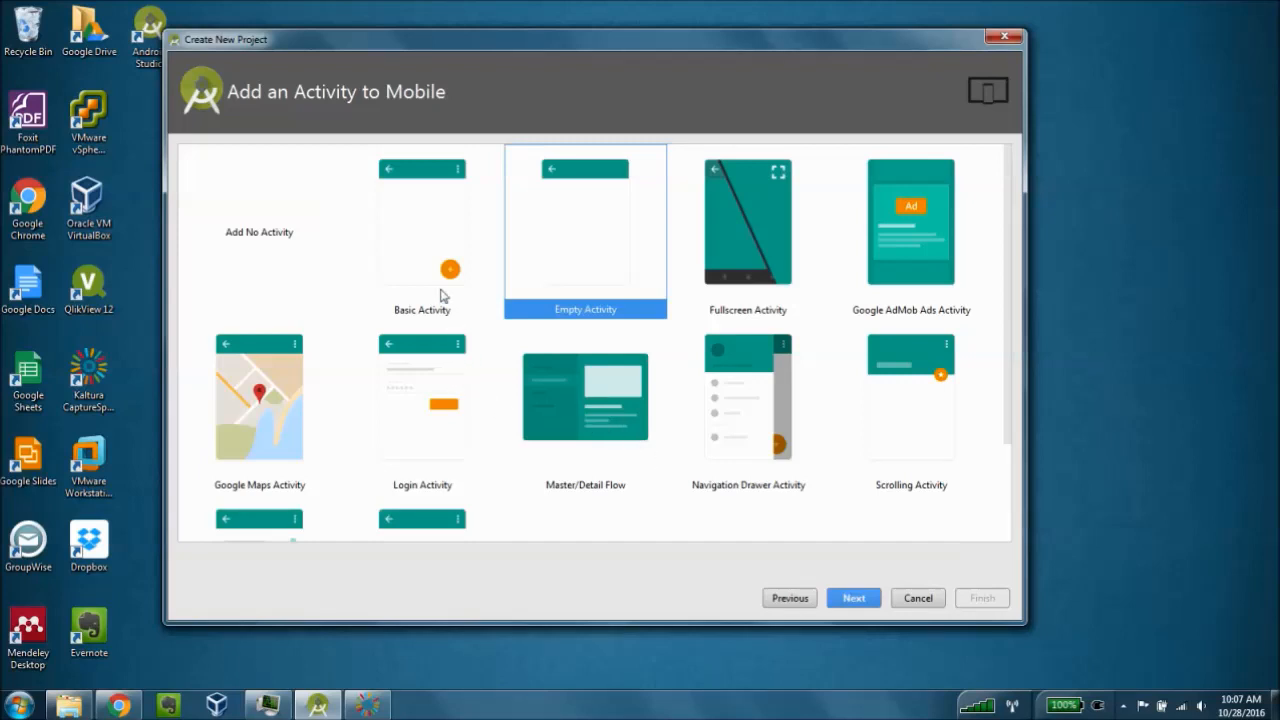
mouse_move(416, 216)
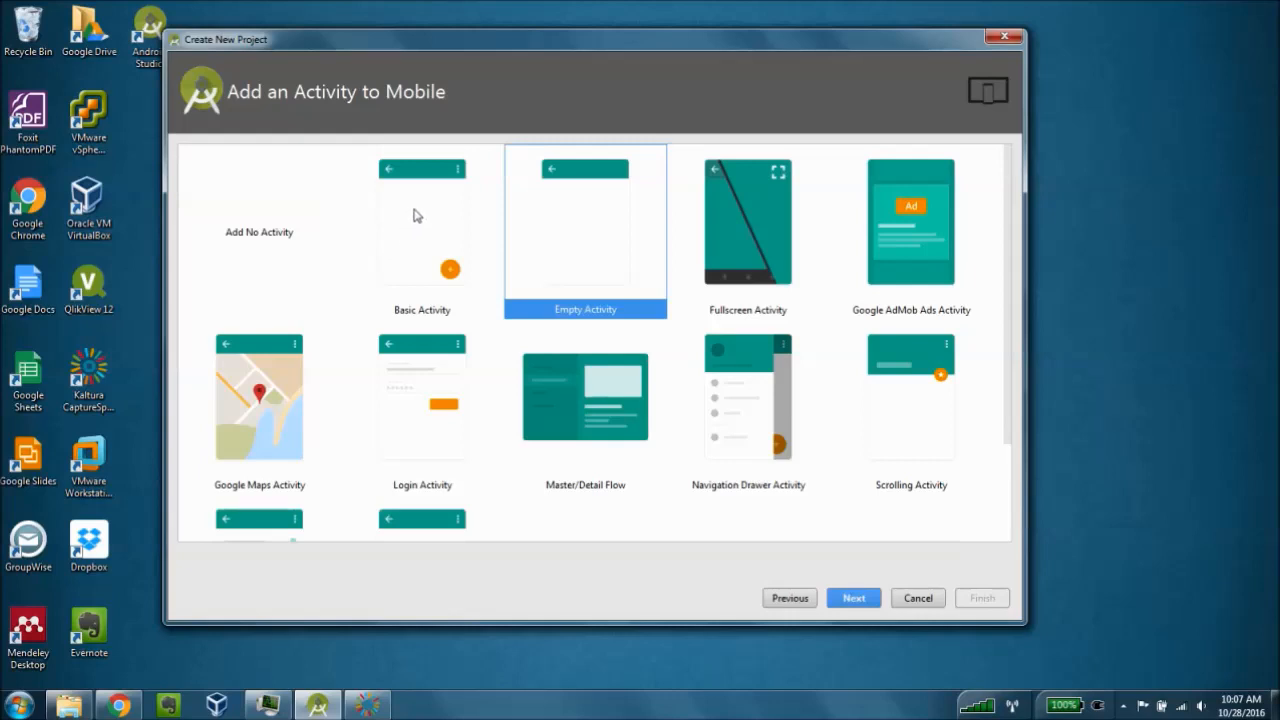
click(422, 230)
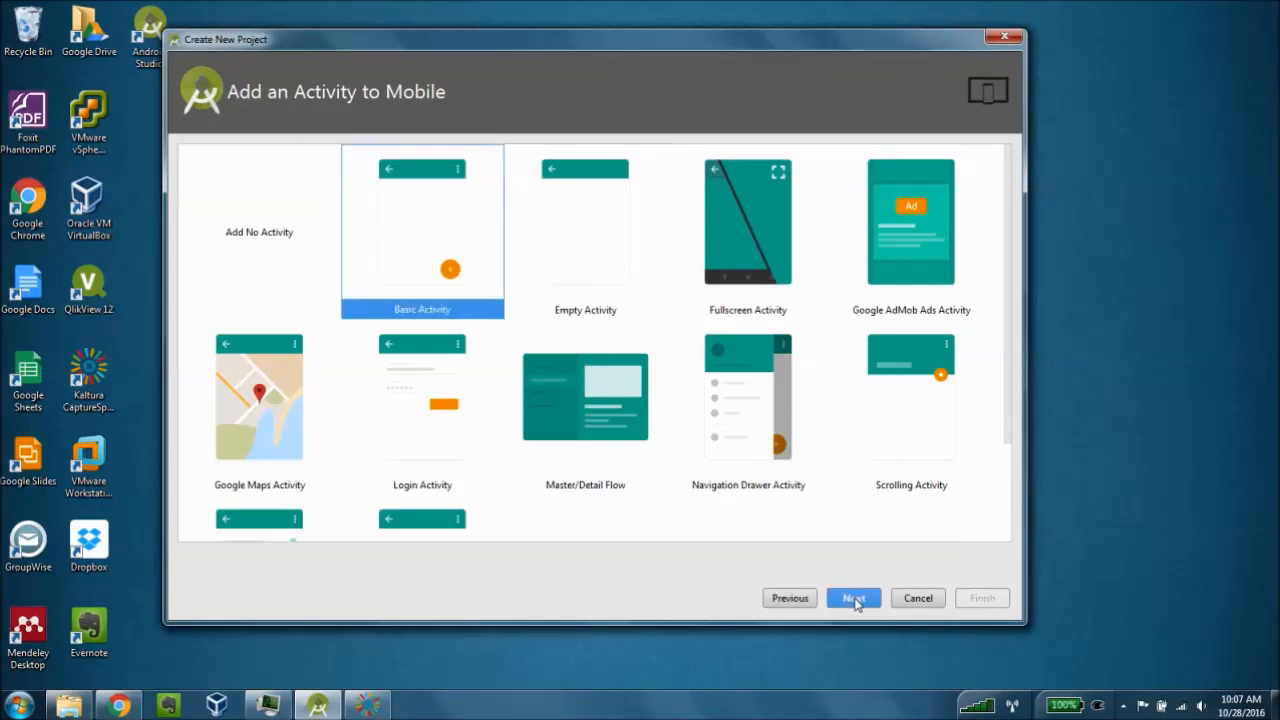
- Continue to Customize the Activity, keeping MainActivity, activity_main and menu_main defaults
click(852, 596)
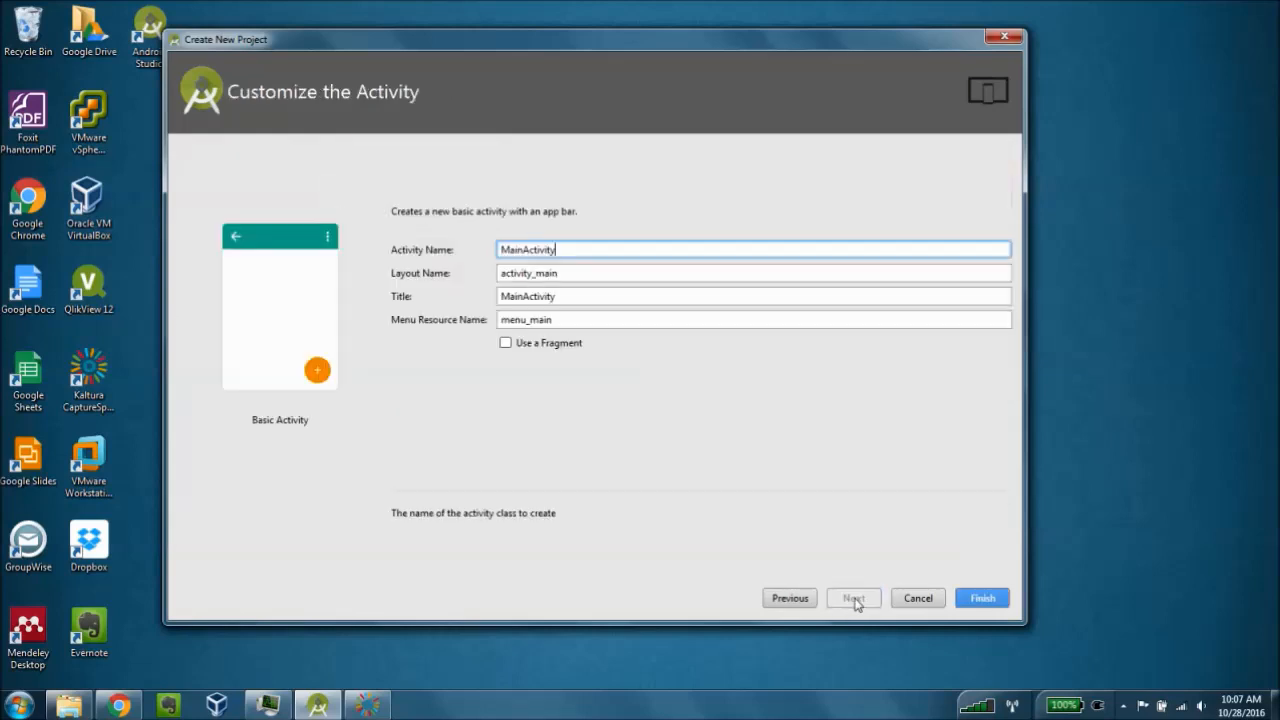
mouse_move(810, 528)
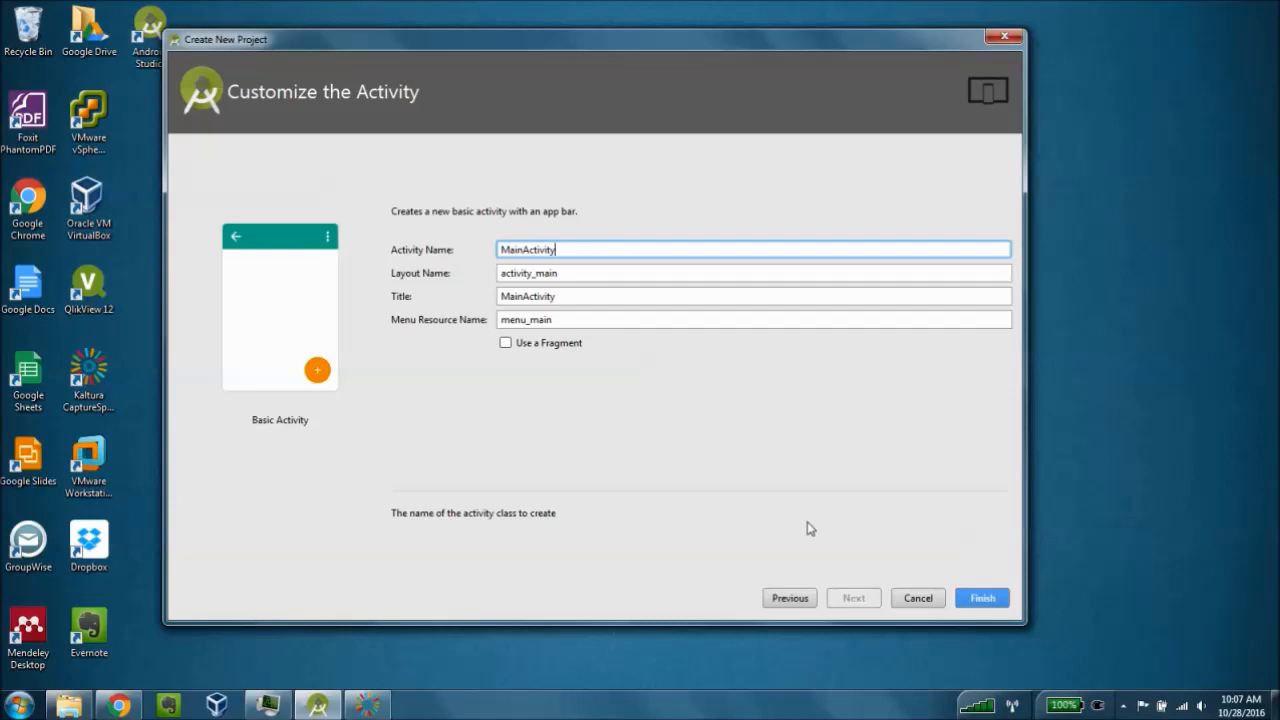
mouse_move(836, 556)
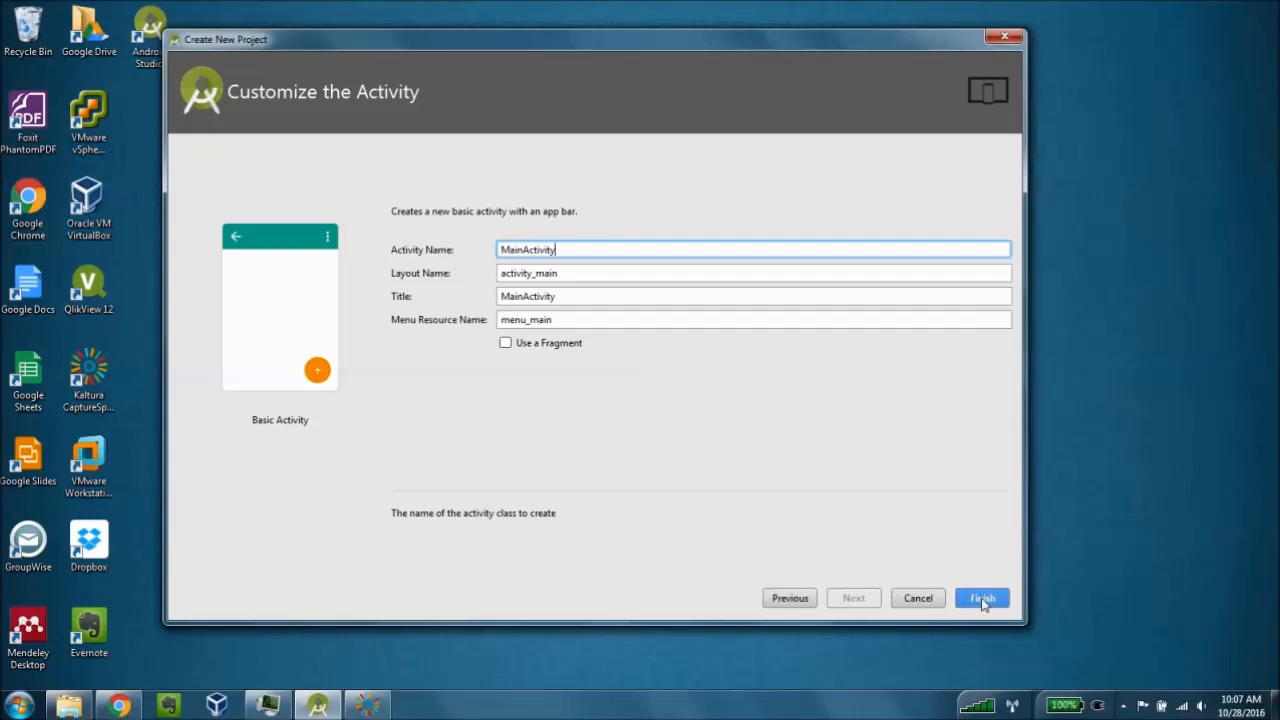
- Finish the wizard to create and open the HelloAndroidWorld project
click(982, 596)
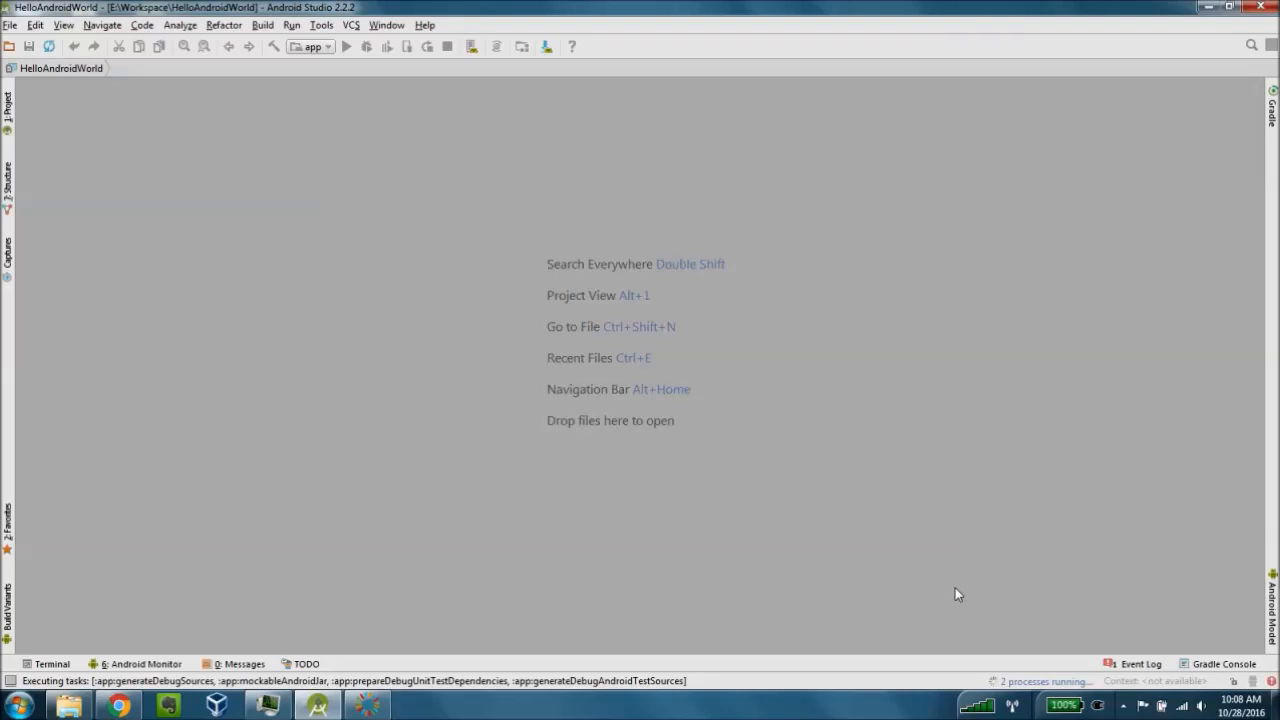
mouse_move(1064, 696)
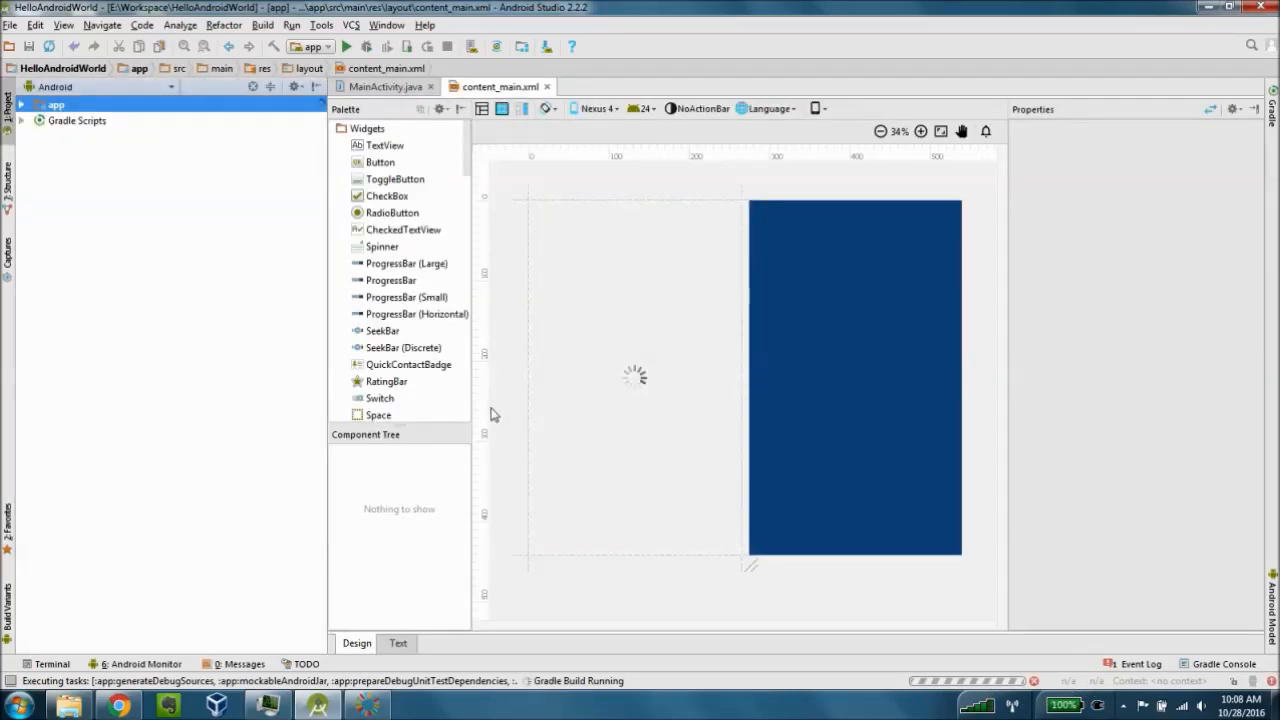
- Expand the app node to reveal res > layout with activity_main.xml and content_main.xml
click(56, 104)
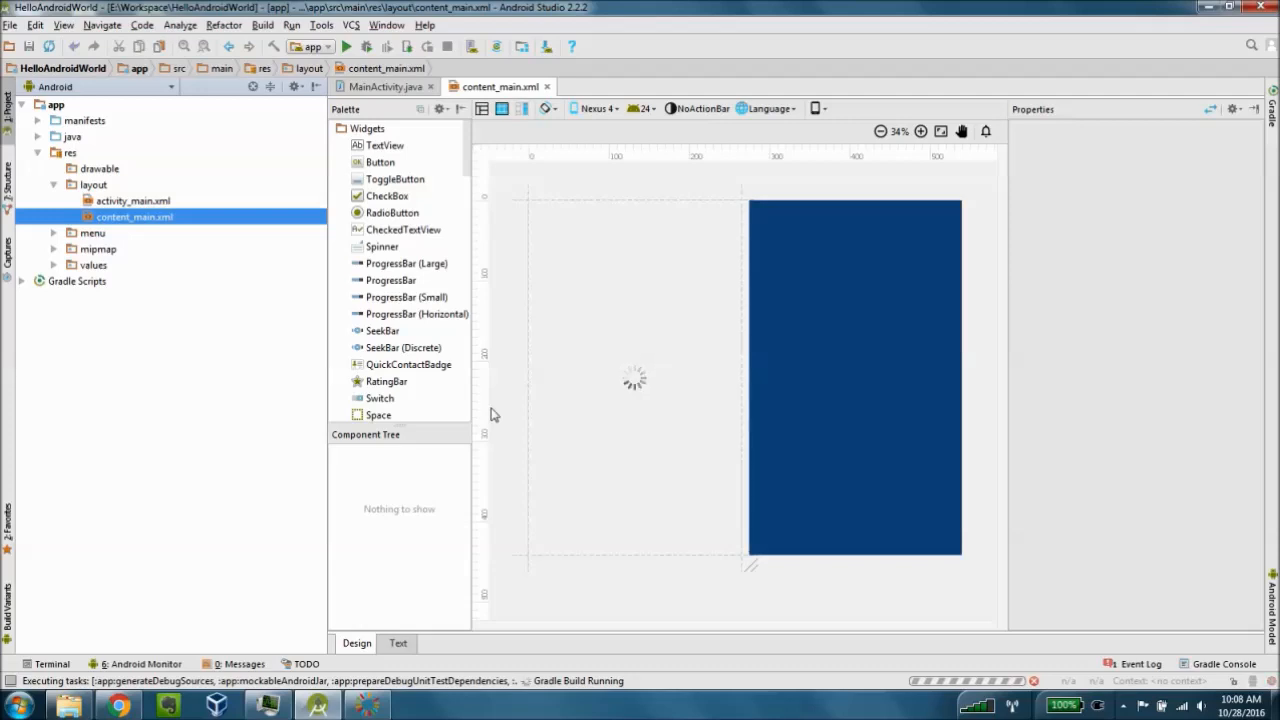
mouse_move(444, 710)
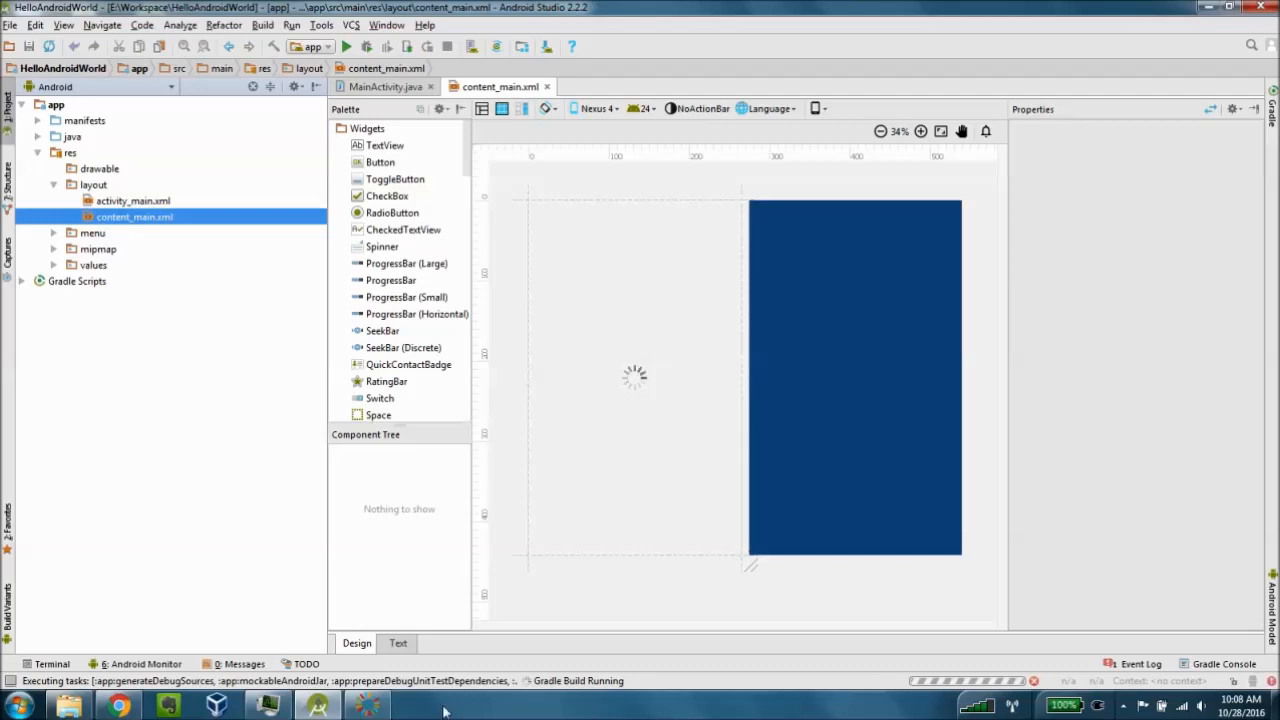
right_click(444, 710)
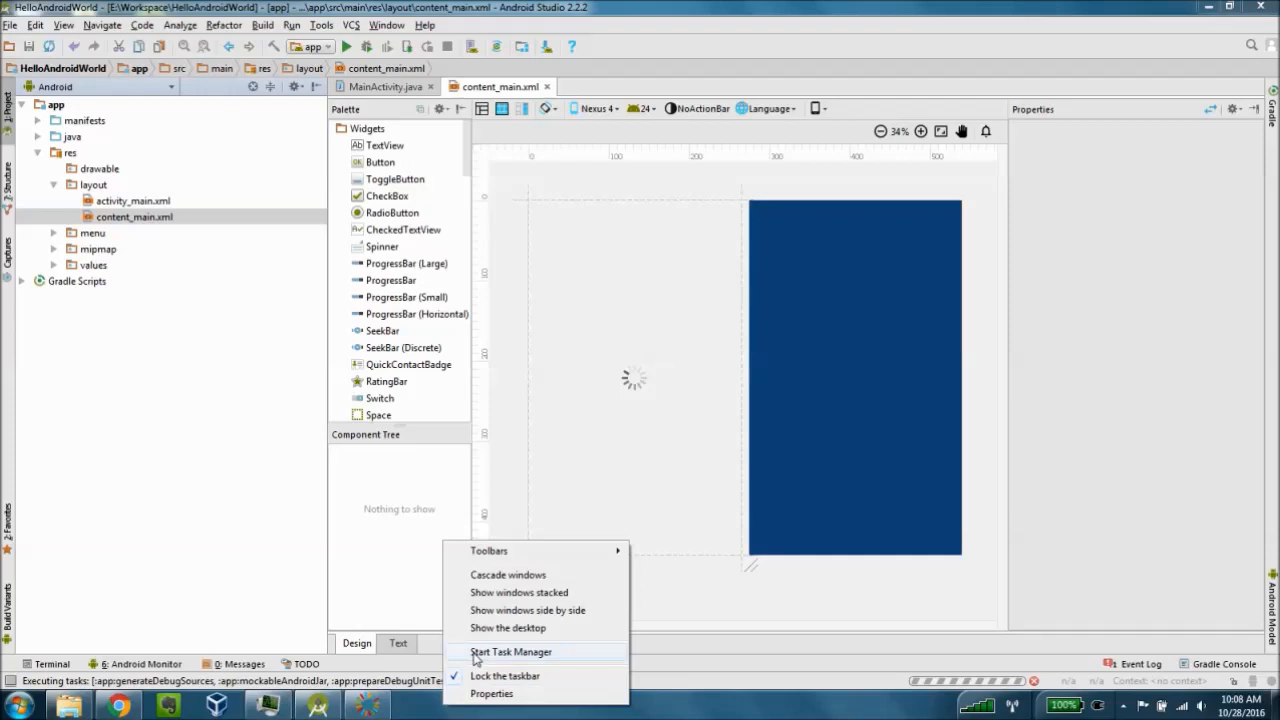
click(512, 652)
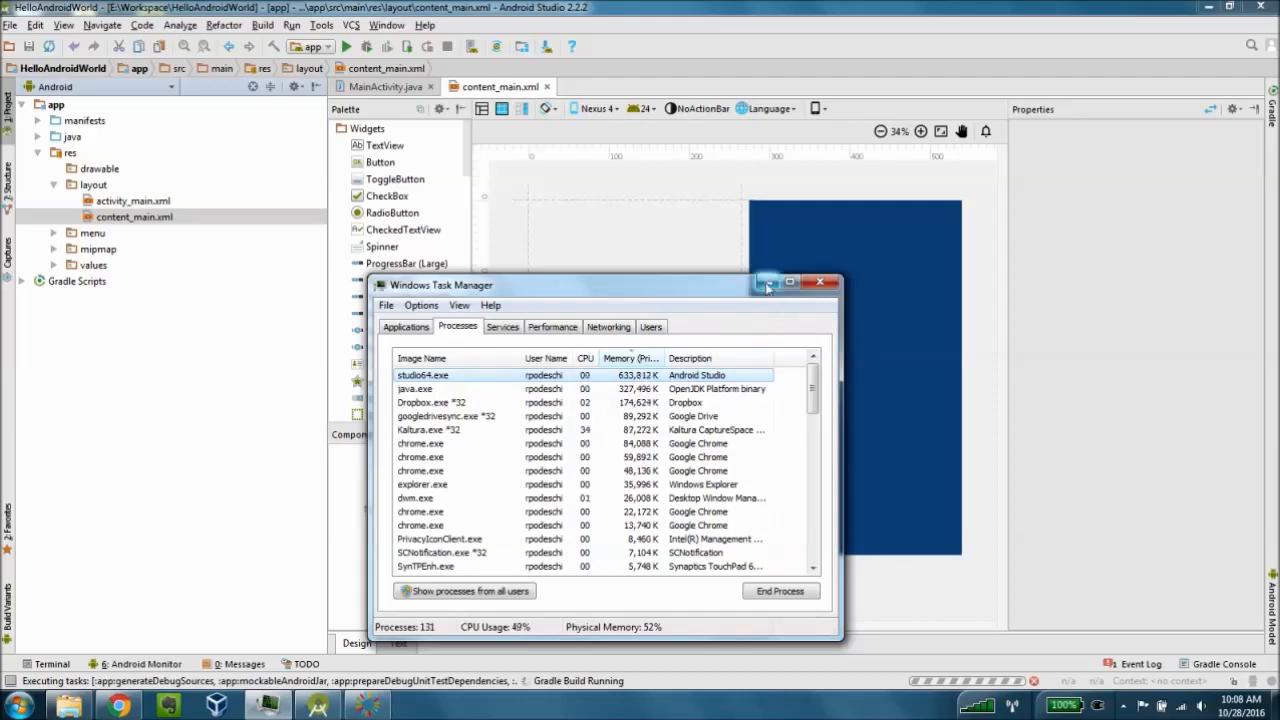
click(820, 282)
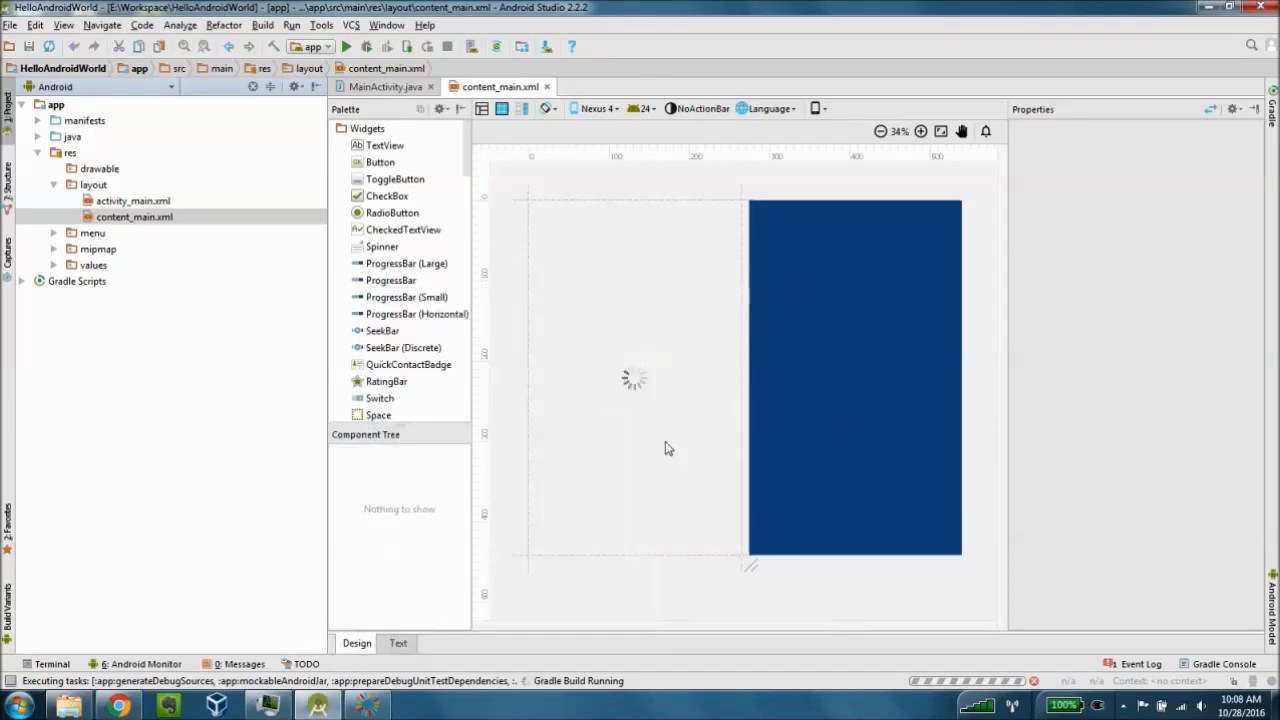
click(134, 216)
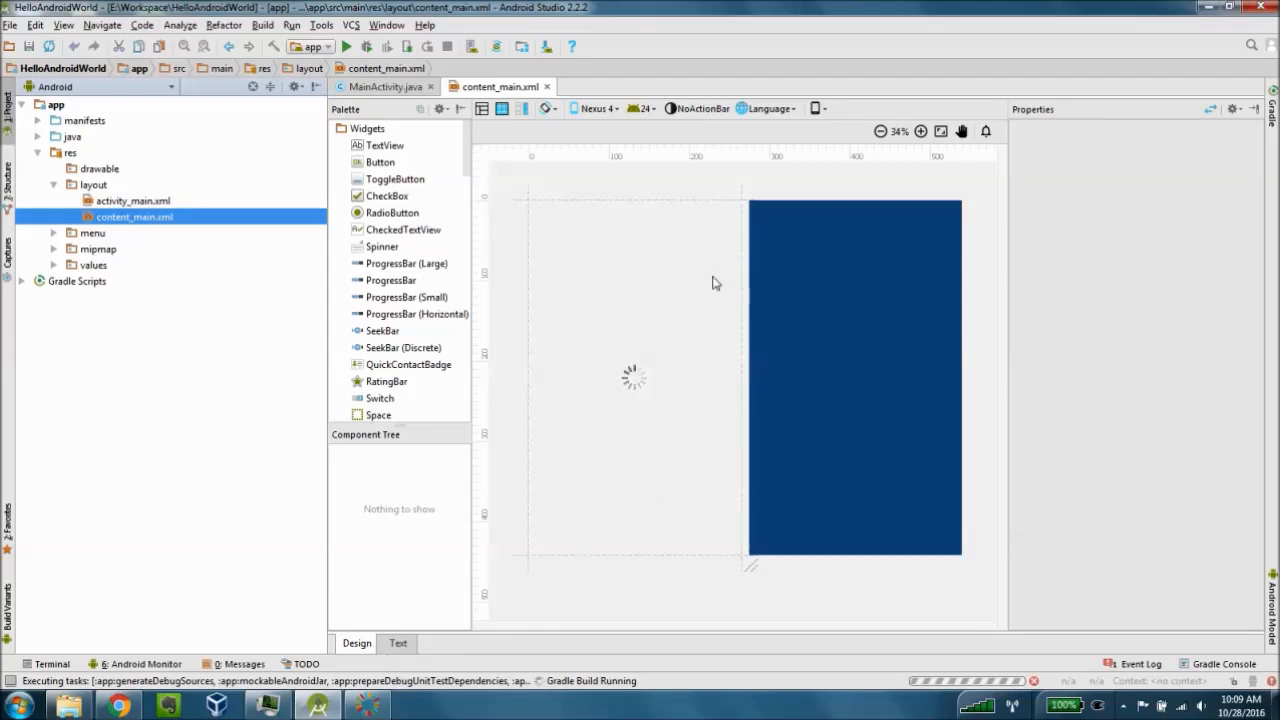
mouse_move(848, 318)
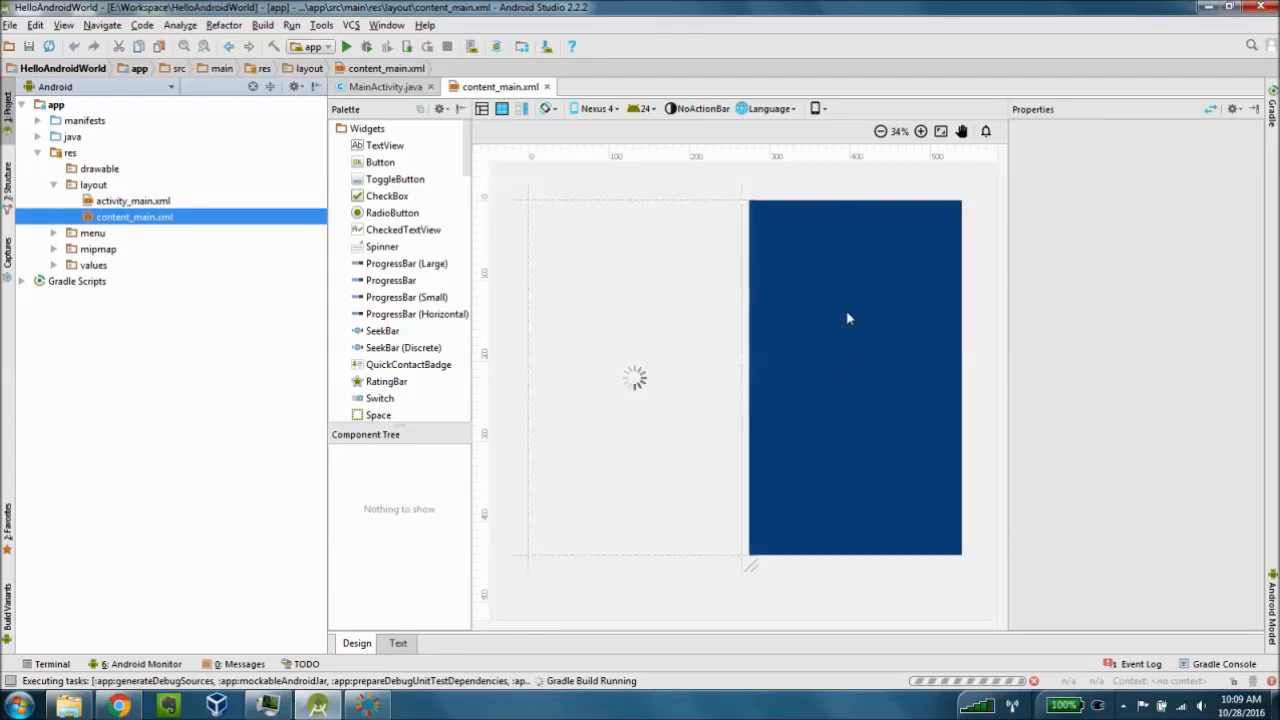
mouse_move(630, 352)
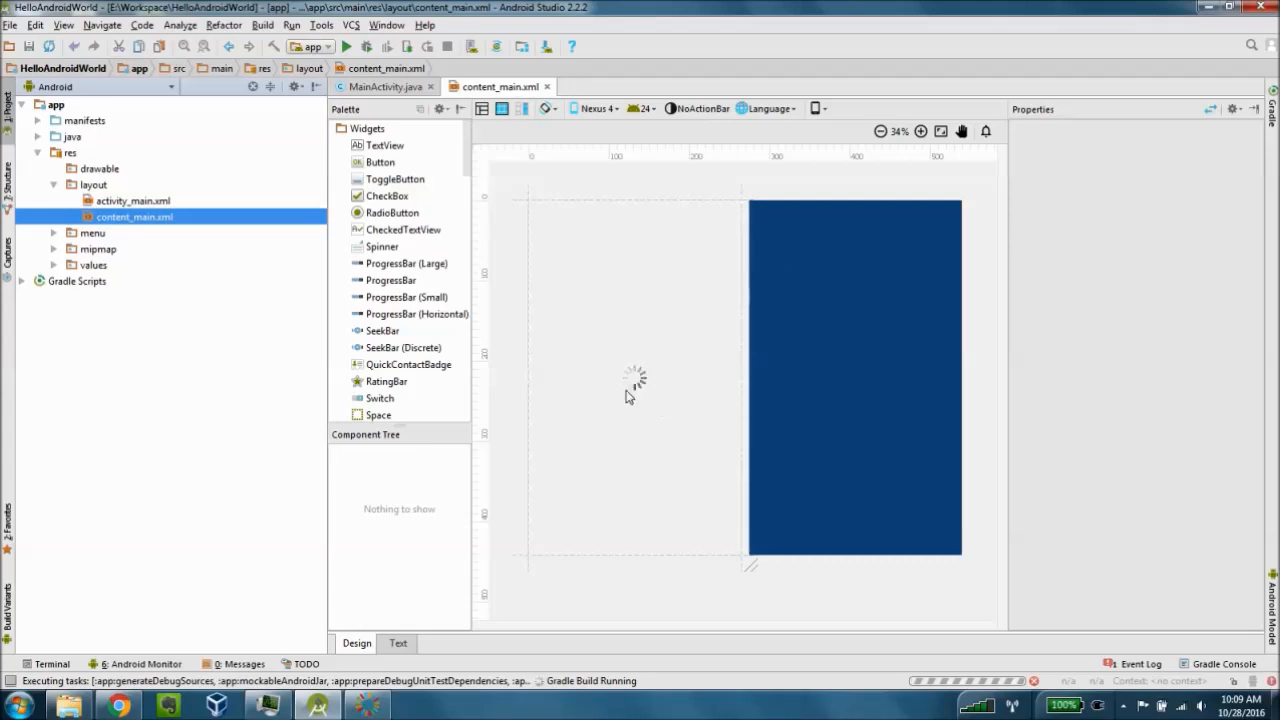
mouse_move(656, 412)
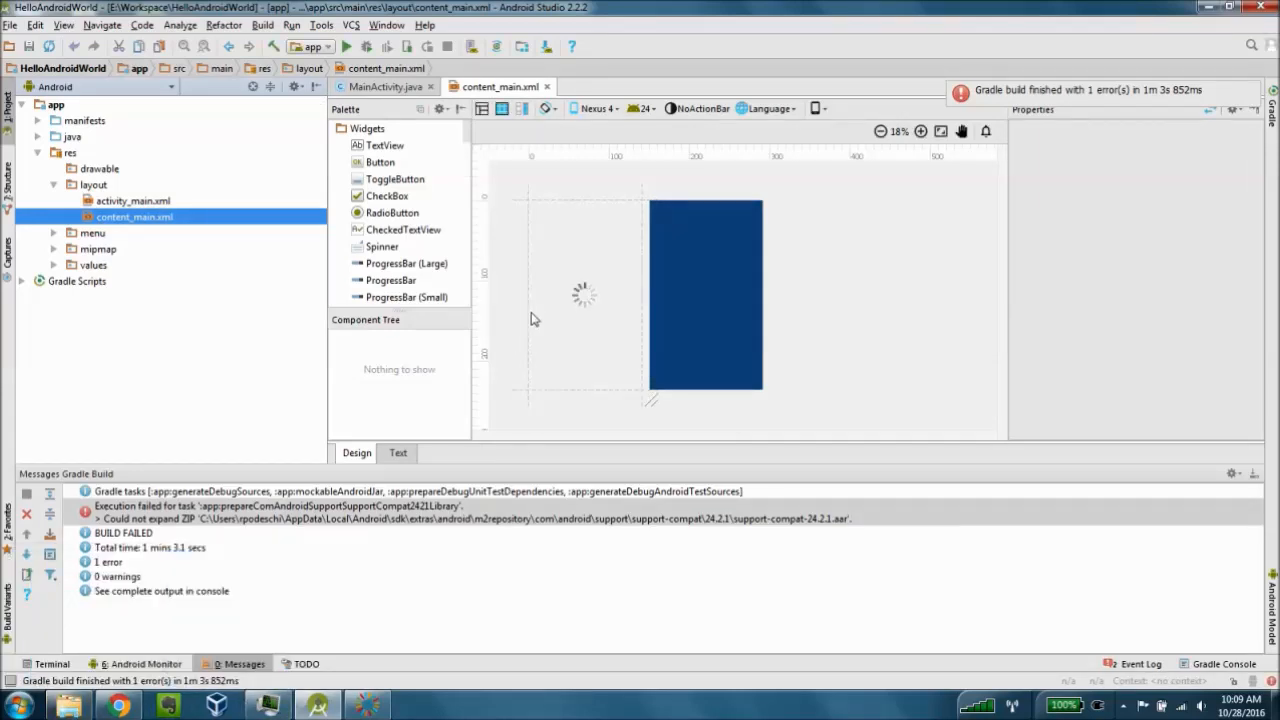
mouse_move(484, 418)
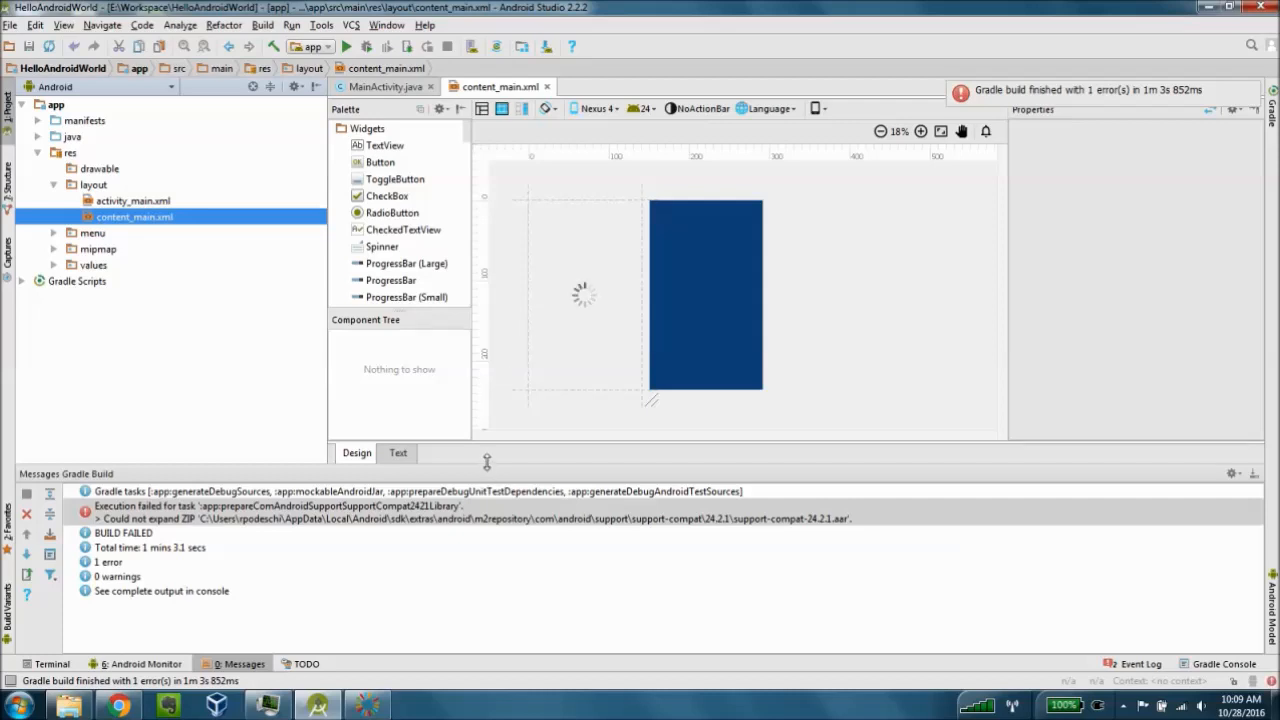
- Dismiss the Gradle BUILD FAILED messages to view the rendered content_main layout
click(920, 132)
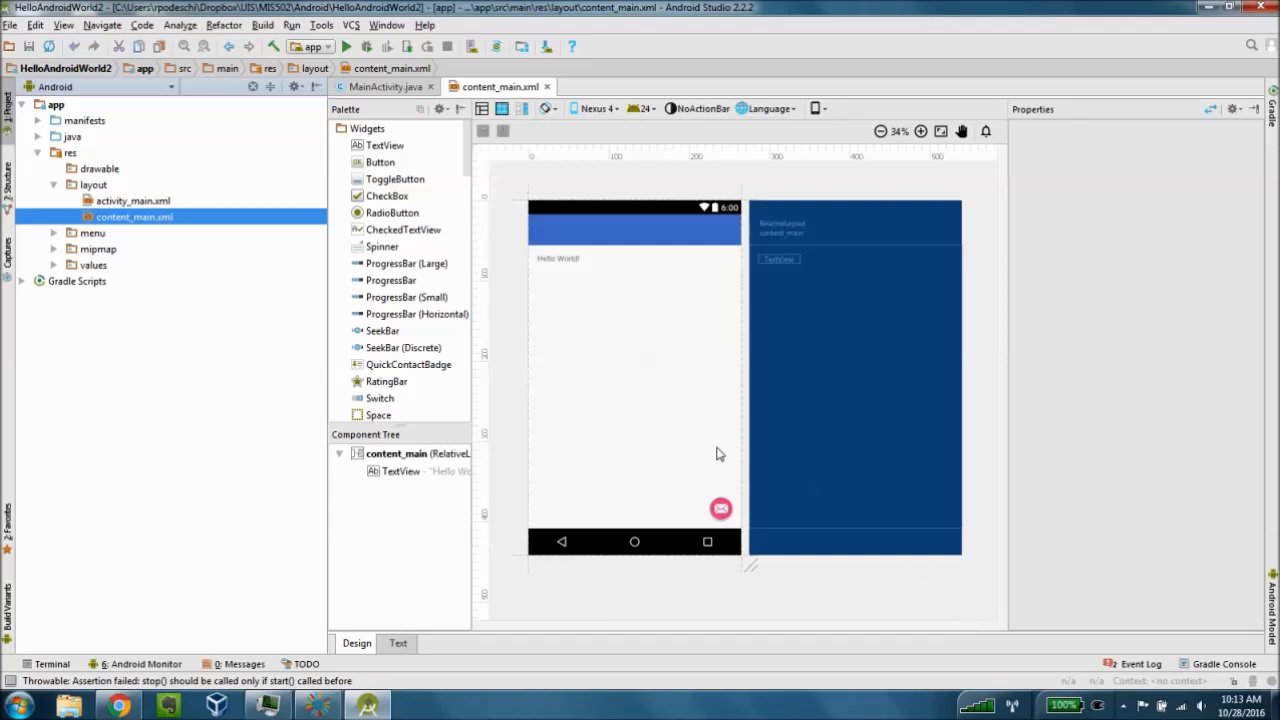
mouse_move(698, 366)
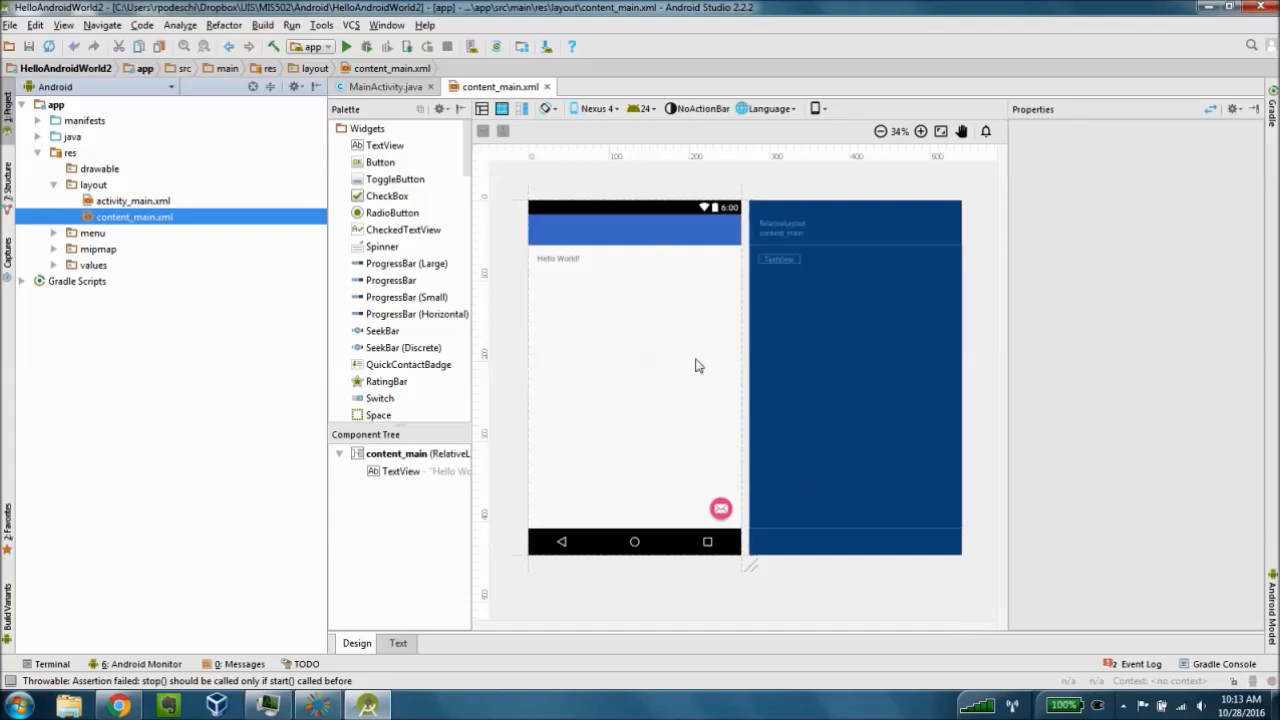
mouse_move(578, 504)
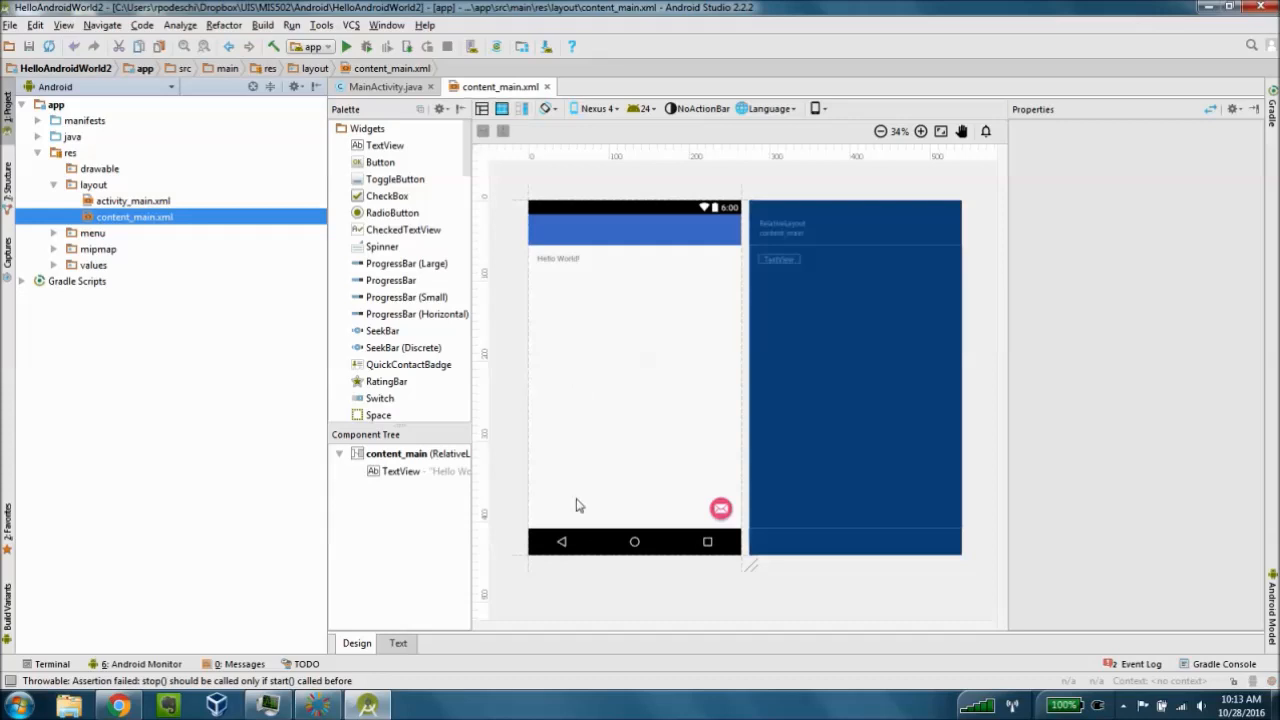
mouse_move(616, 584)
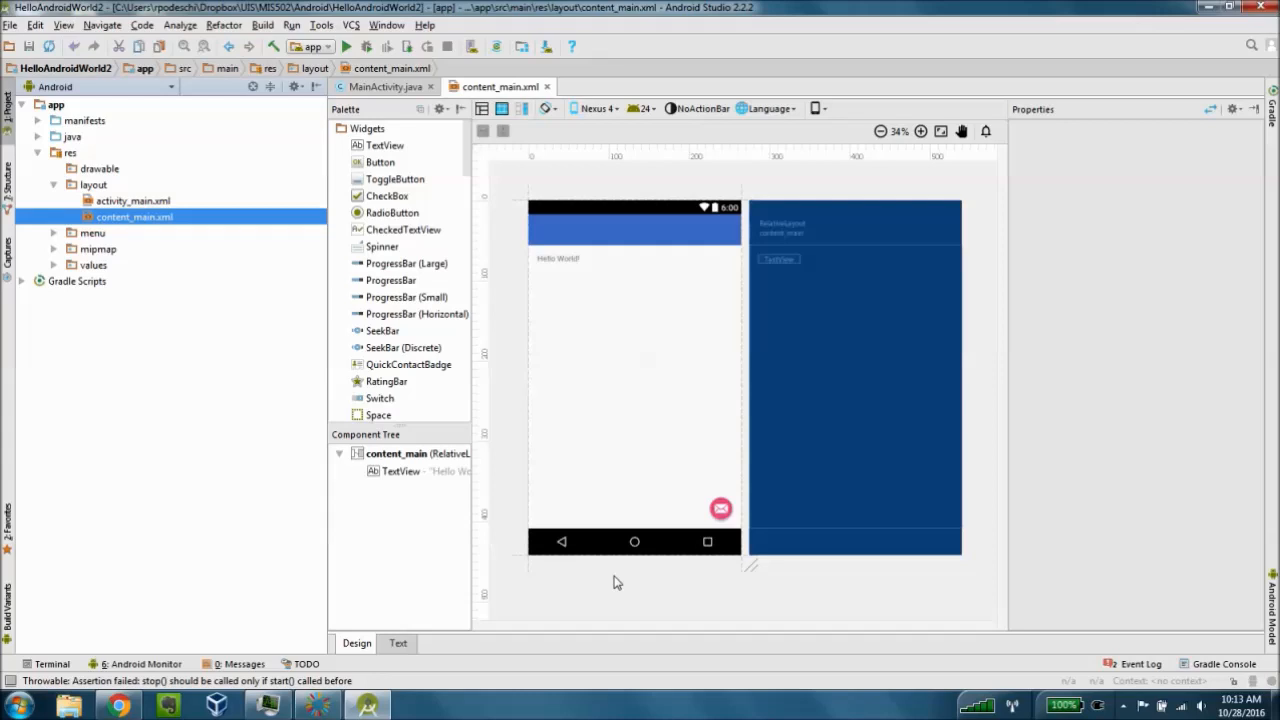
mouse_move(608, 468)
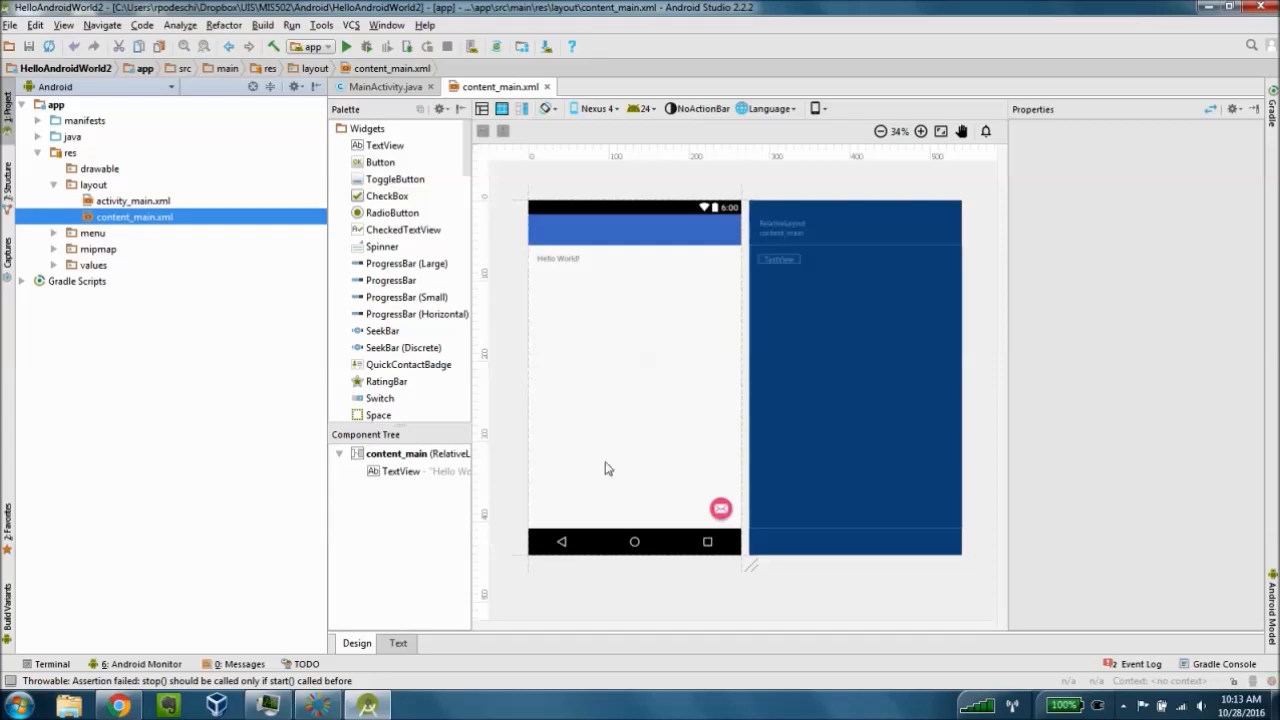
mouse_move(660, 604)
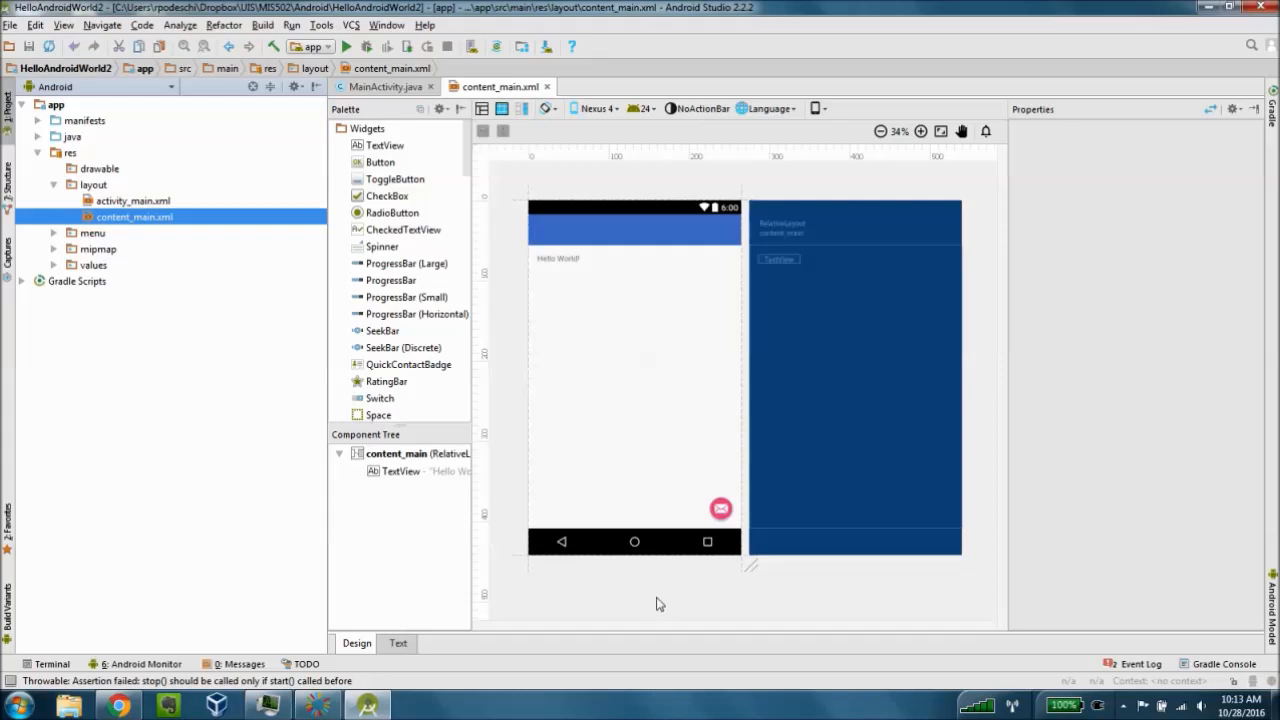
mouse_move(636, 578)
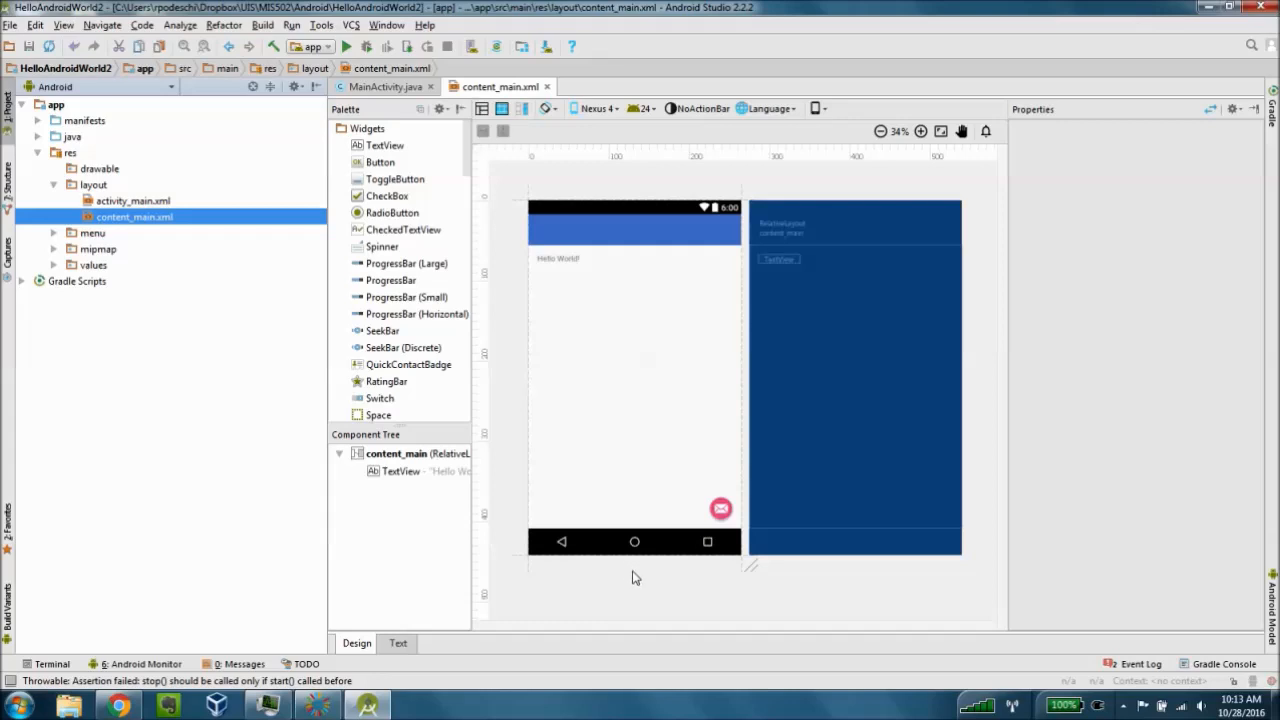
mouse_move(620, 408)
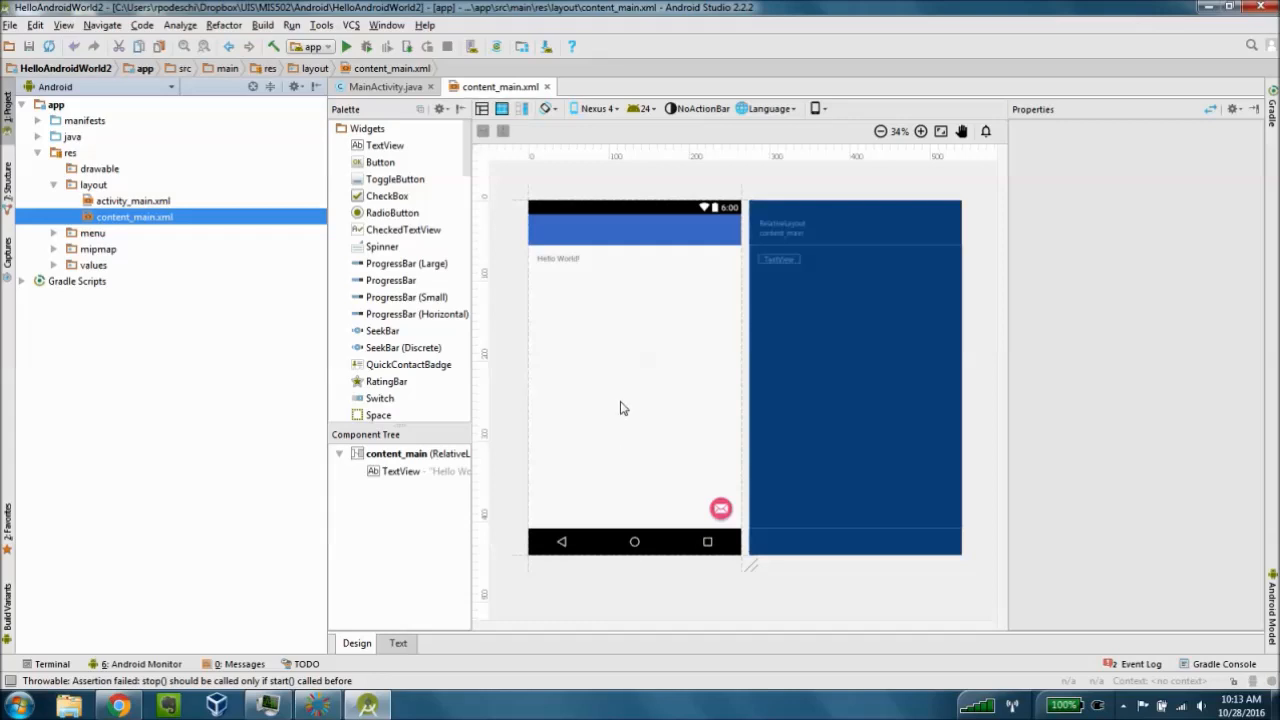
mouse_move(590, 186)
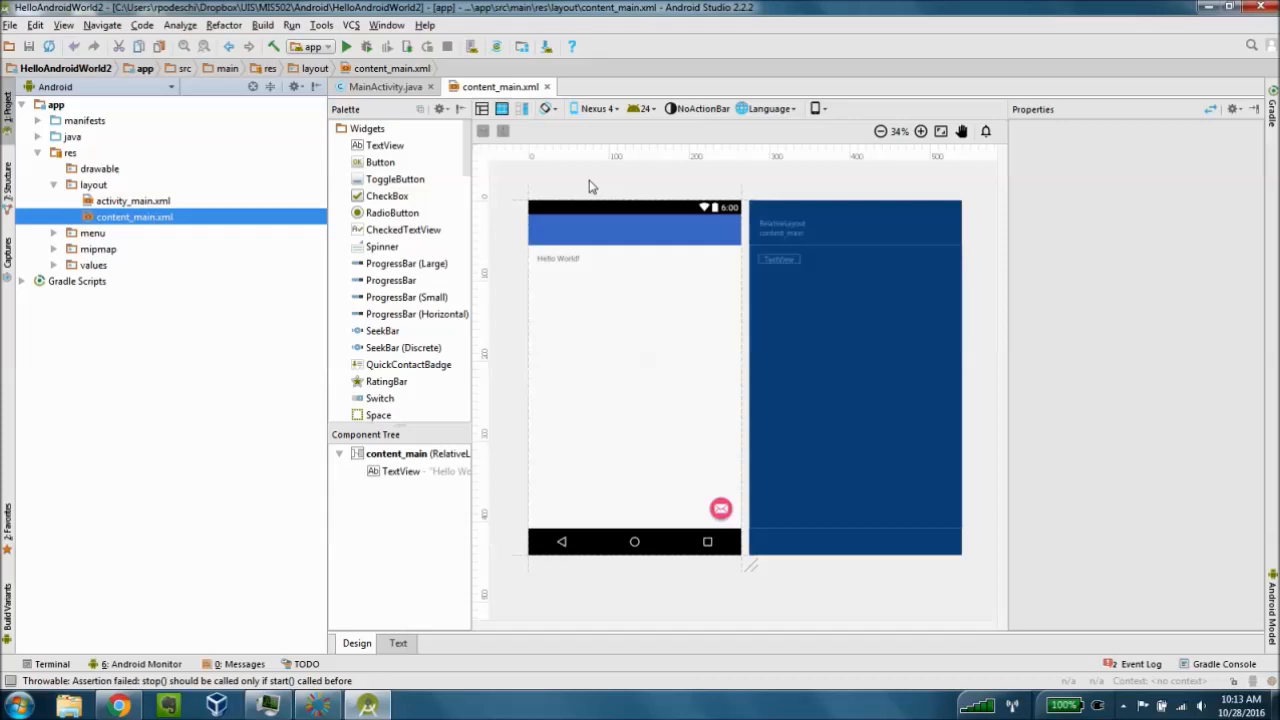
mouse_move(592, 148)
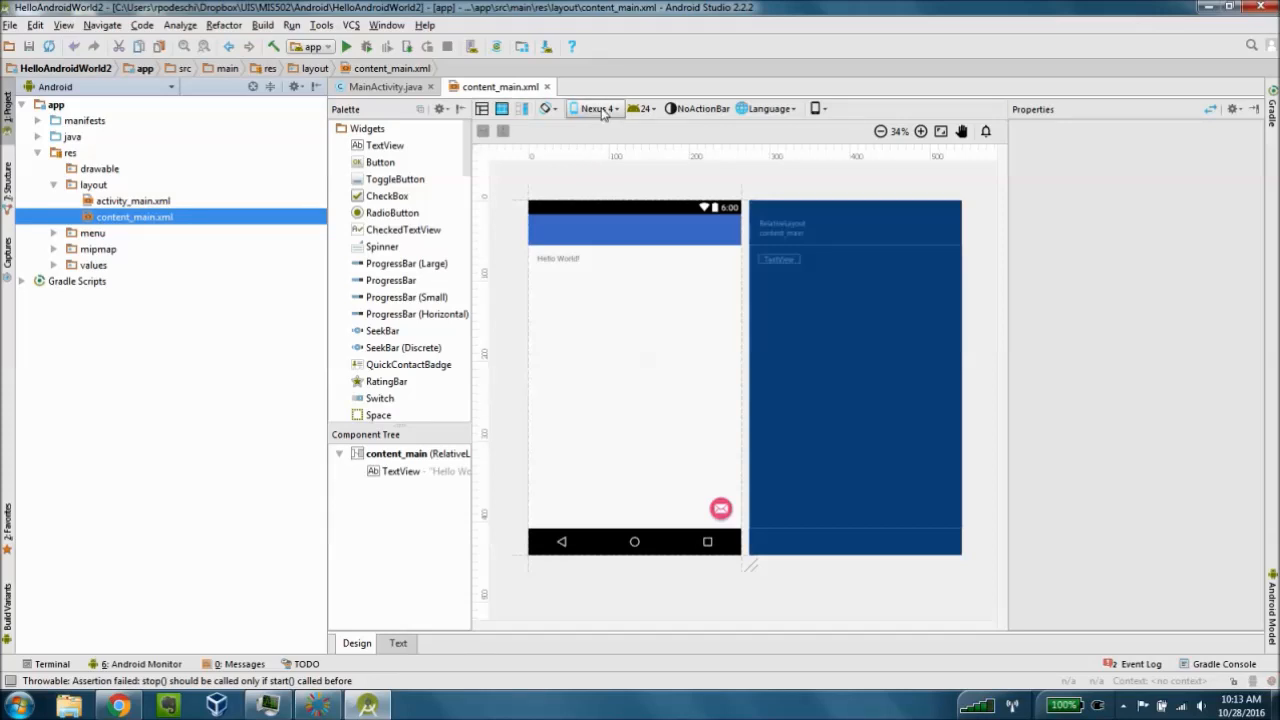
- Switch the layout preview device from Nexus 4 to Nexus 5 (5.0", 1080 × 1920, xxhdpi)
click(596, 108)
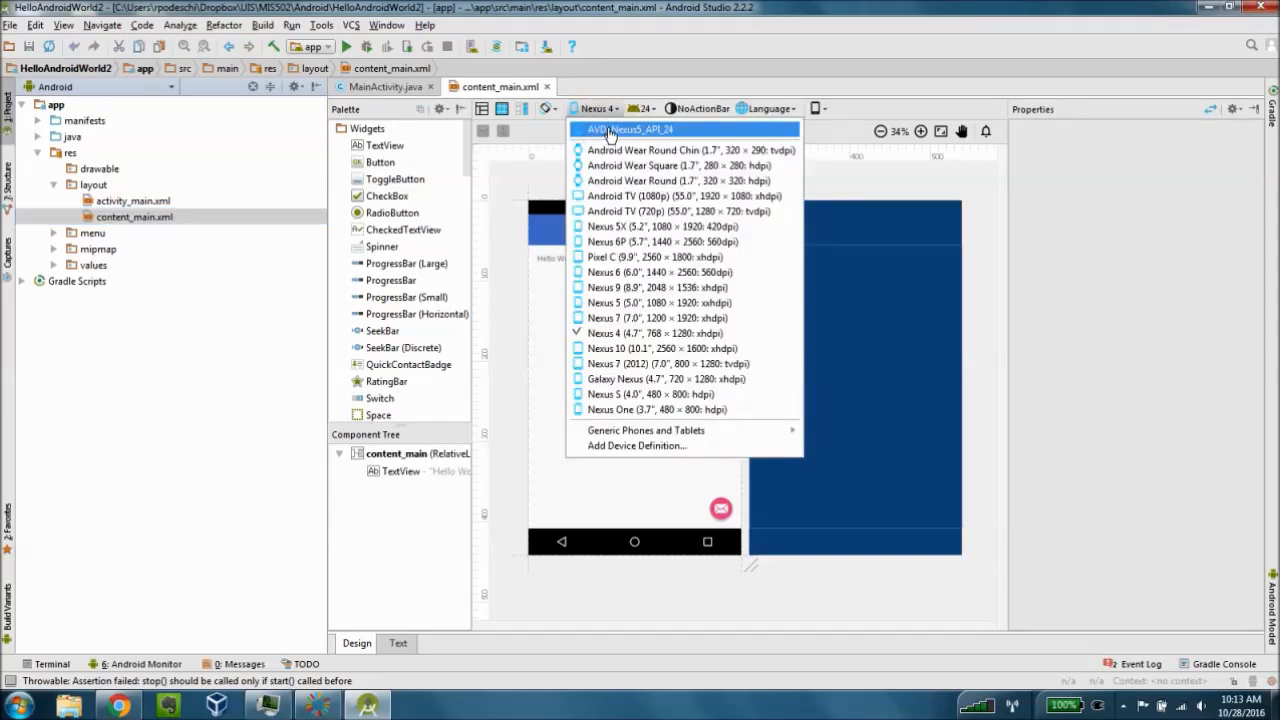
mouse_move(624, 240)
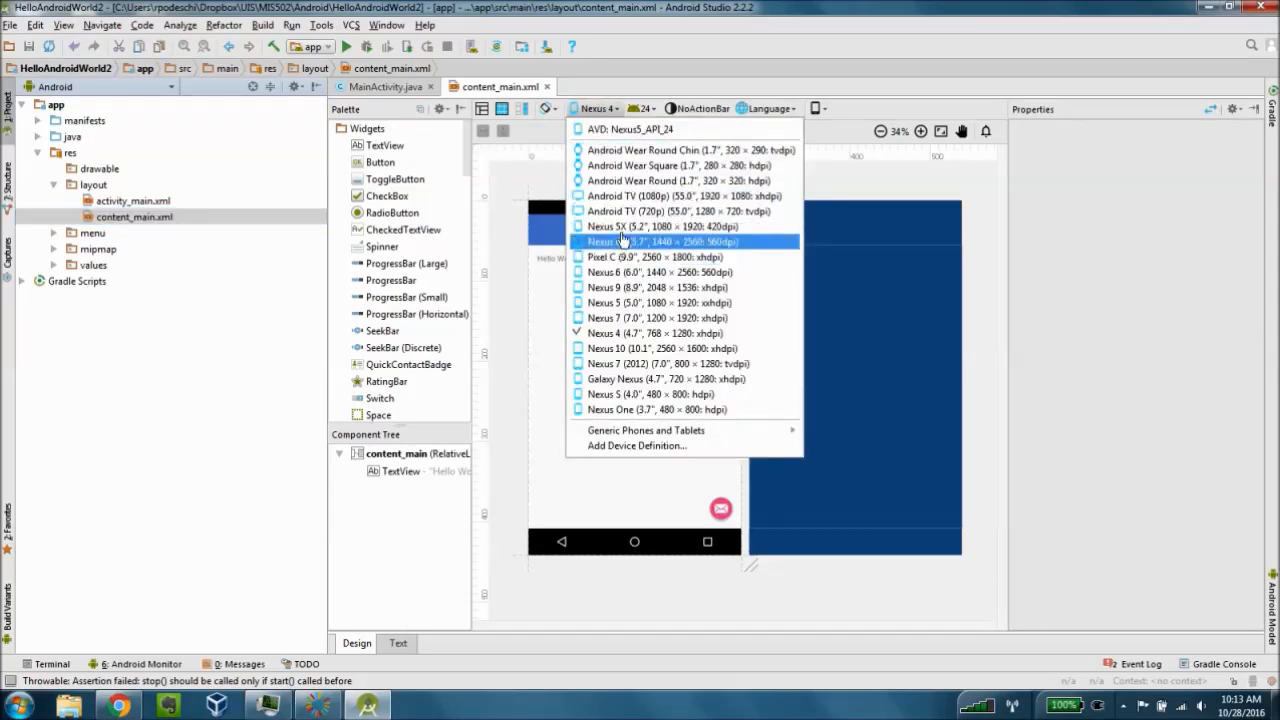
mouse_move(656, 226)
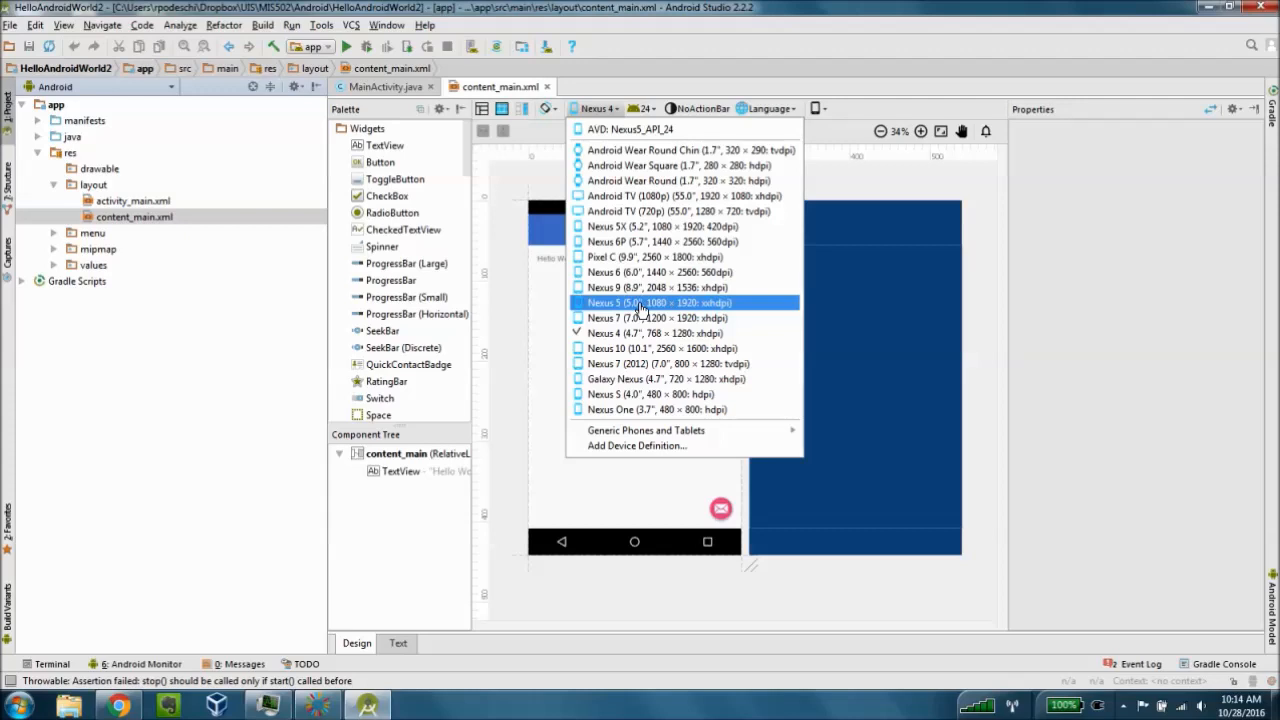
click(656, 302)
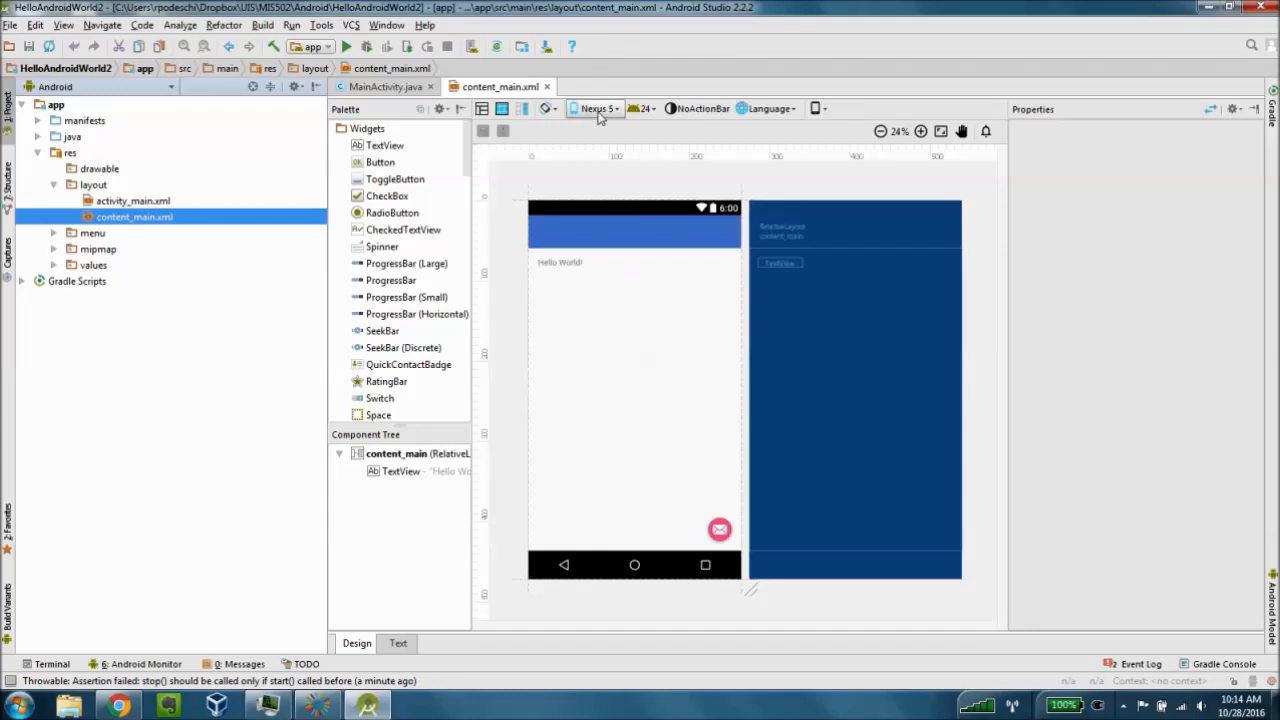
mouse_move(712, 320)
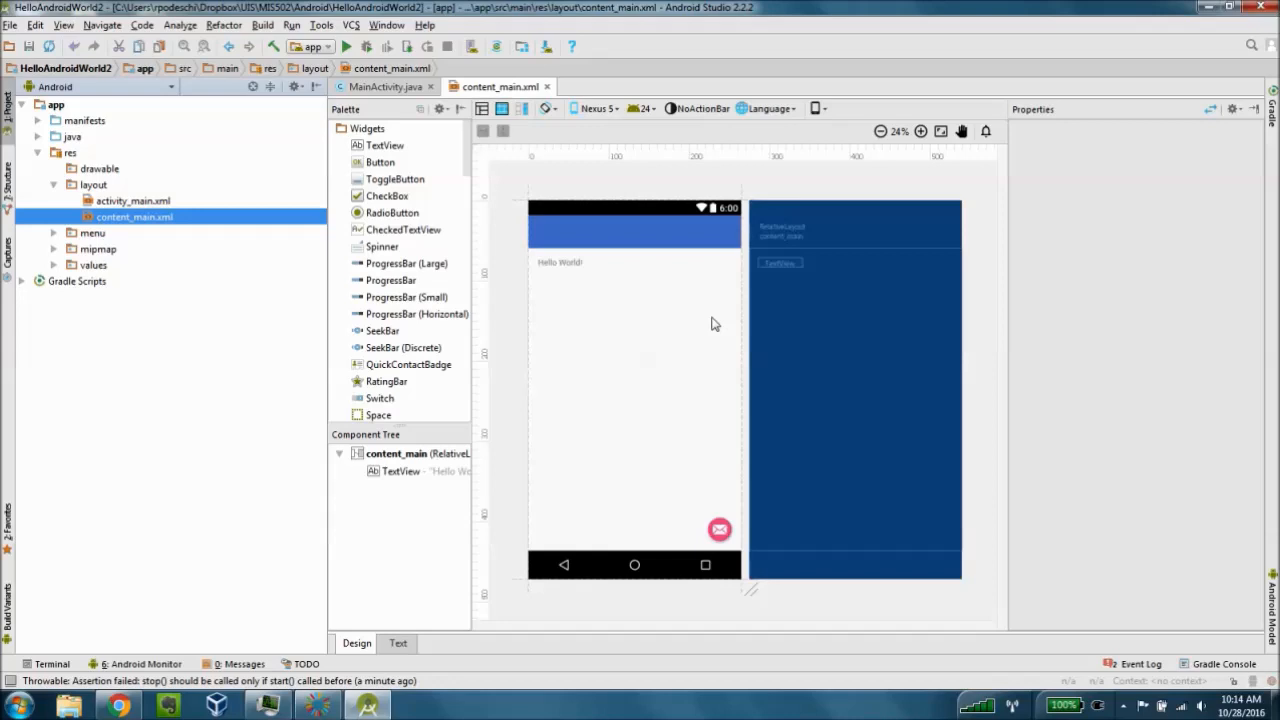
mouse_move(636, 316)
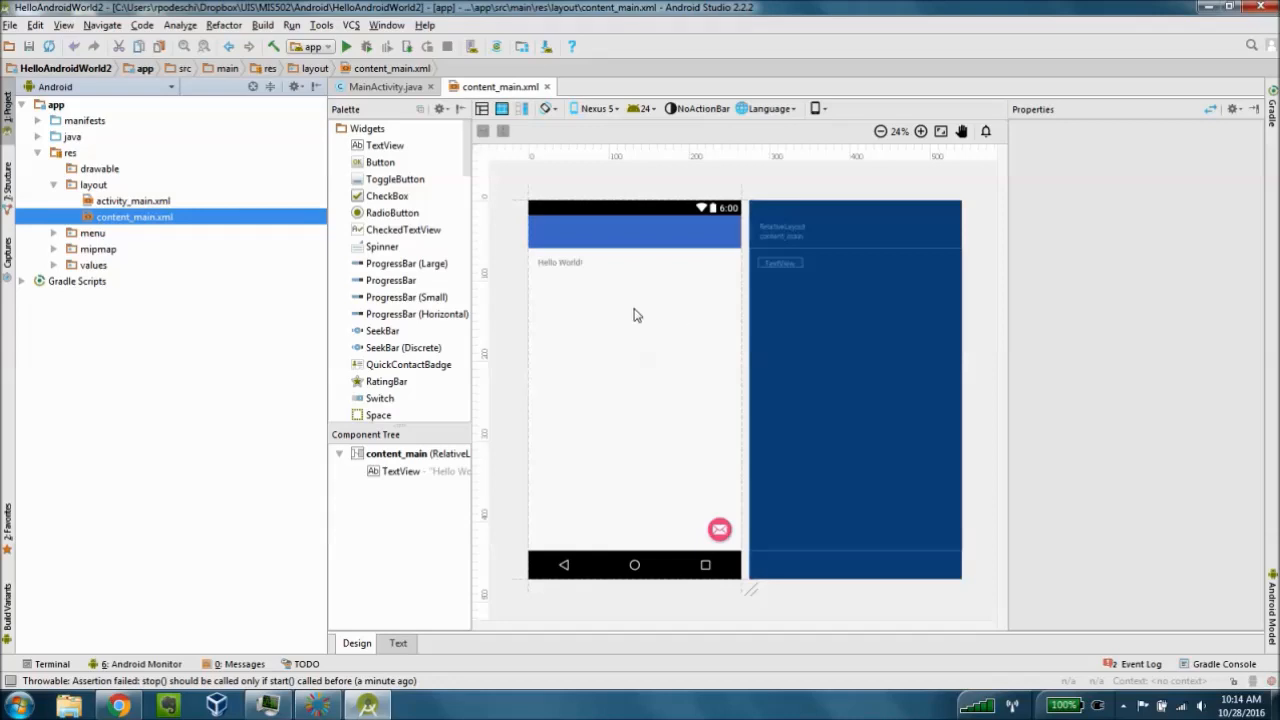
mouse_move(560, 272)
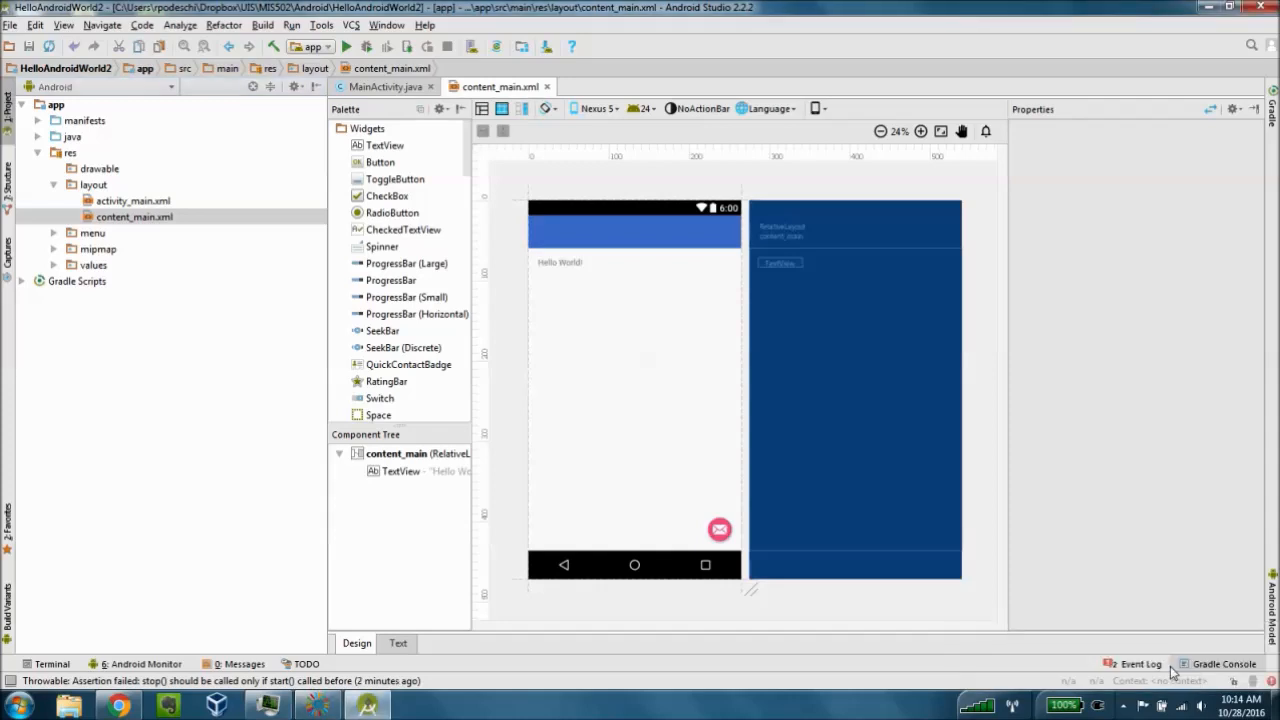
mouse_move(612, 396)
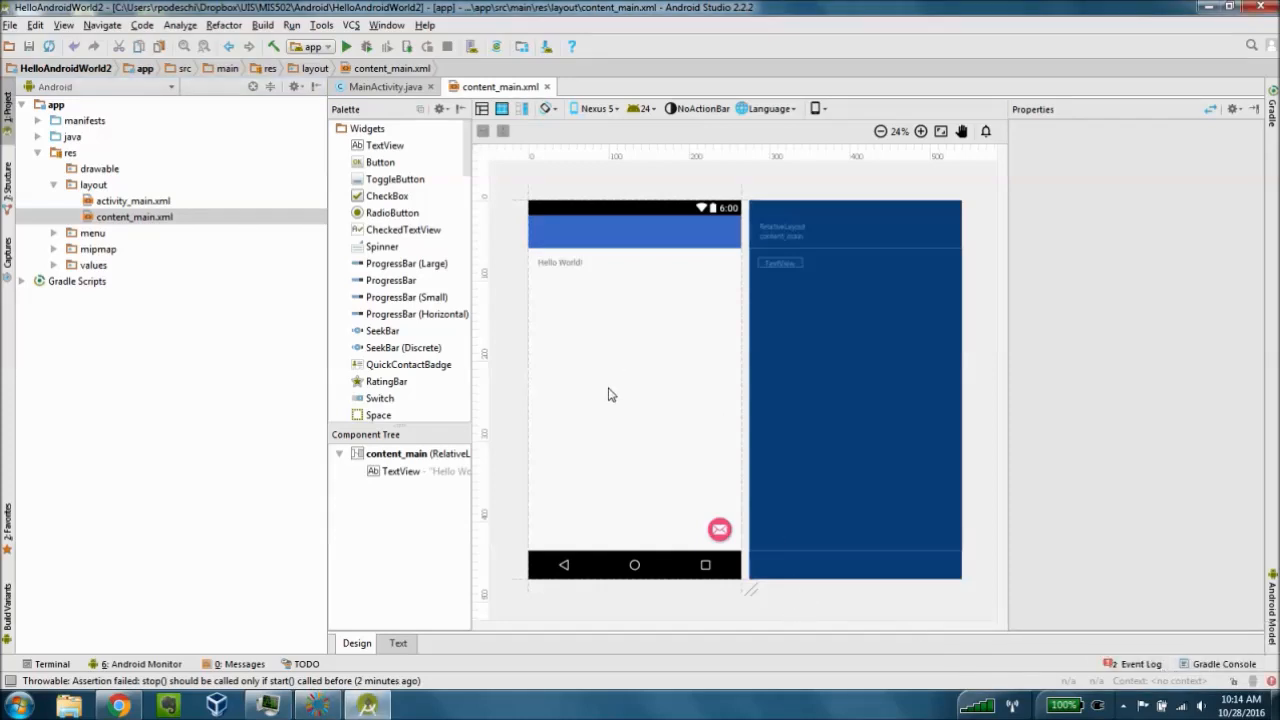
mouse_move(576, 272)
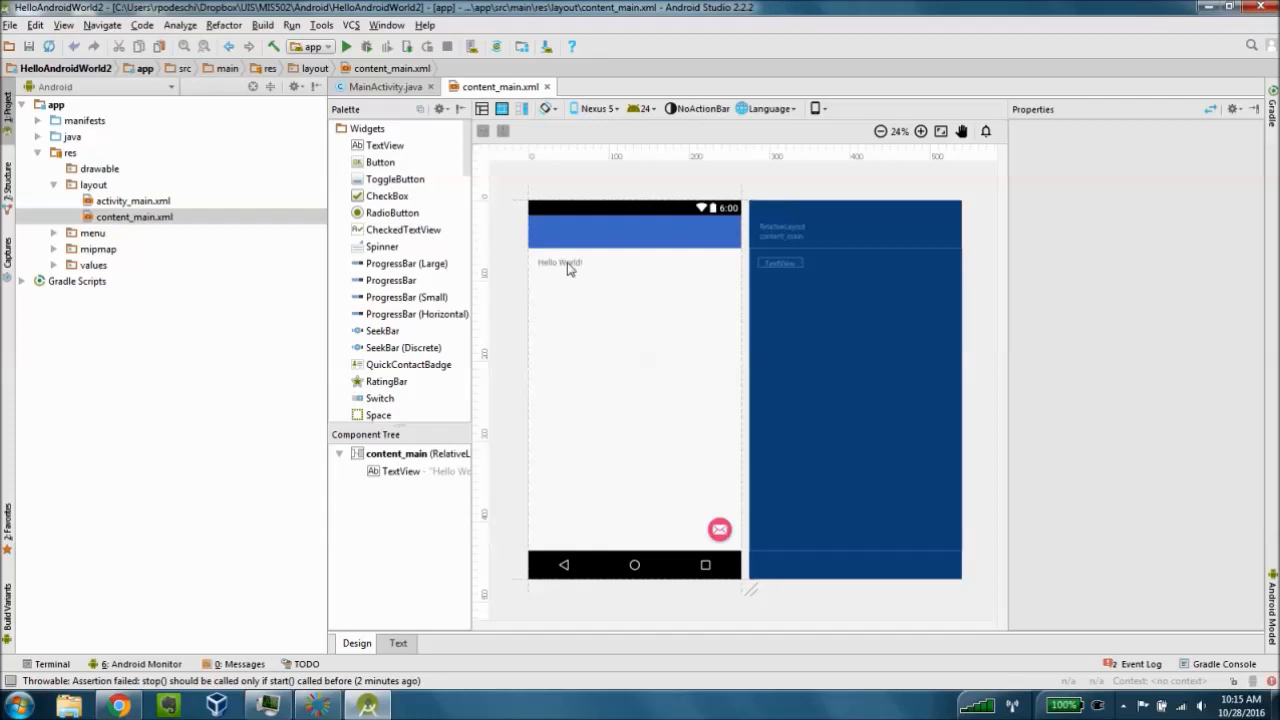
- Select the Hello World TextView and list all its properties, scrolling through the attributes
click(560, 262)
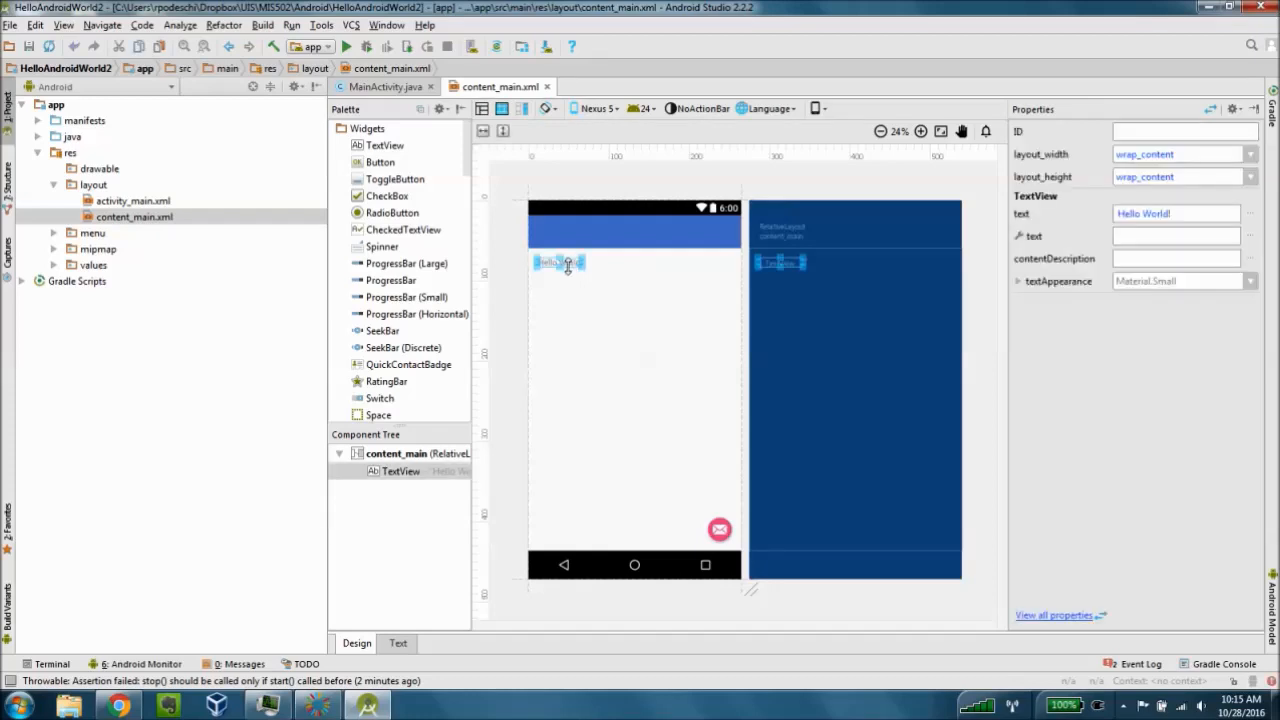
click(1150, 132)
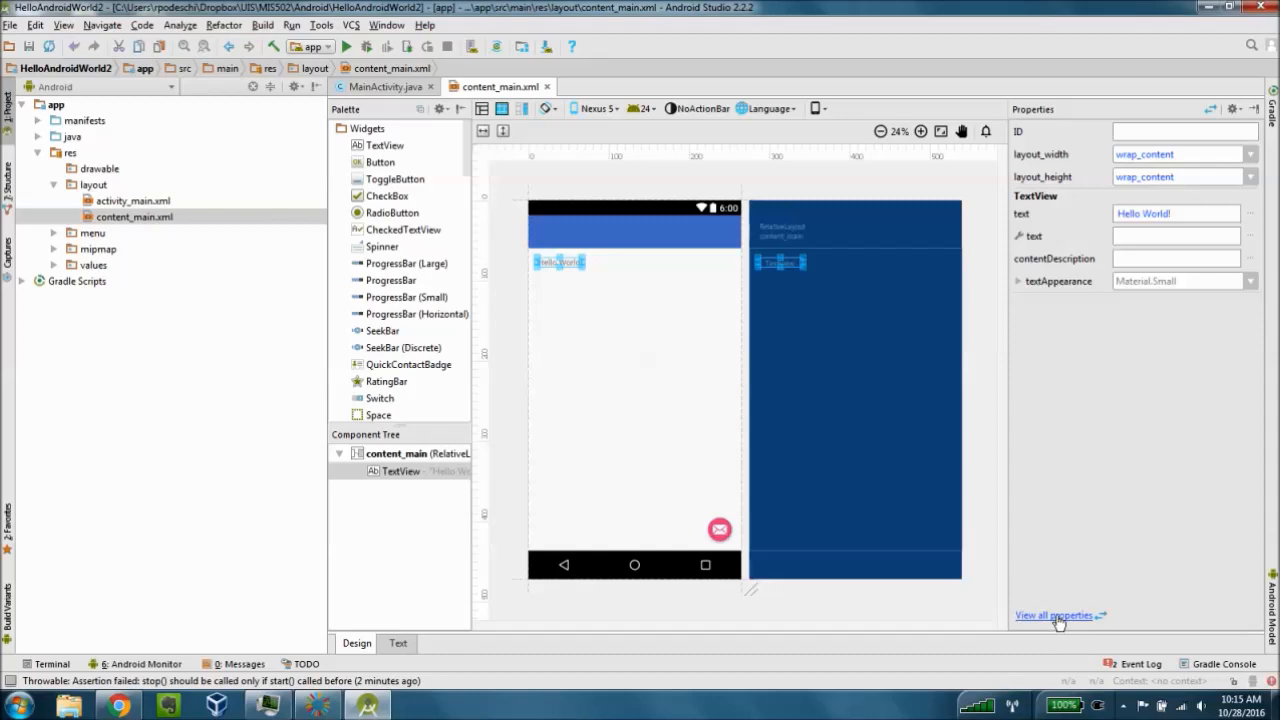
click(1052, 616)
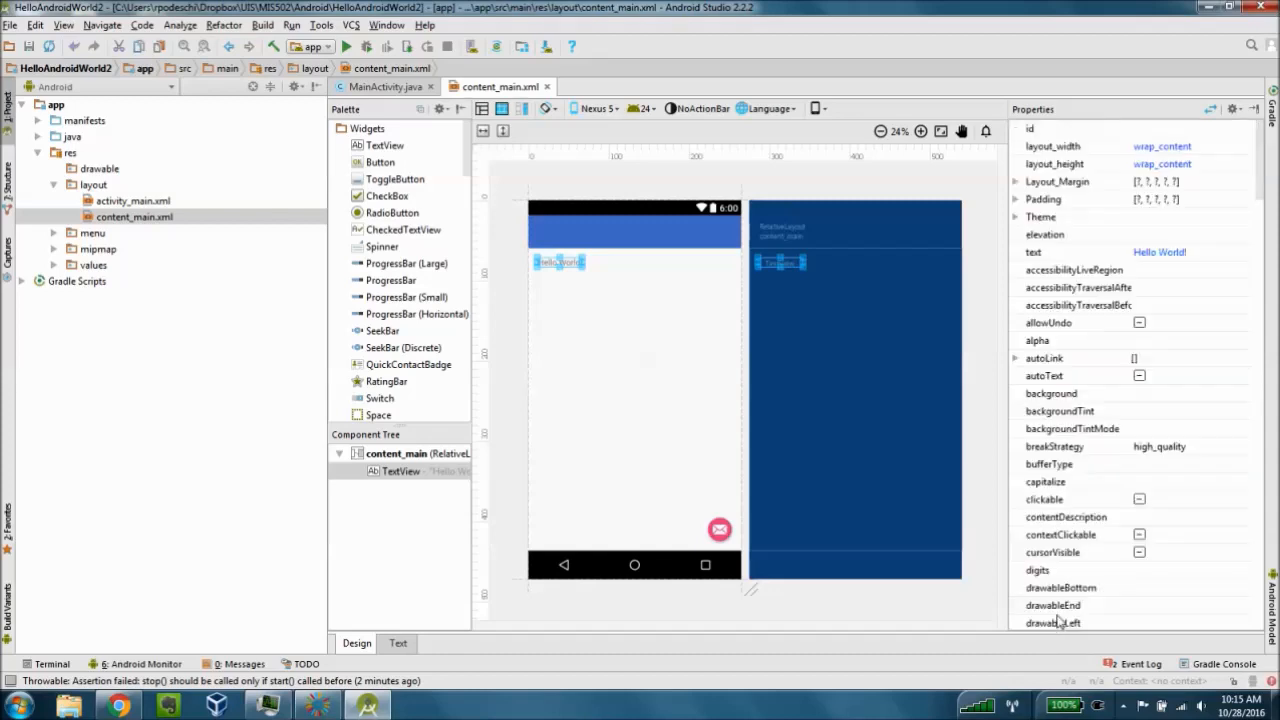
mouse_move(1076, 348)
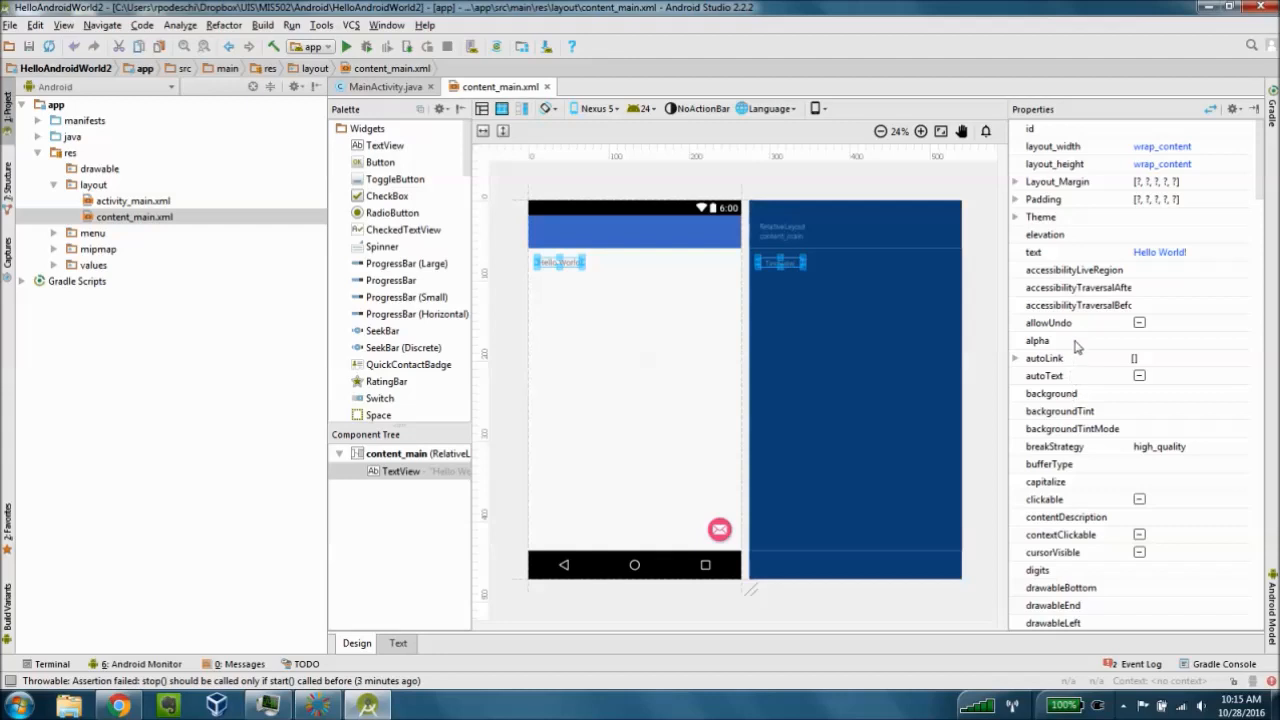
scroll(down, 3)
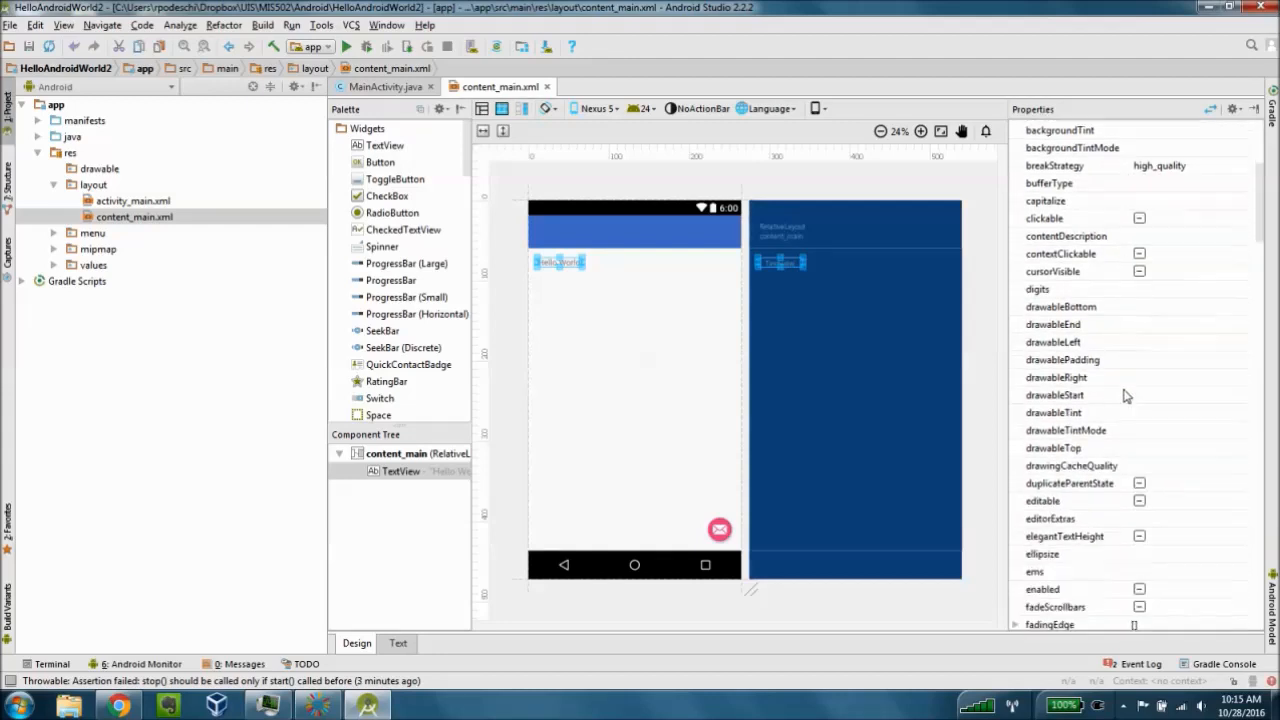
scroll(down, 3)
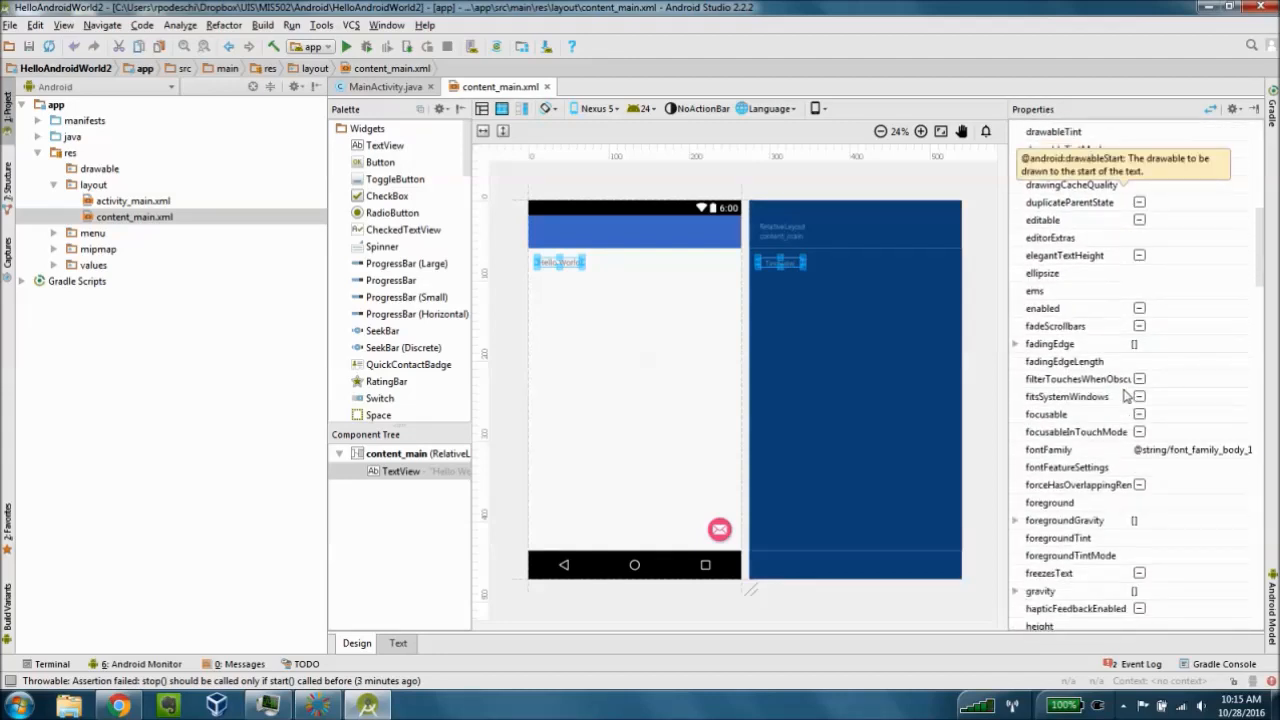
scroll(down, 3)
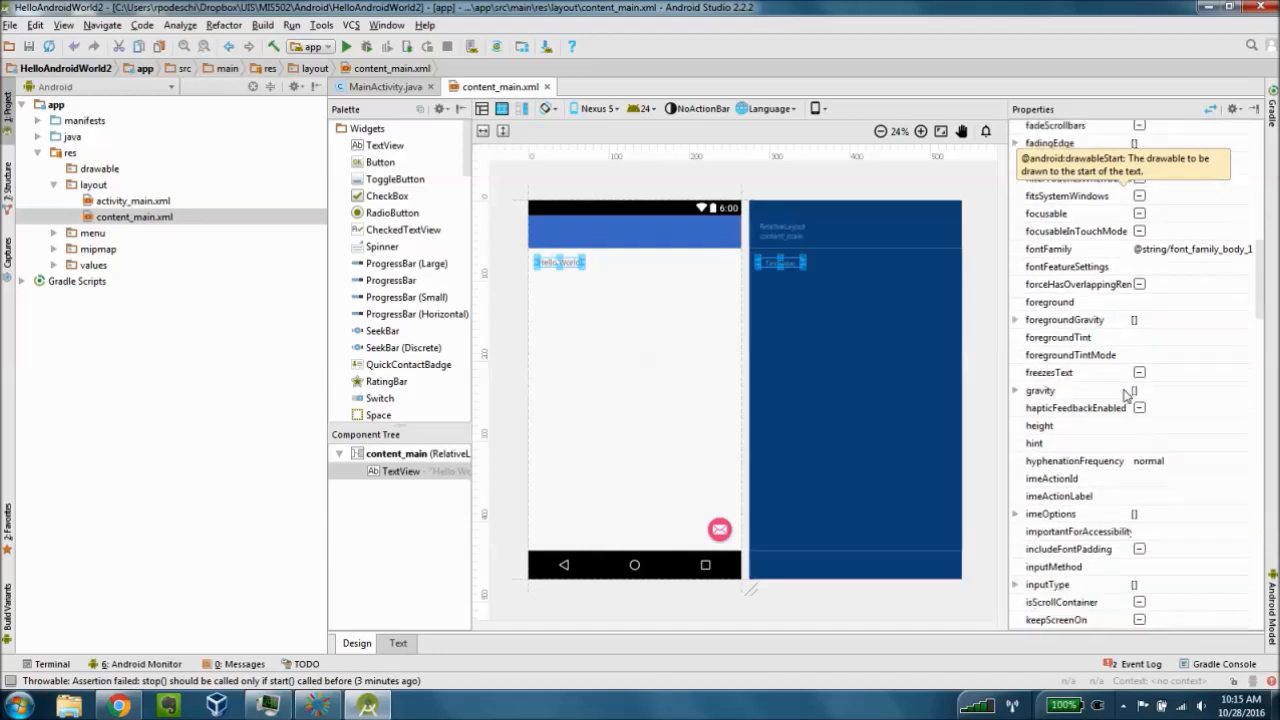
scroll(down, 3)
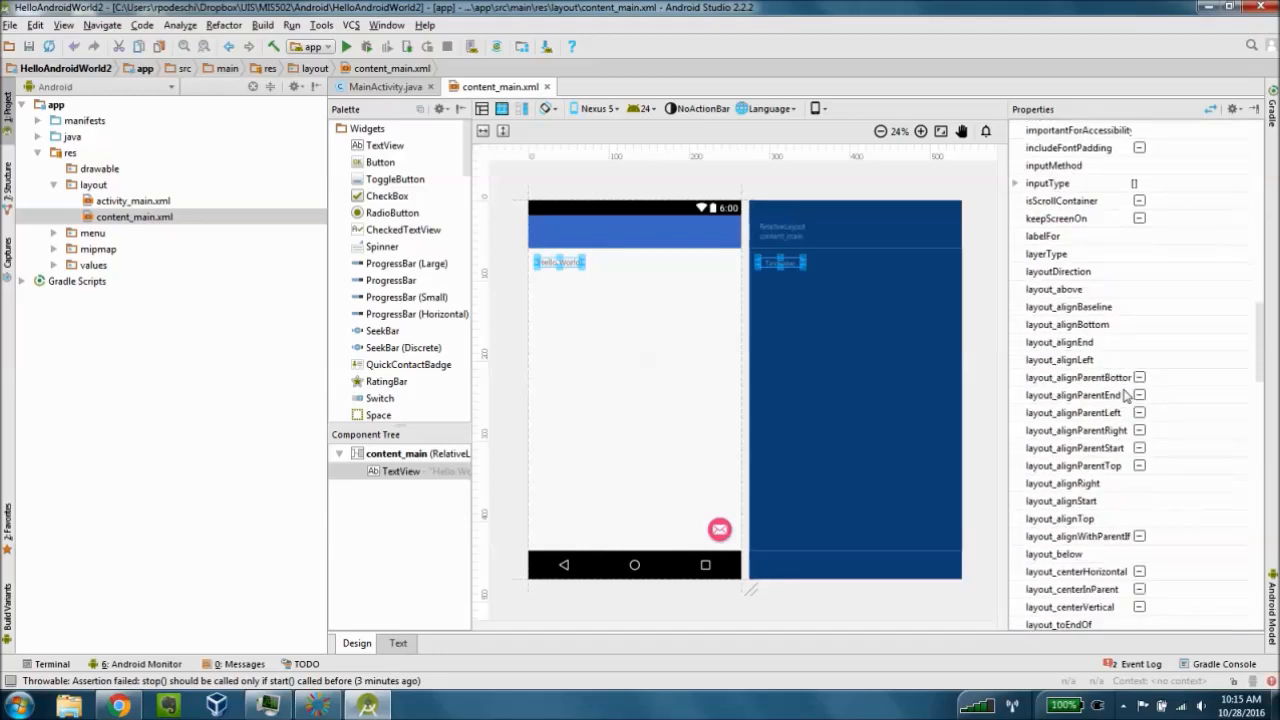
scroll(down, 3)
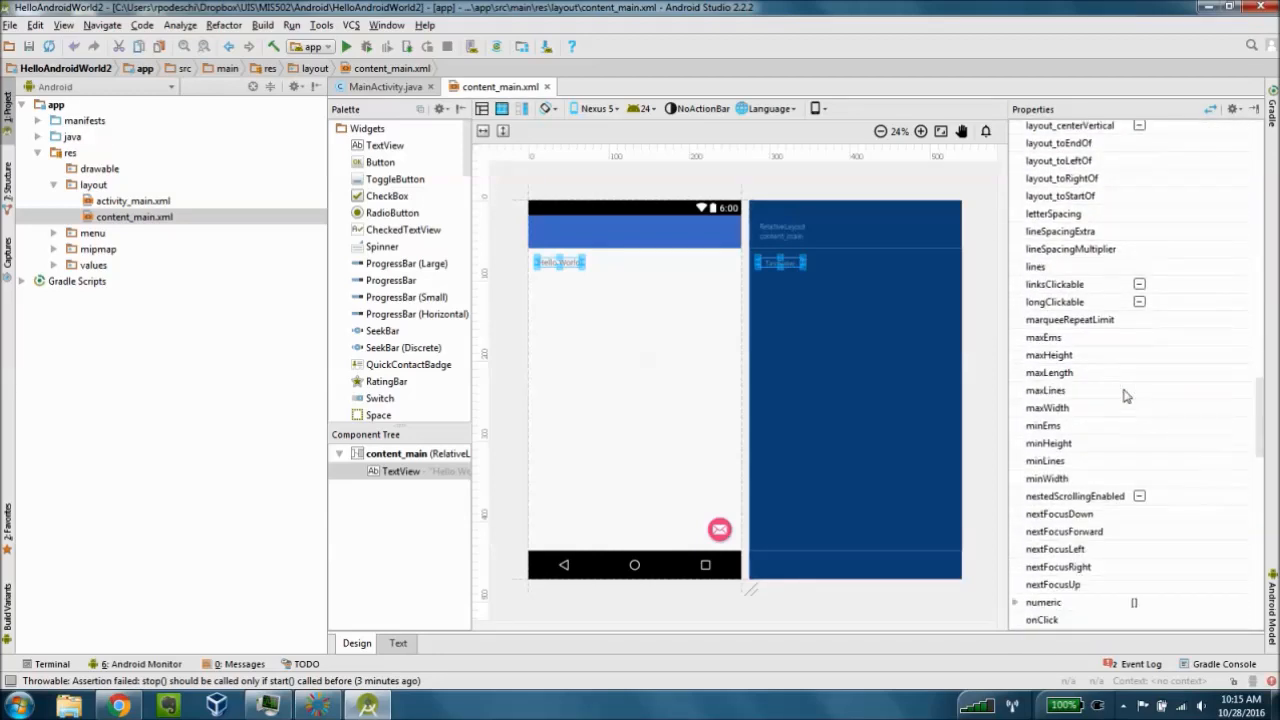
scroll(down, 3)
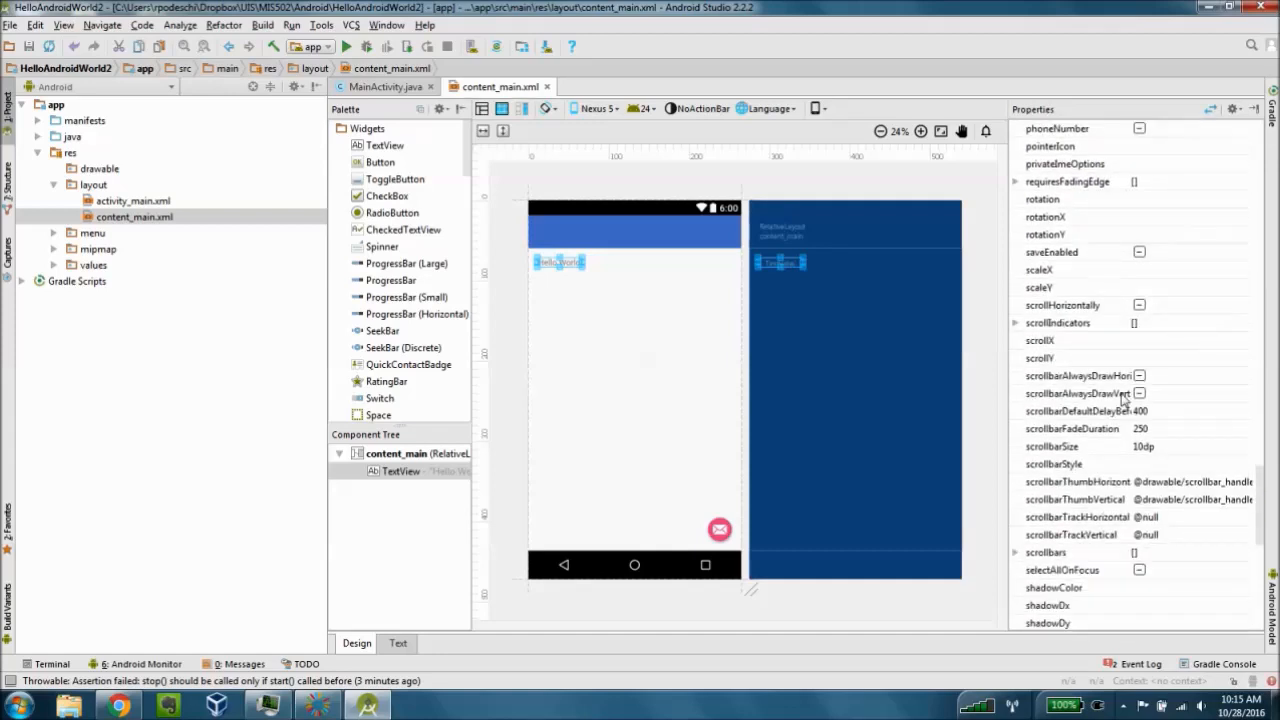
scroll(down, 3)
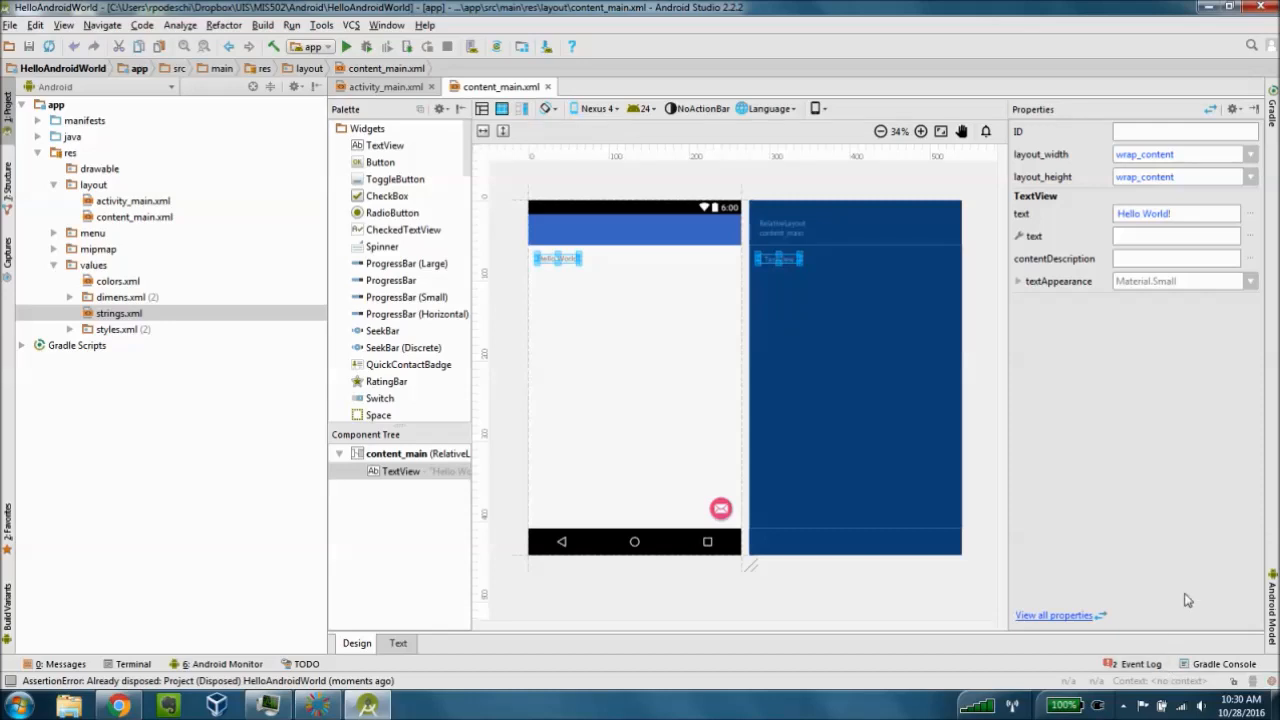
mouse_move(1172, 508)
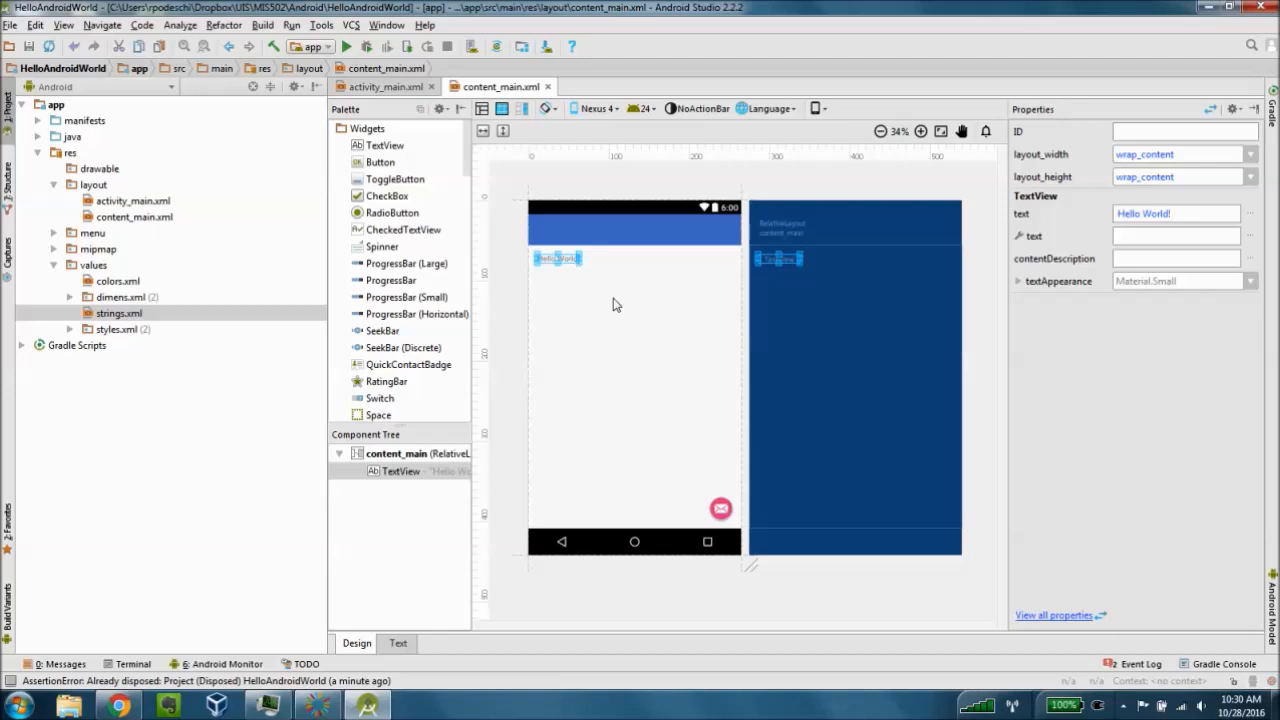
click(400, 472)
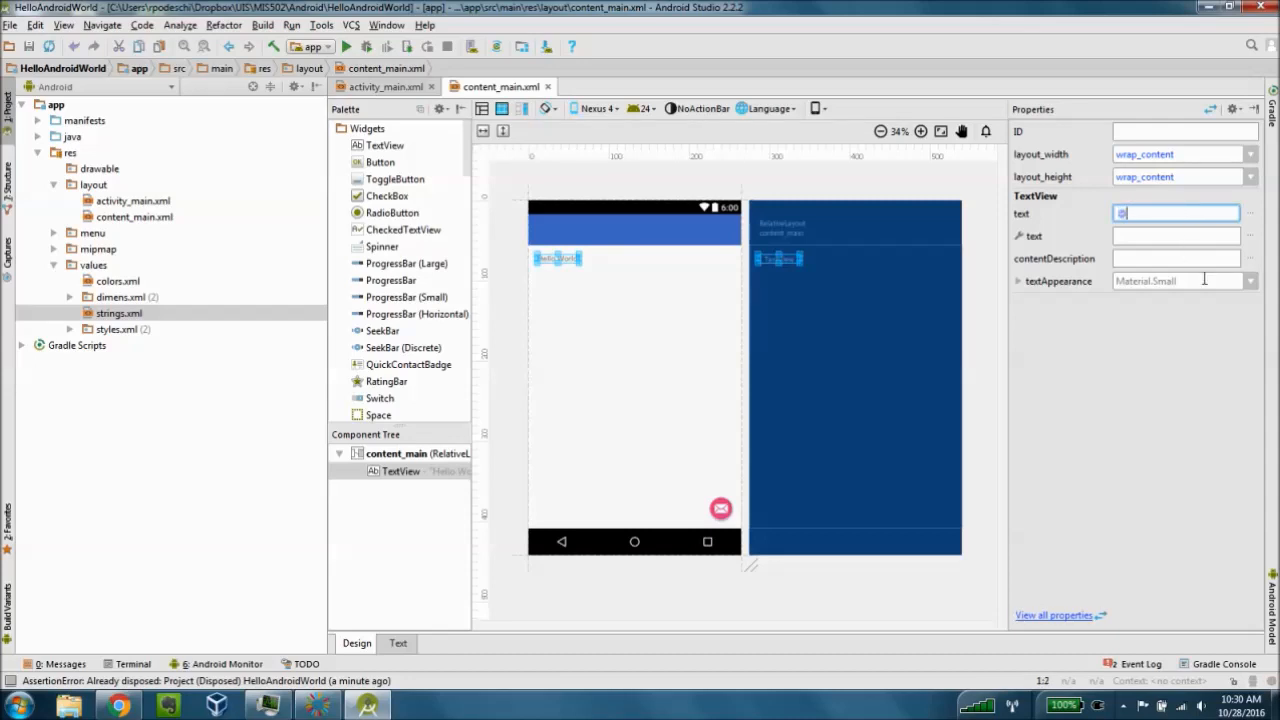
text(@string/)
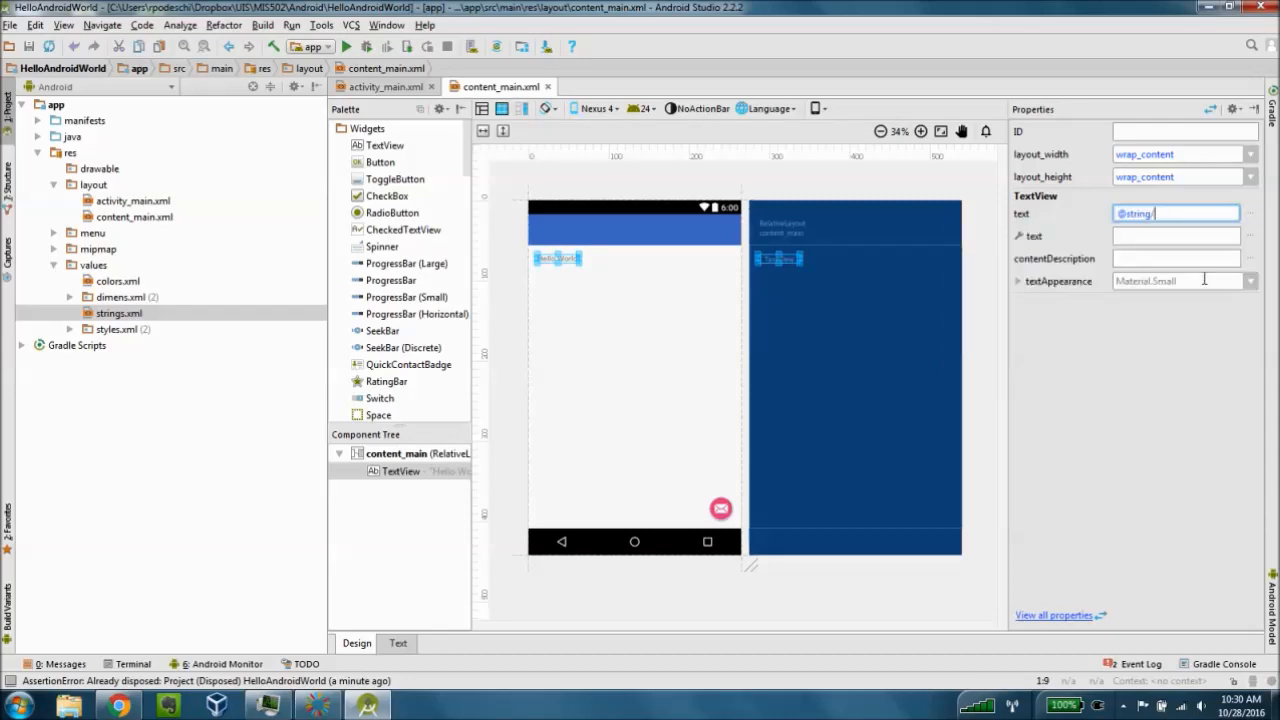
text(hellow)
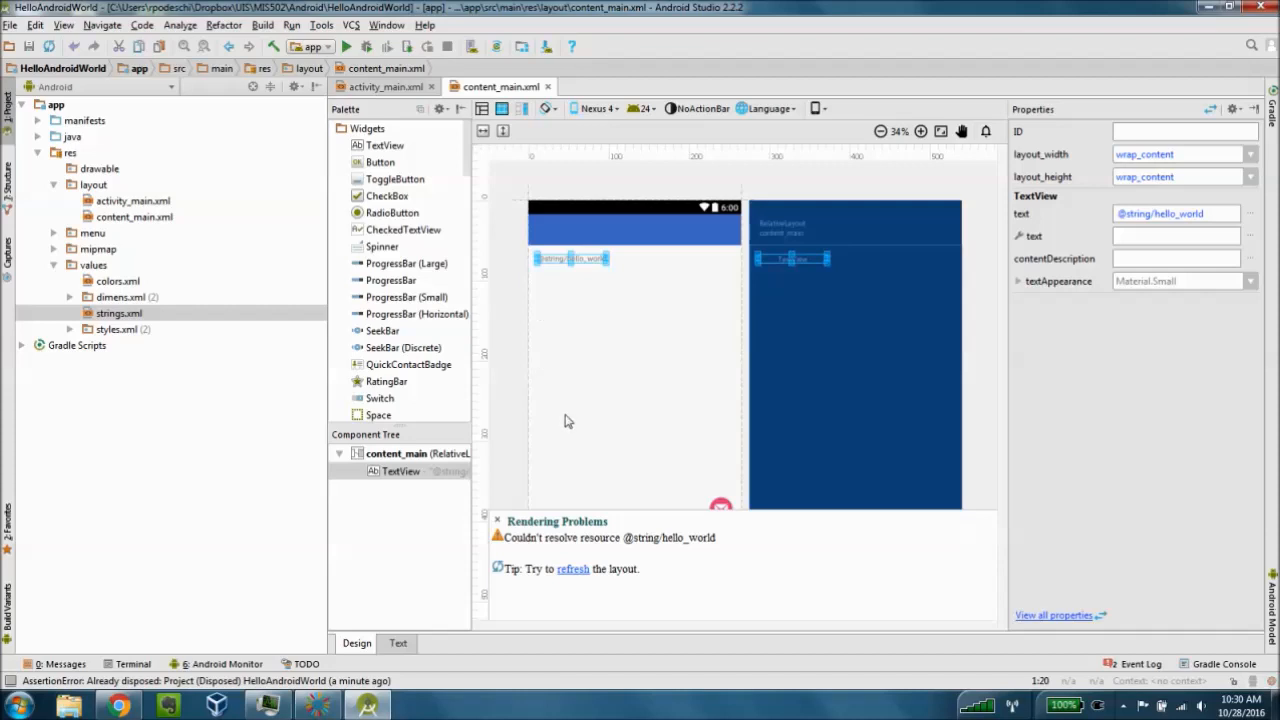
mouse_move(212, 370)
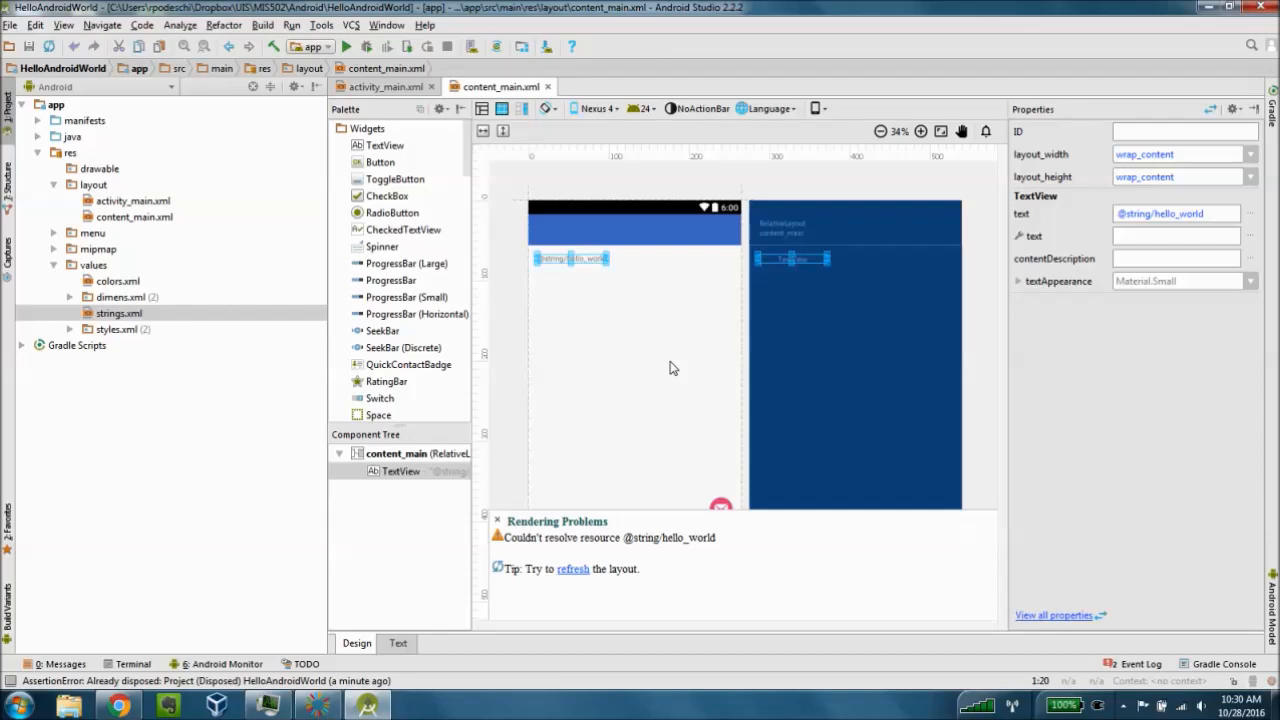
mouse_move(416, 316)
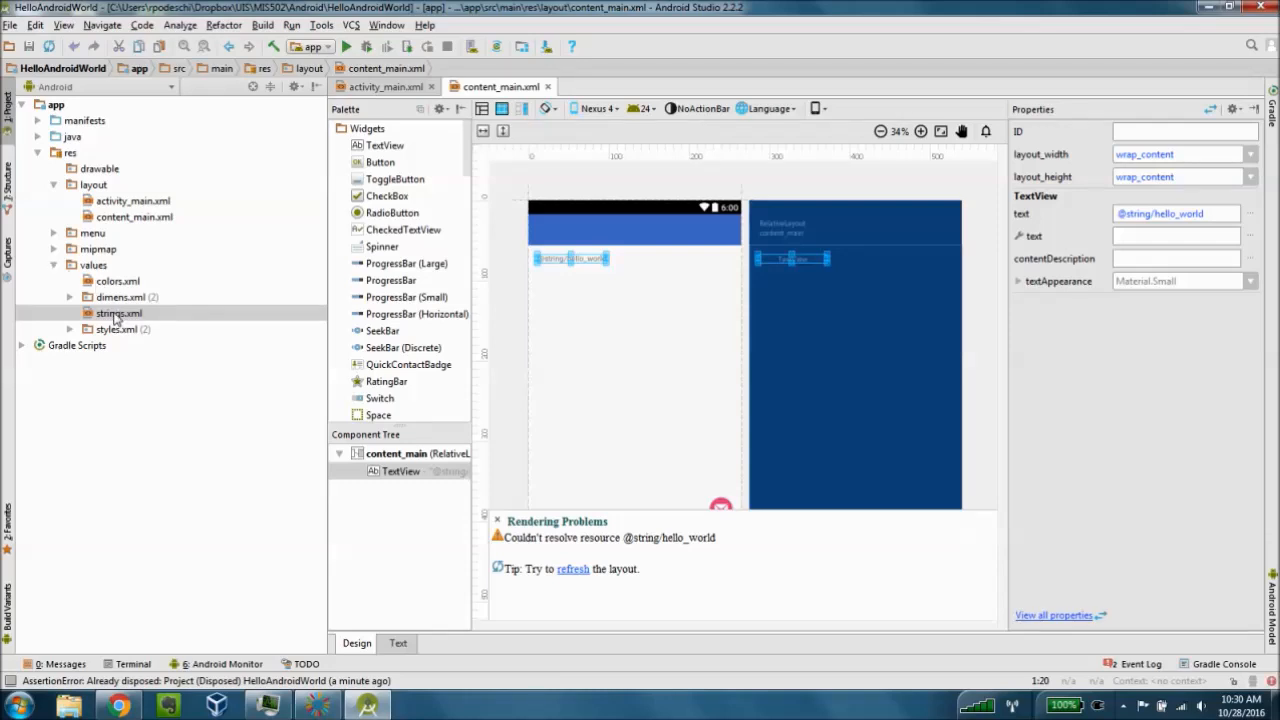
double_click(118, 312)
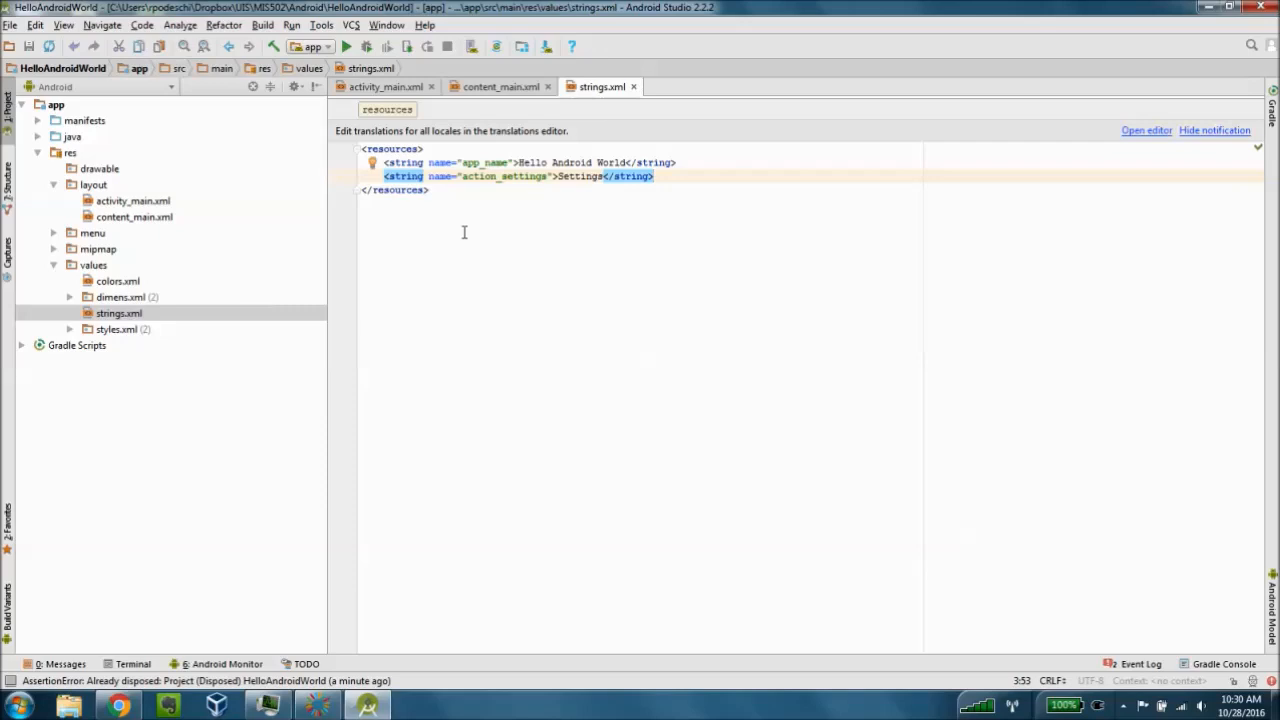
mouse_move(652, 204)
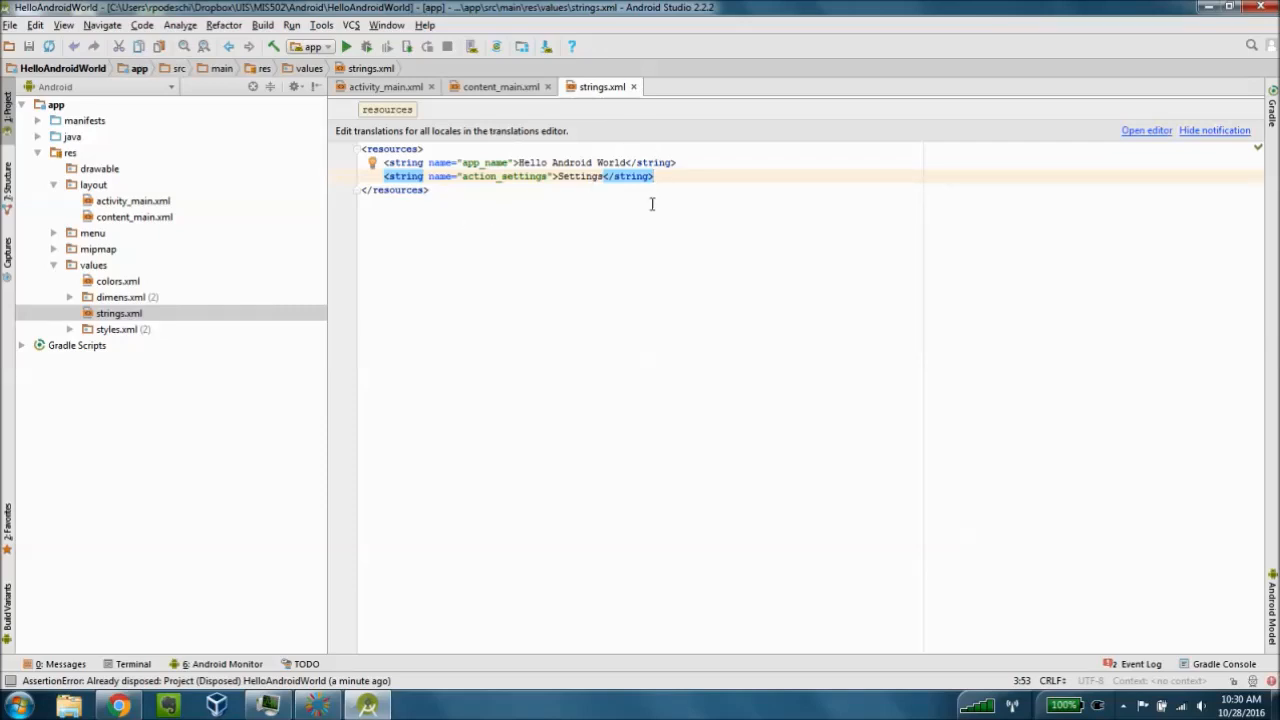
mouse_move(884, 180)
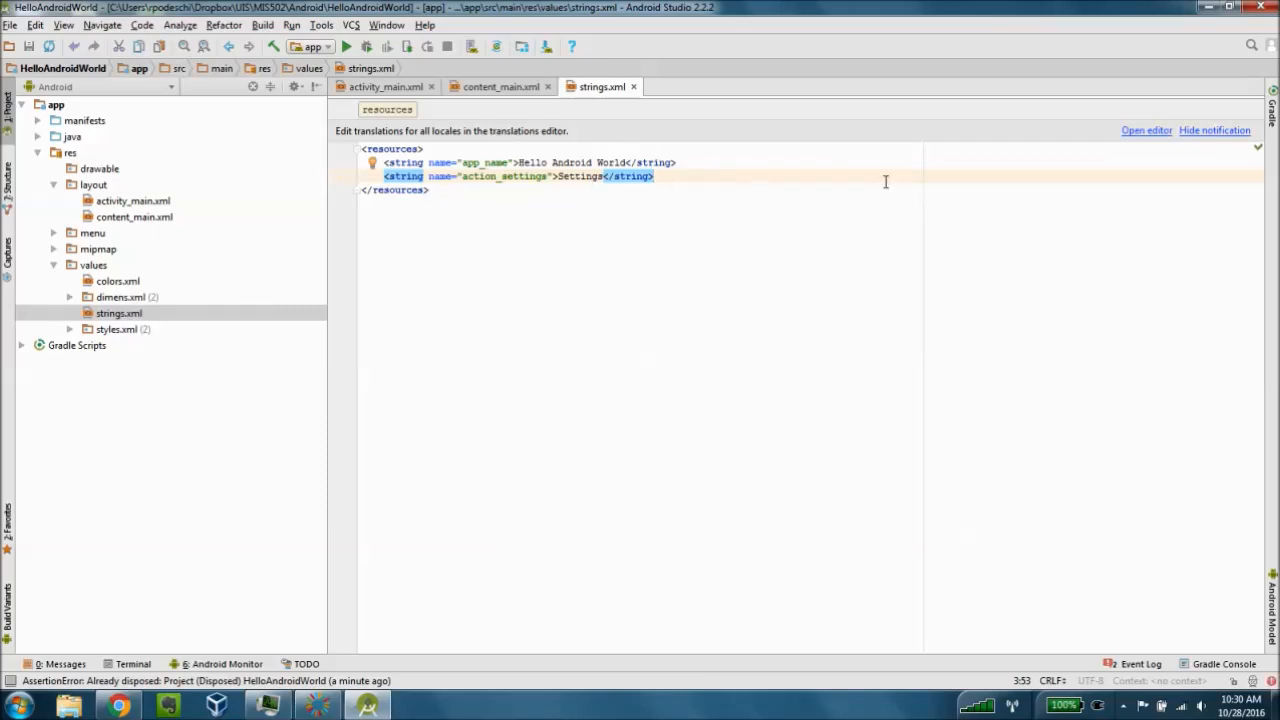
mouse_move(1146, 130)
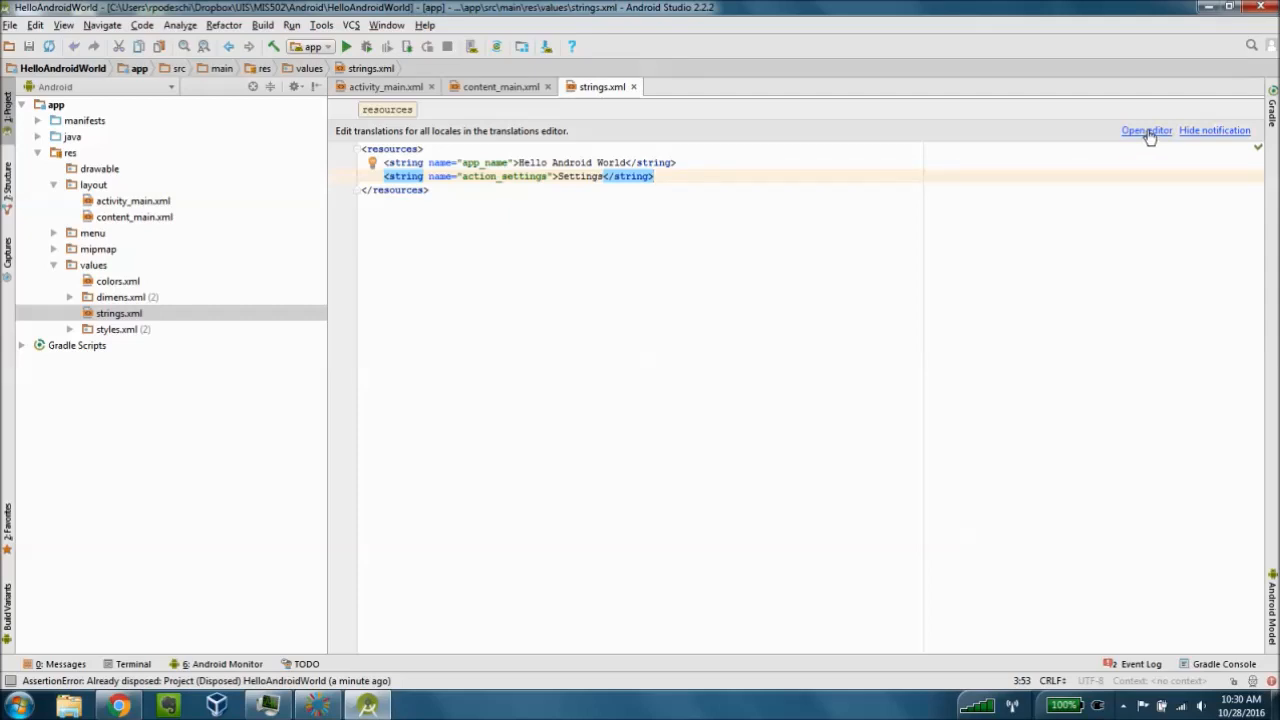
- Bring up the Translations Editor listing action_settings and app_name
click(1146, 130)
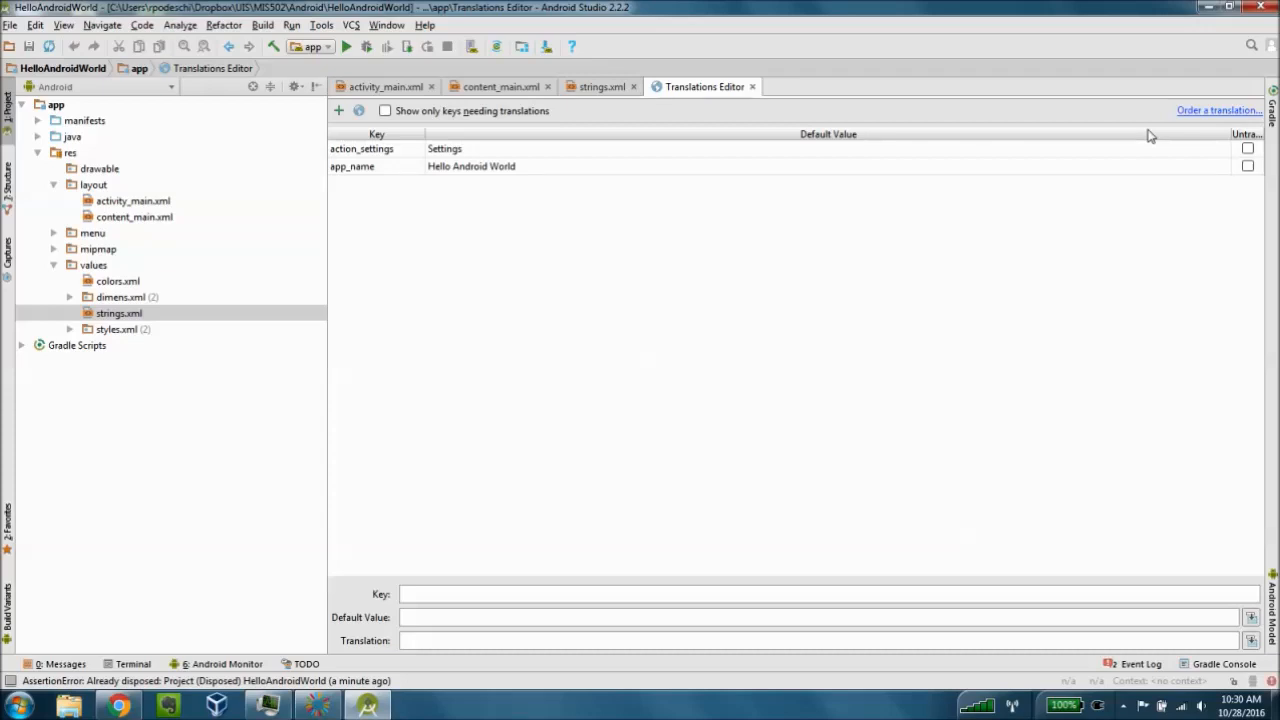
mouse_move(444, 178)
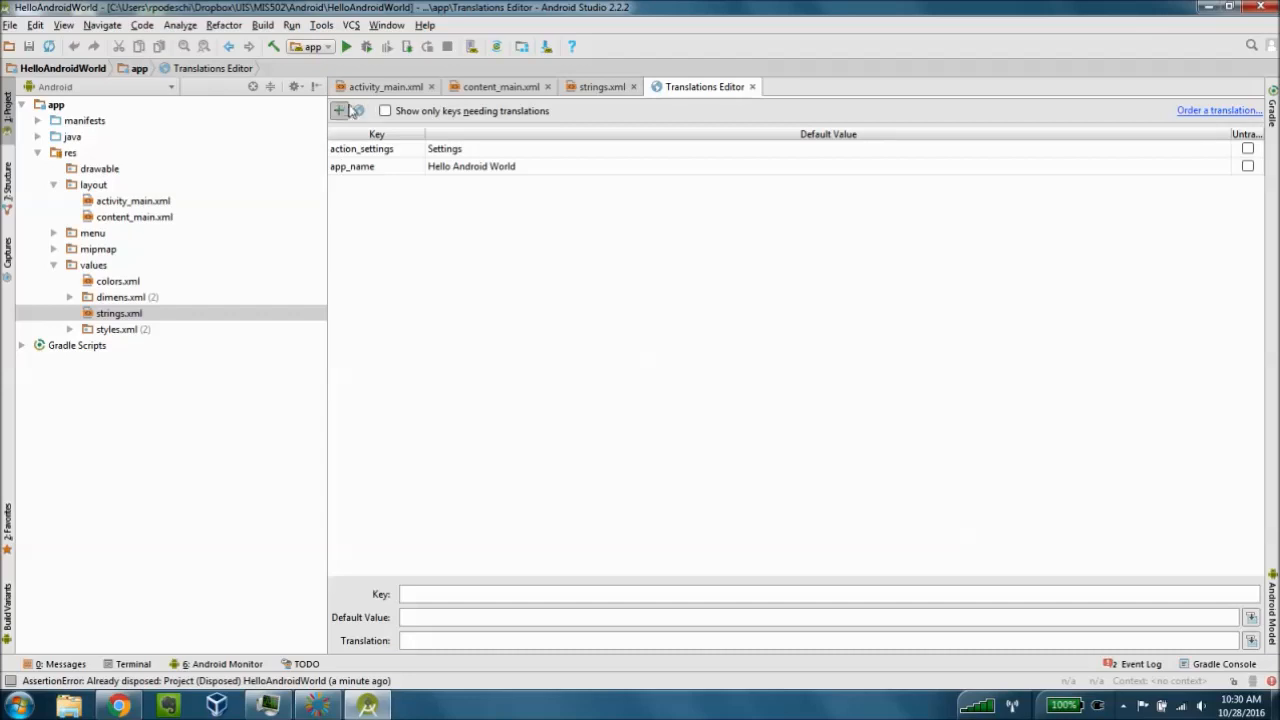
- Start adding a new string key in the Translations Editor
click(338, 110)
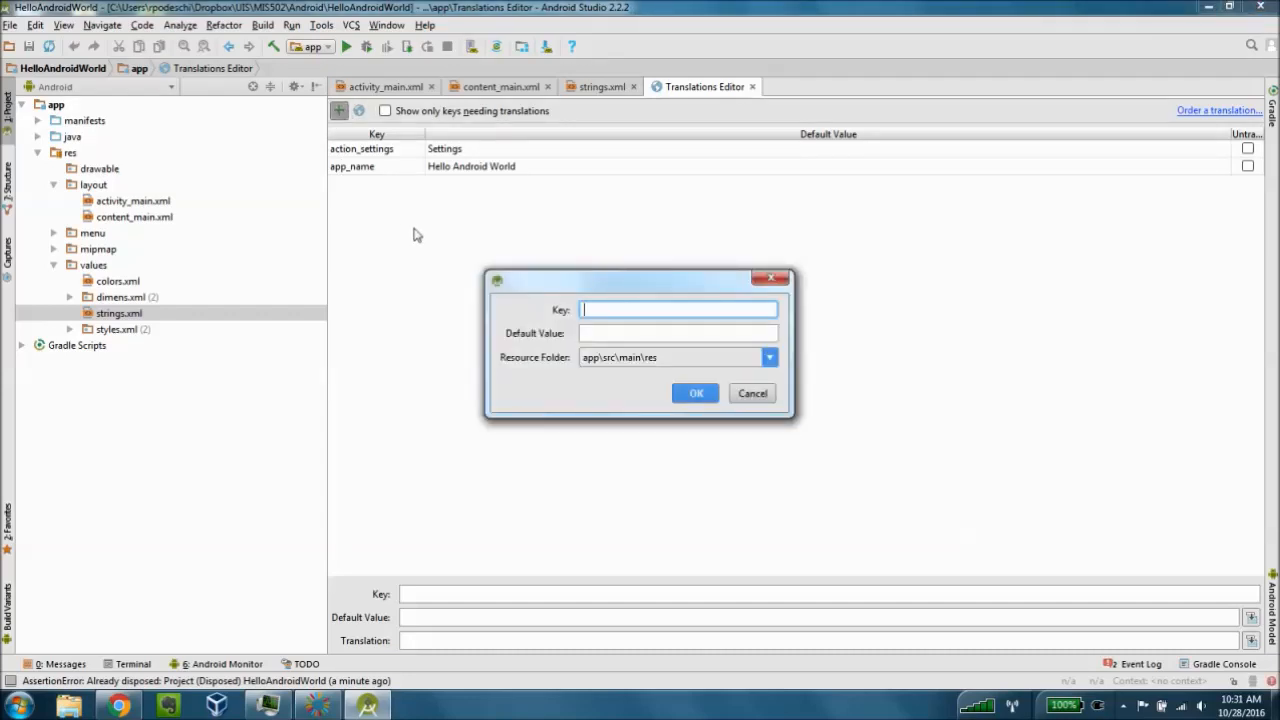
- Add key hello_world with default value 'Hello World! My First Android App'
text(hell)
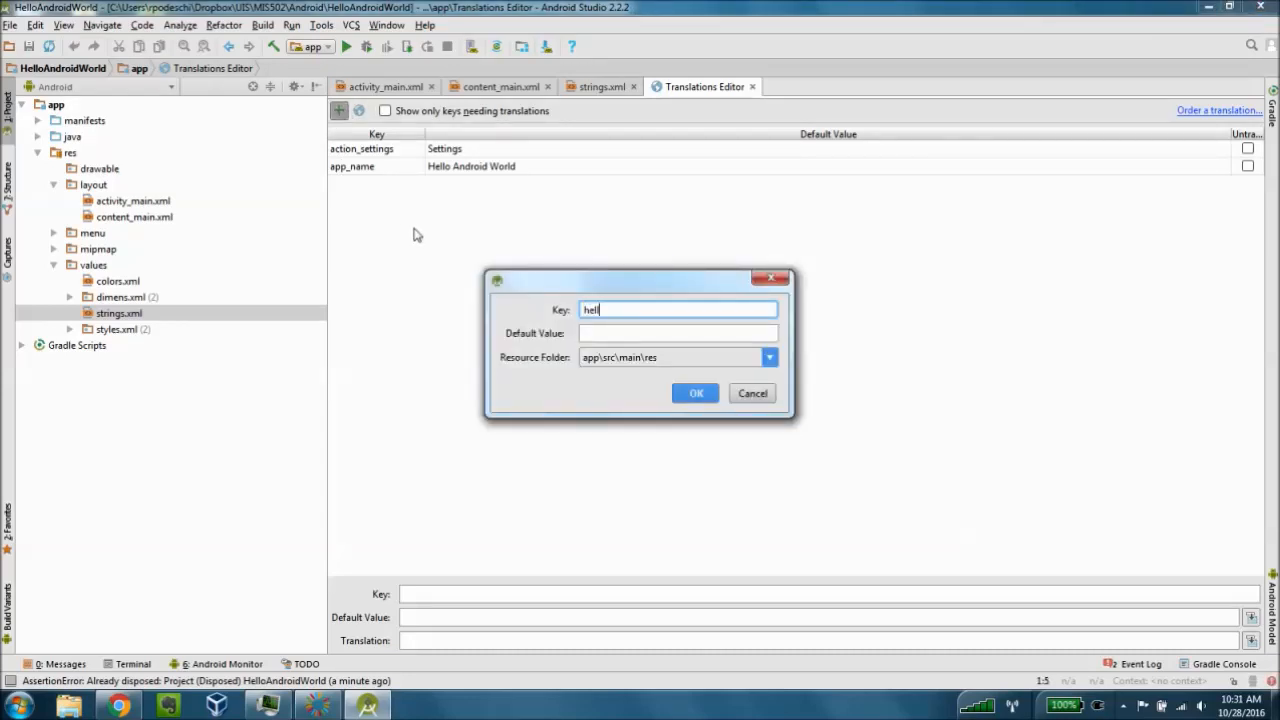
text(o_world)
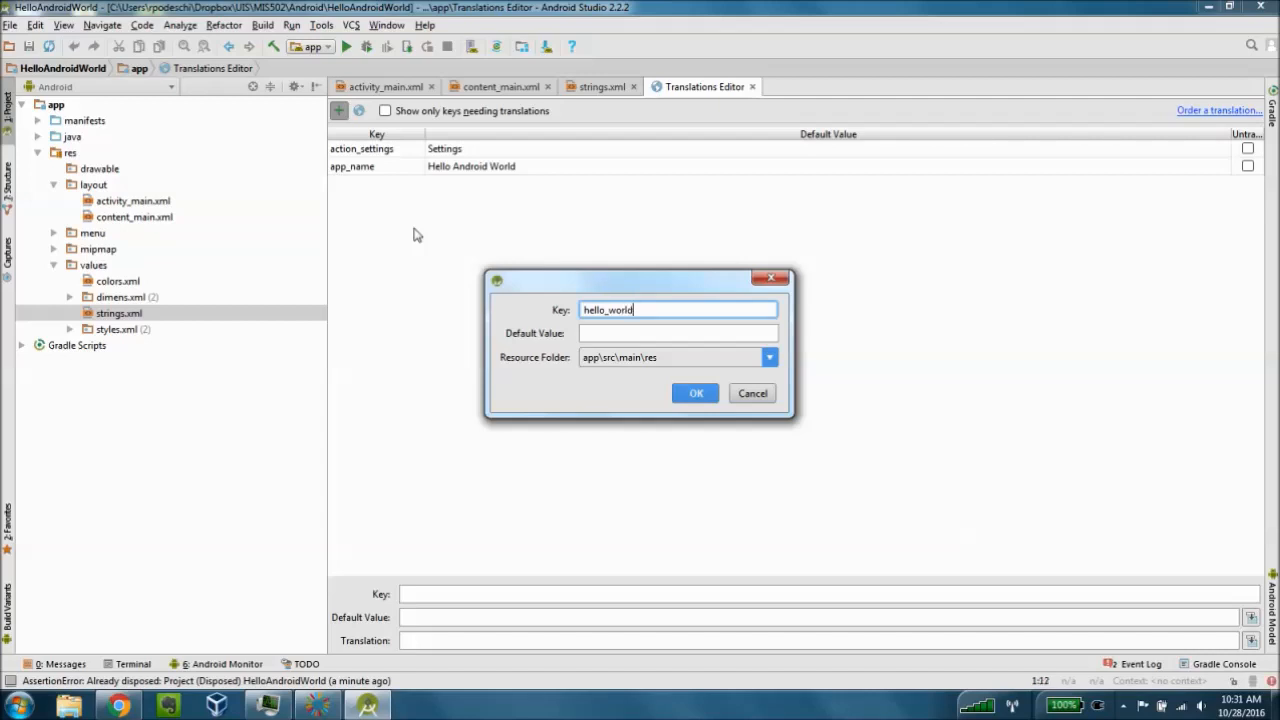
click(676, 332)
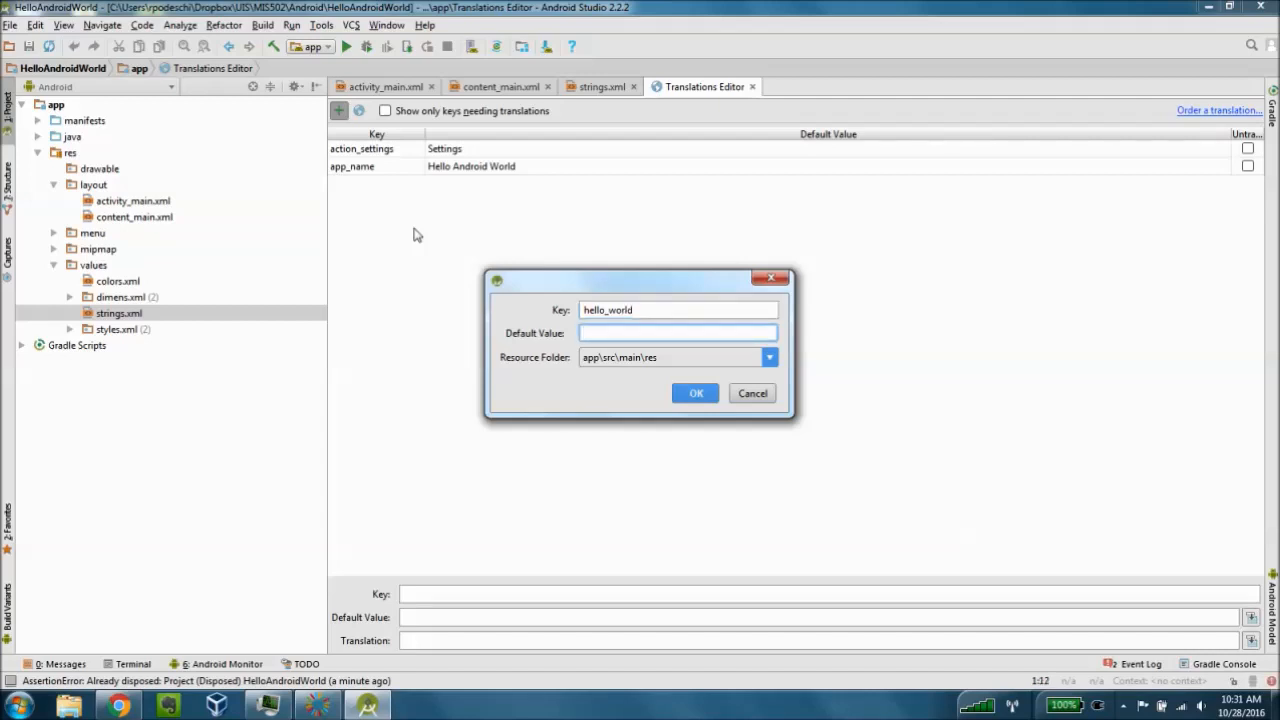
click(678, 332)
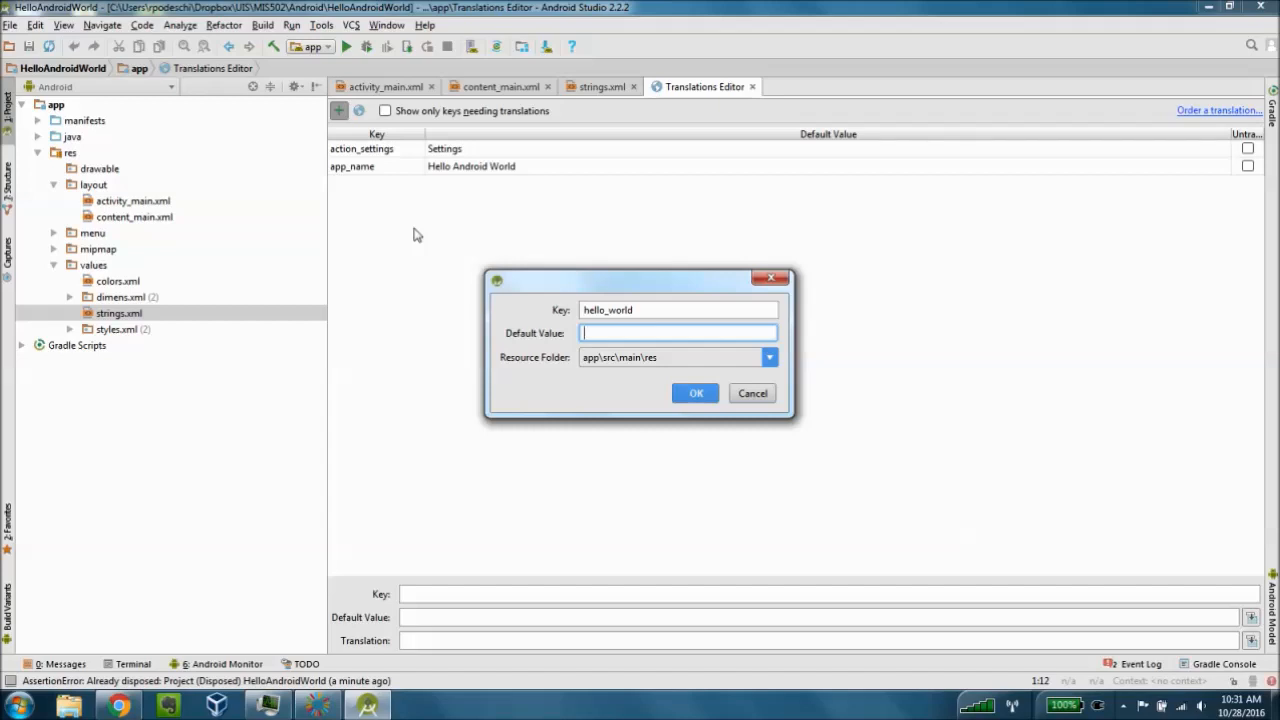
text(Hellow)
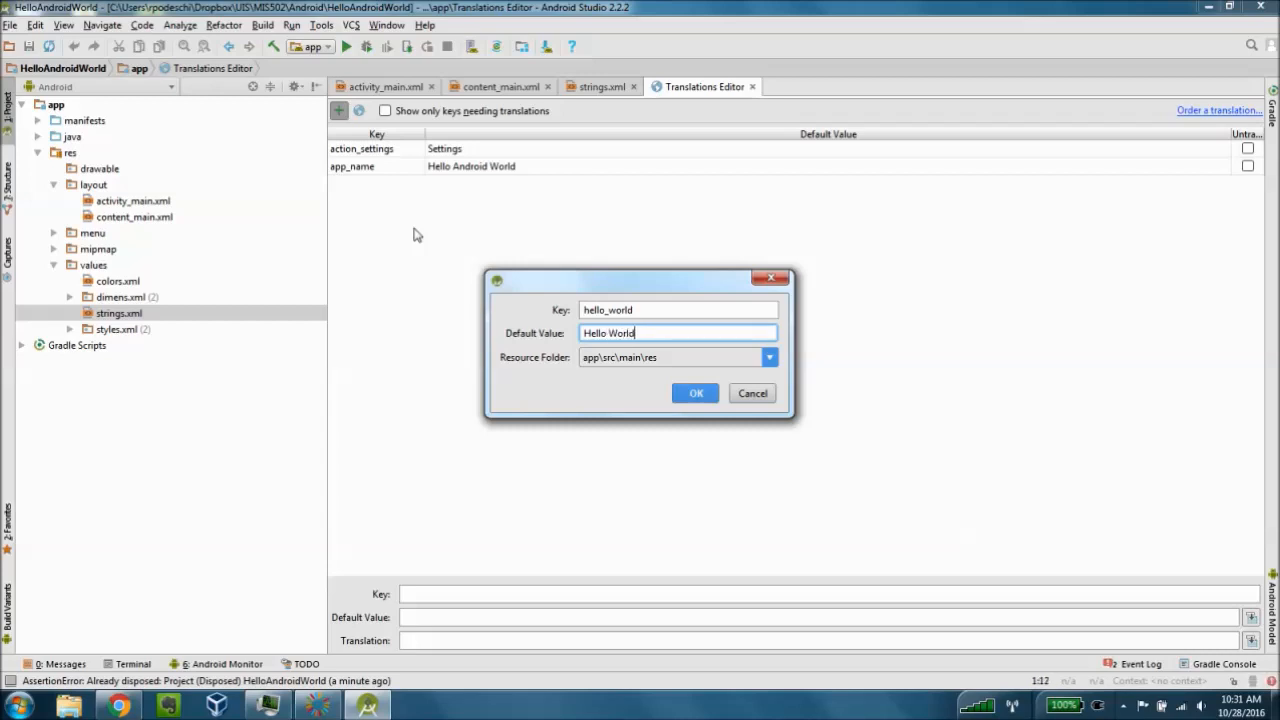
text(! My First A)
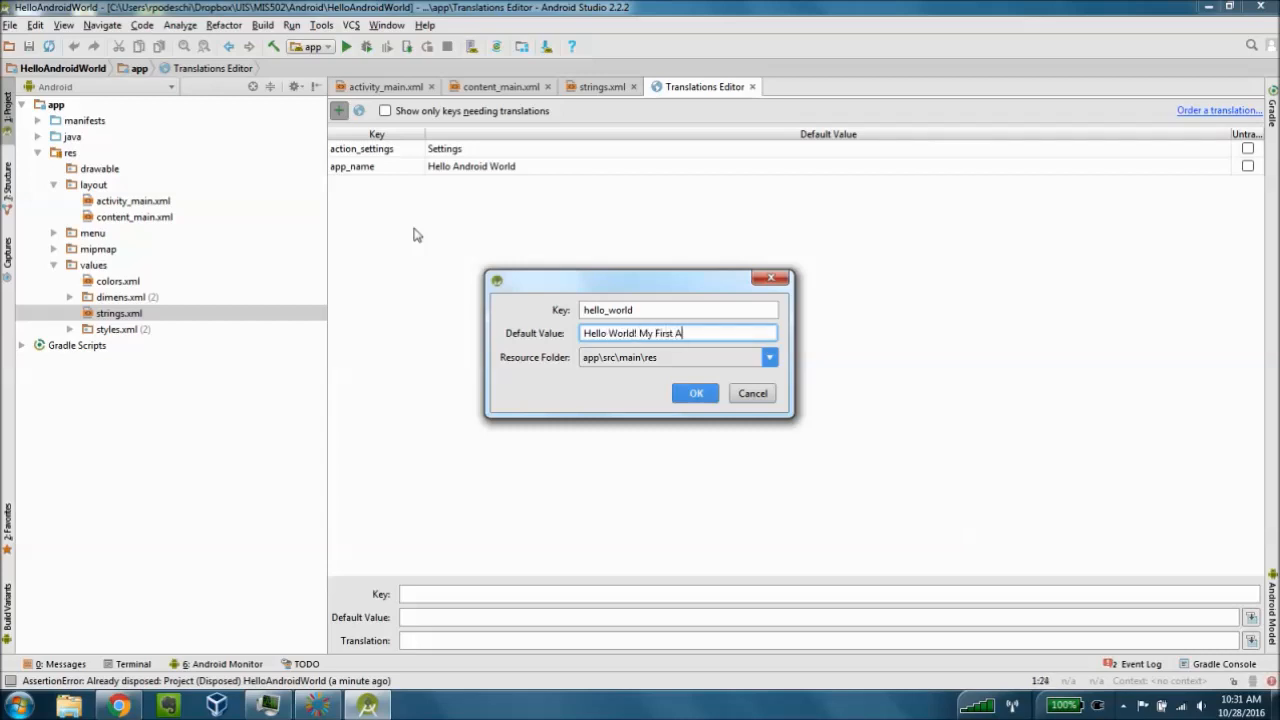
text(ndroid App)
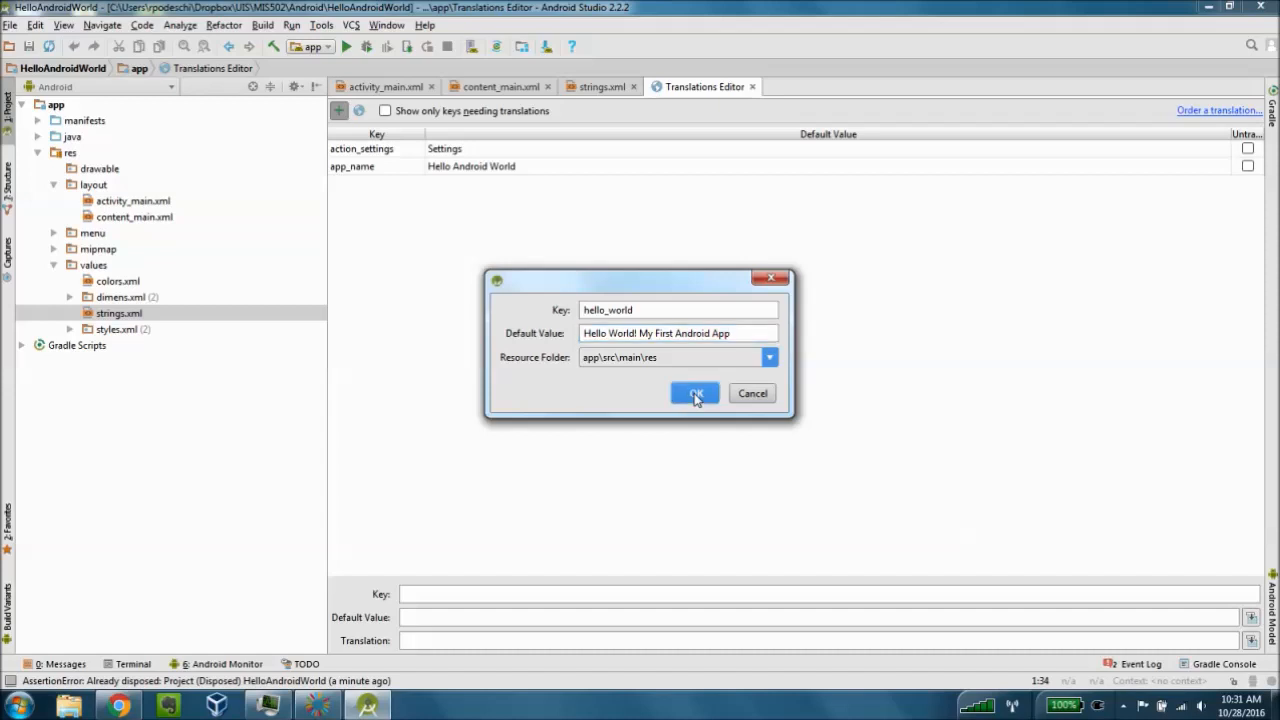
click(694, 392)
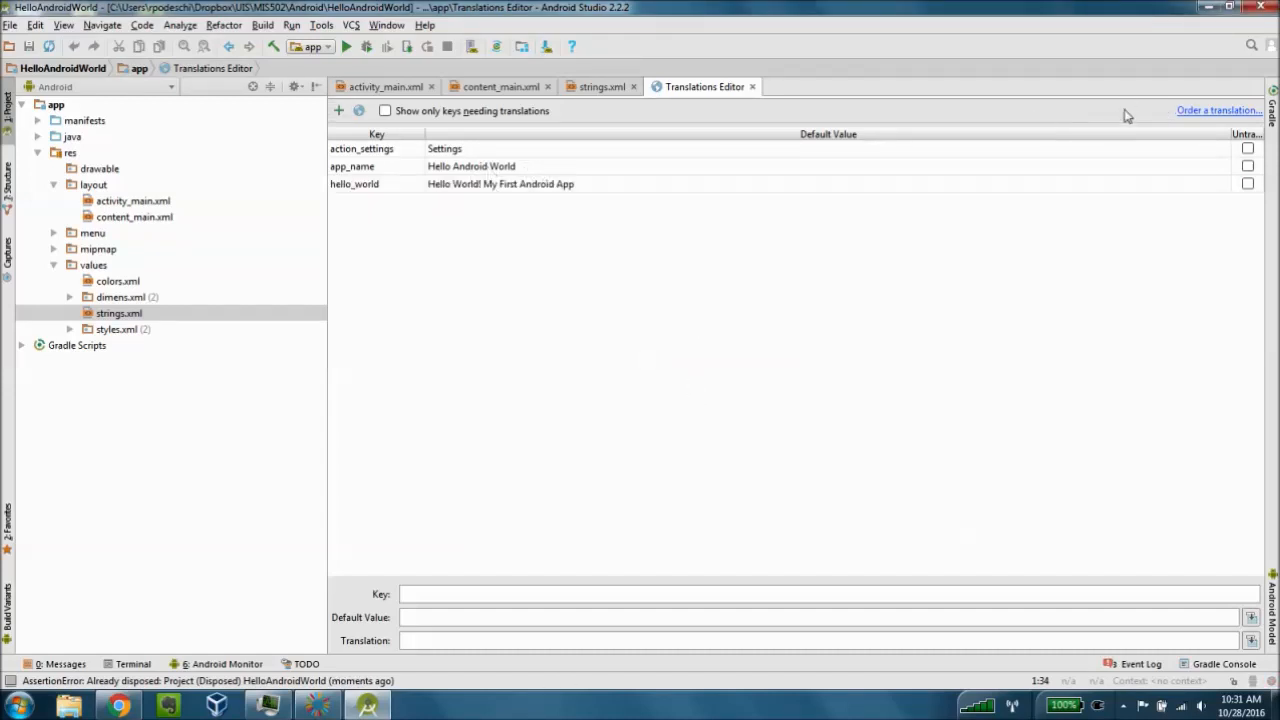
mouse_move(752, 88)
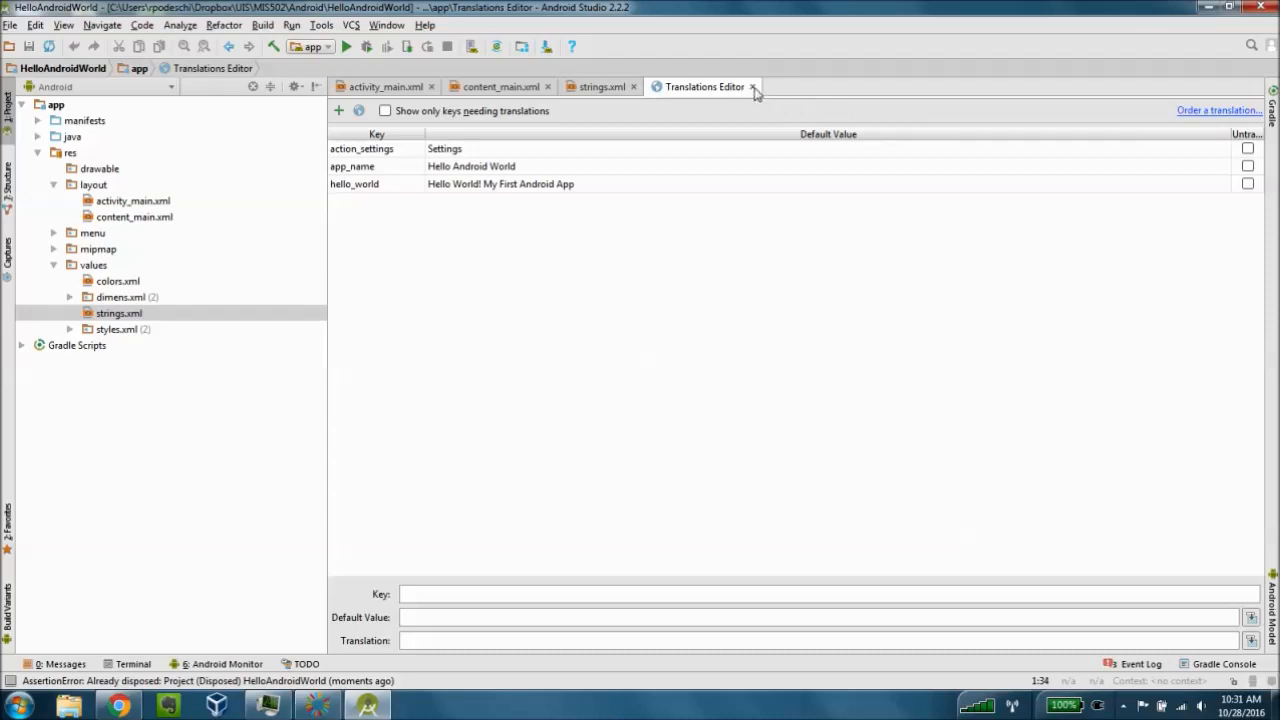
- Close the Translations Editor, returning to strings.xml with the hello_world entry
click(752, 88)
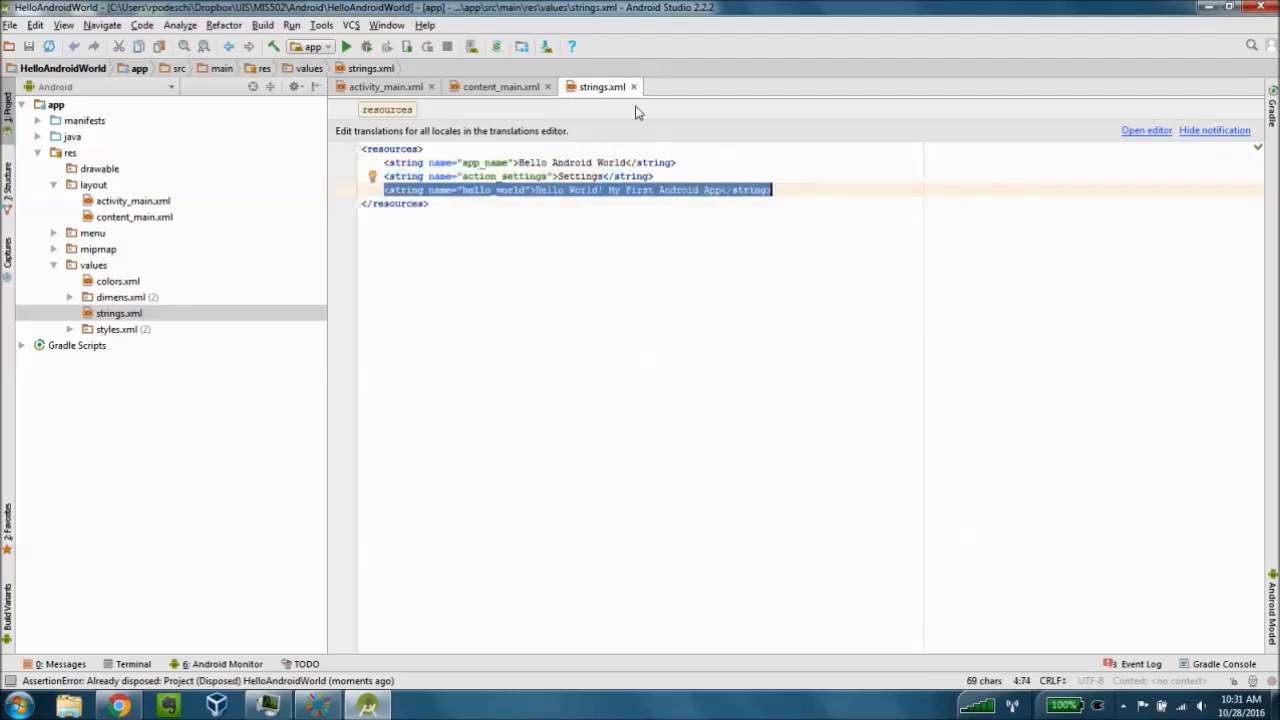
mouse_move(634, 86)
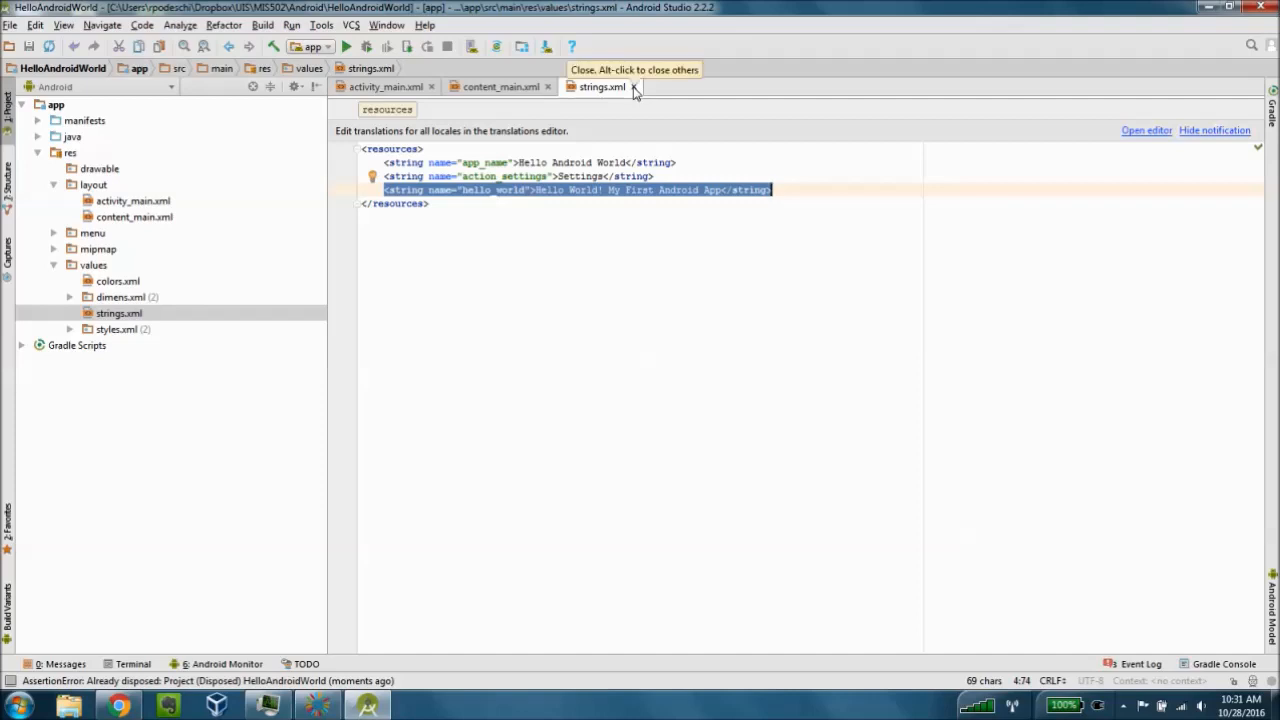
- Close strings.xml so the layout preview shows 'Hello World! My First Android App'
click(500, 86)
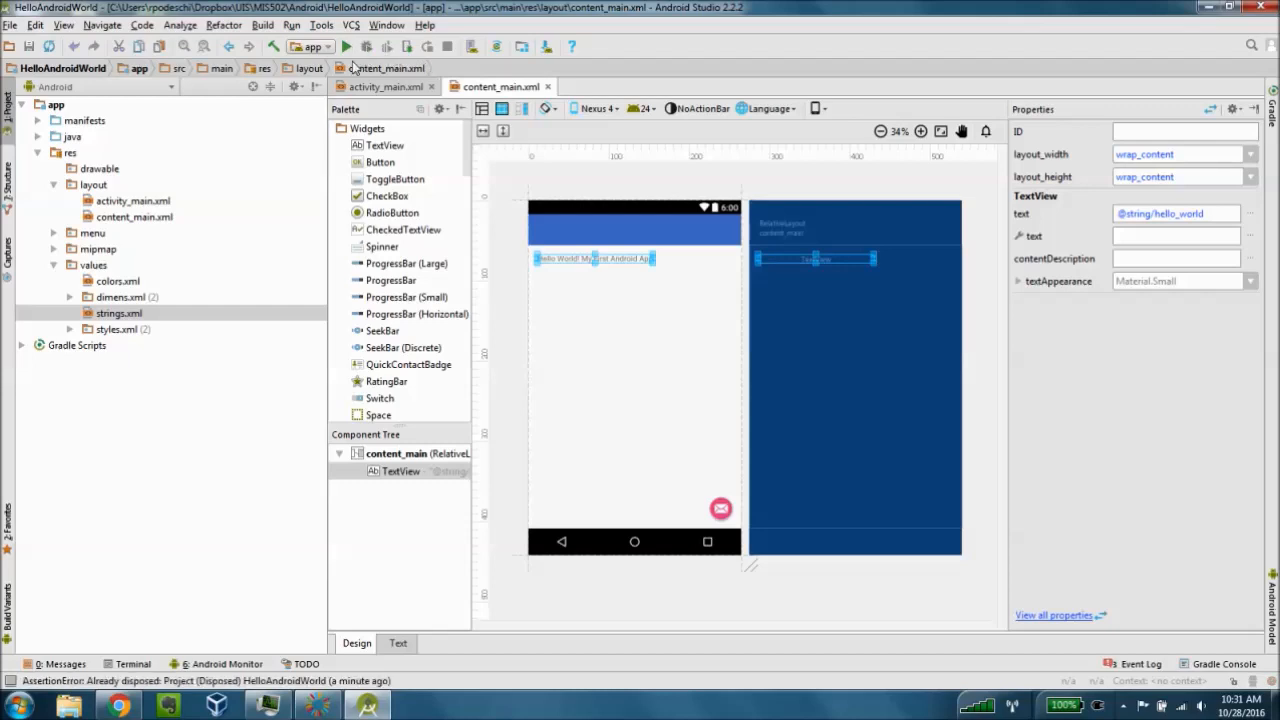
mouse_move(348, 48)
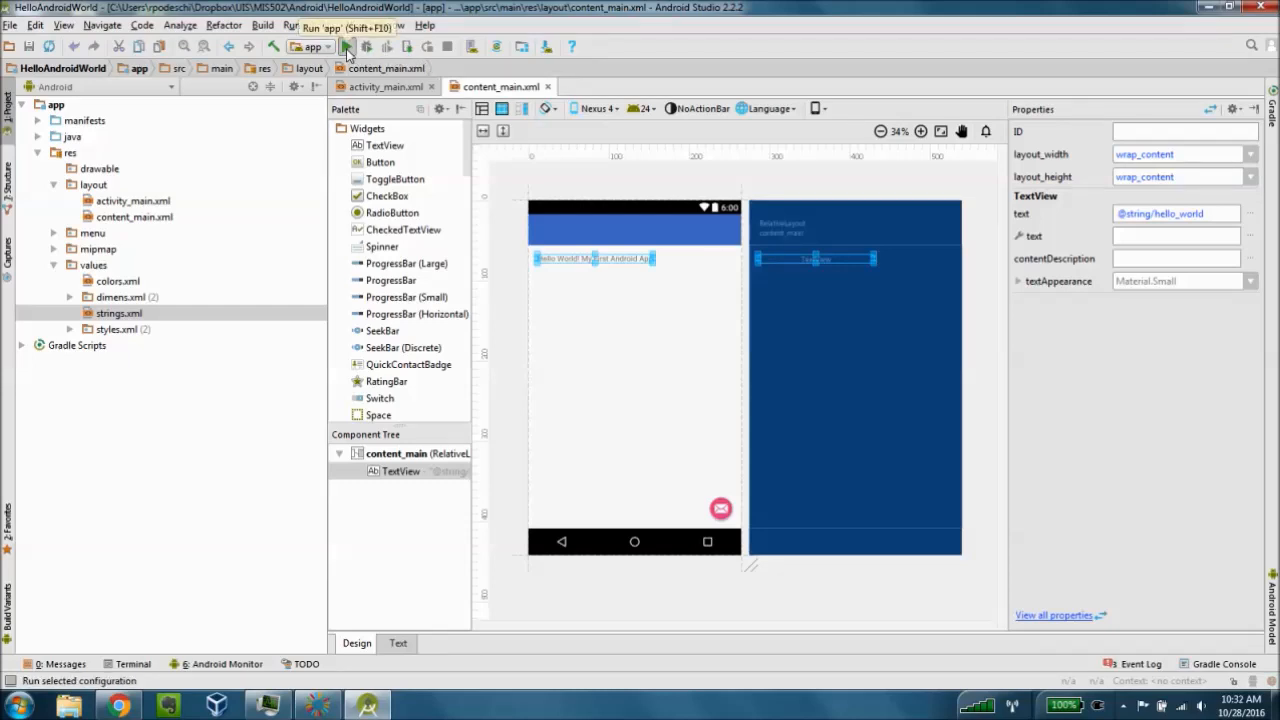
- Run the app on the Nexus 5 API 24 virtual device
click(348, 46)
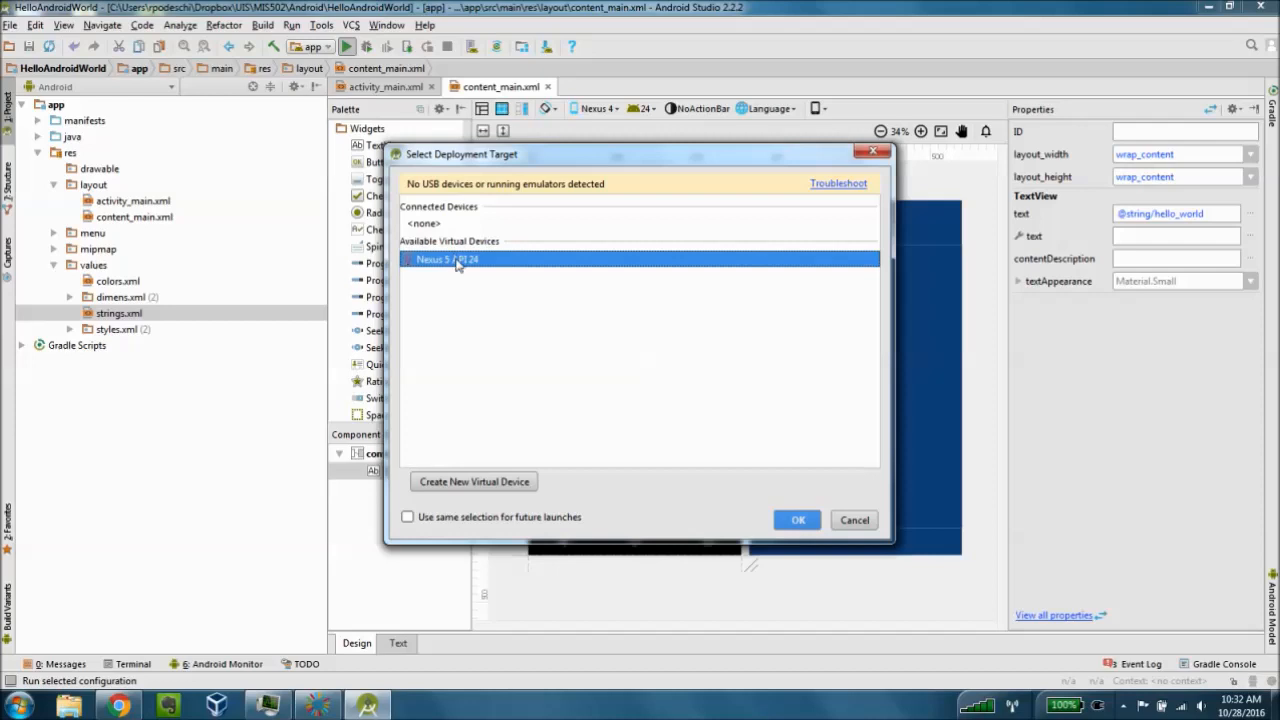
mouse_move(478, 486)
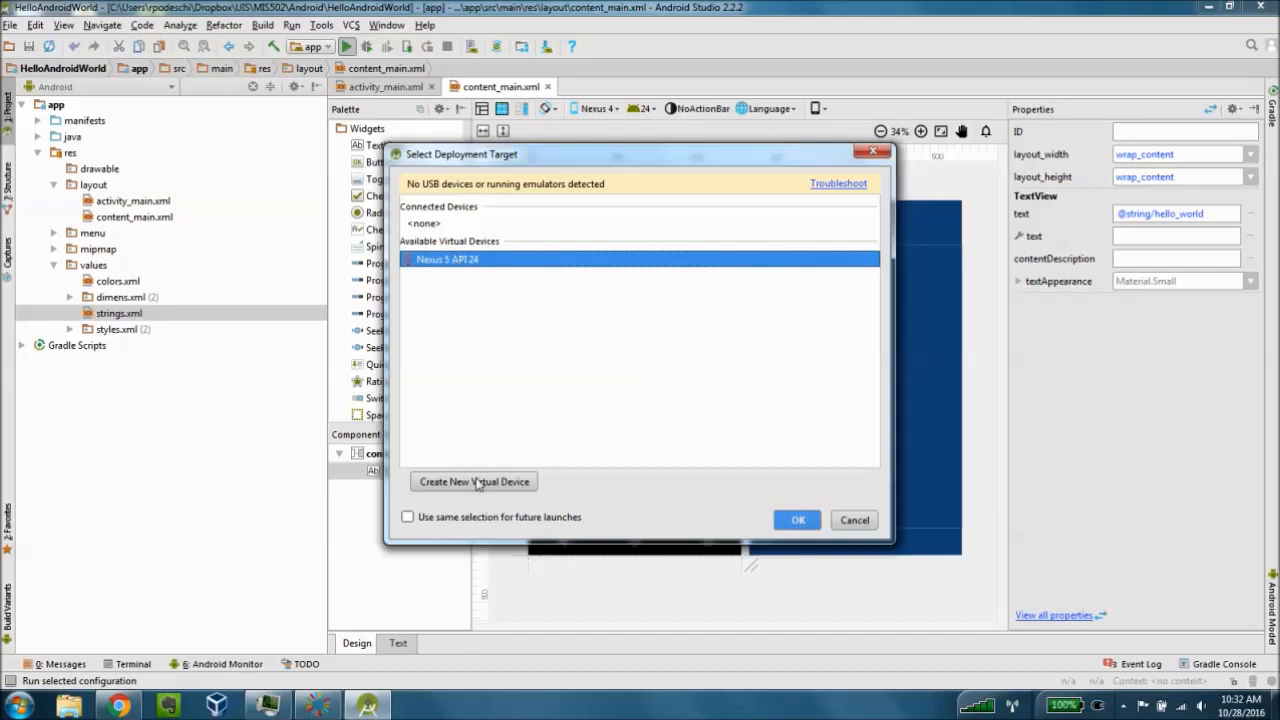
mouse_move(436, 272)
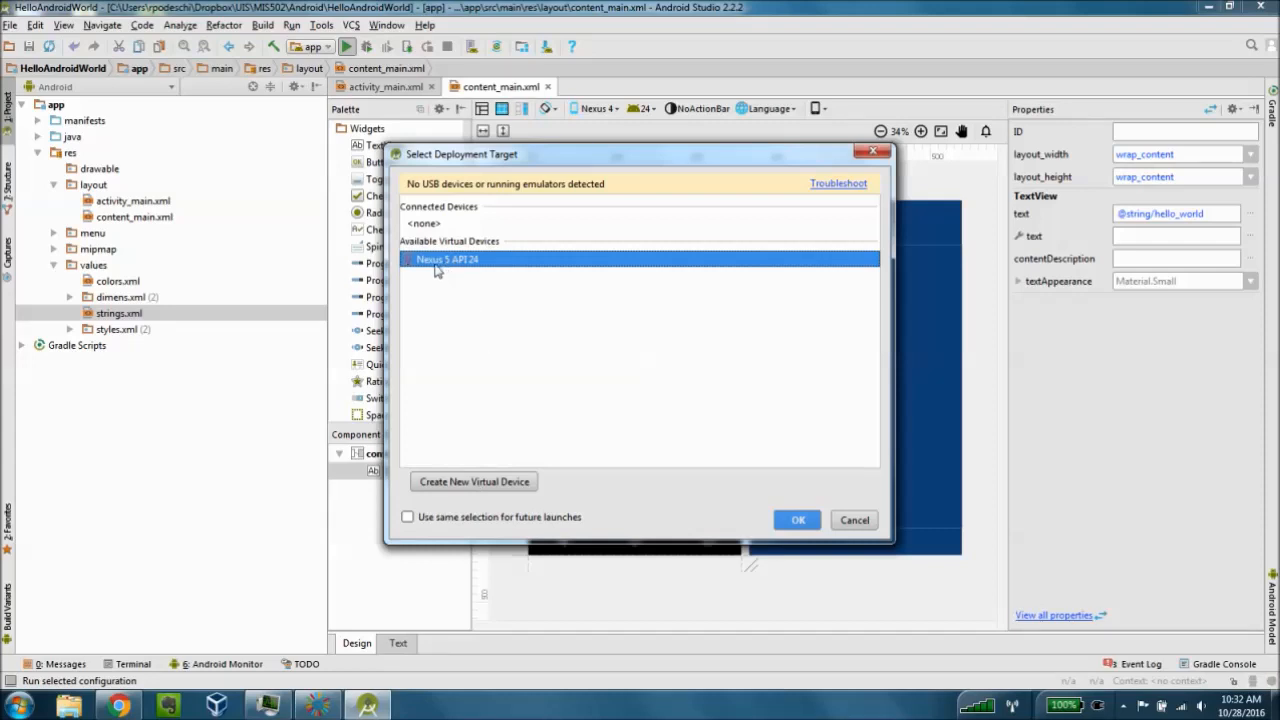
mouse_move(484, 268)
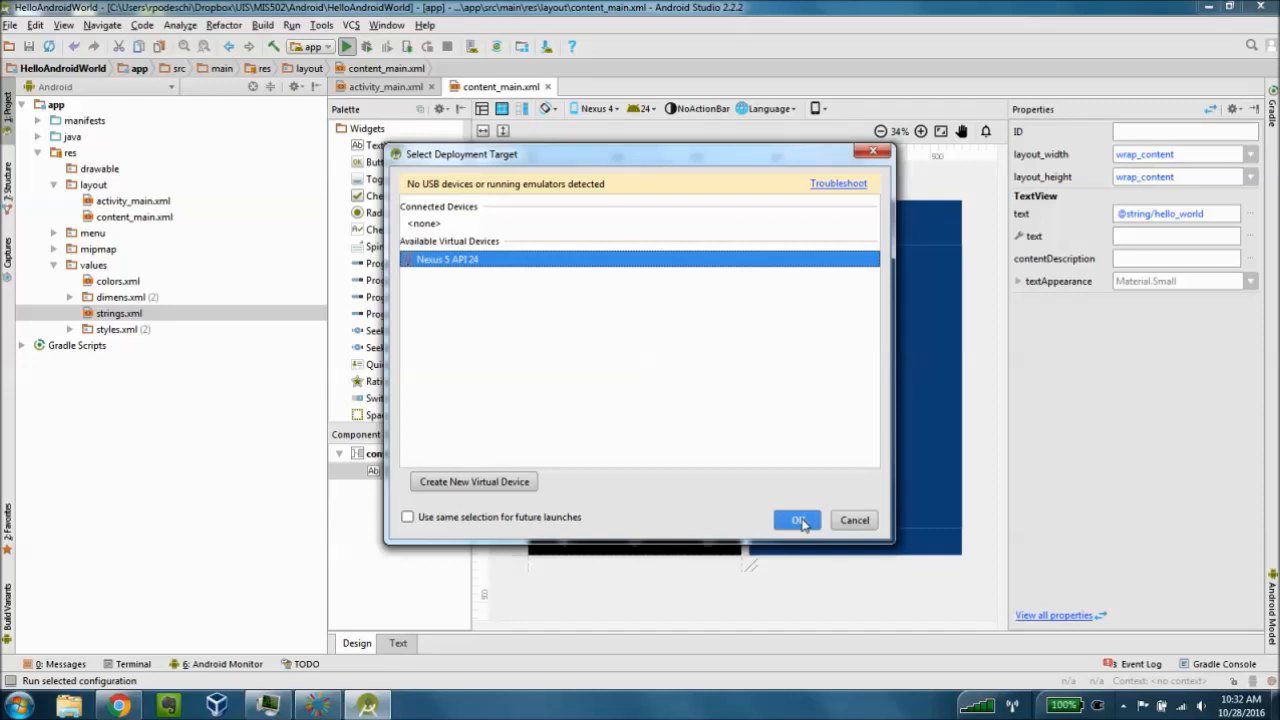
click(796, 520)
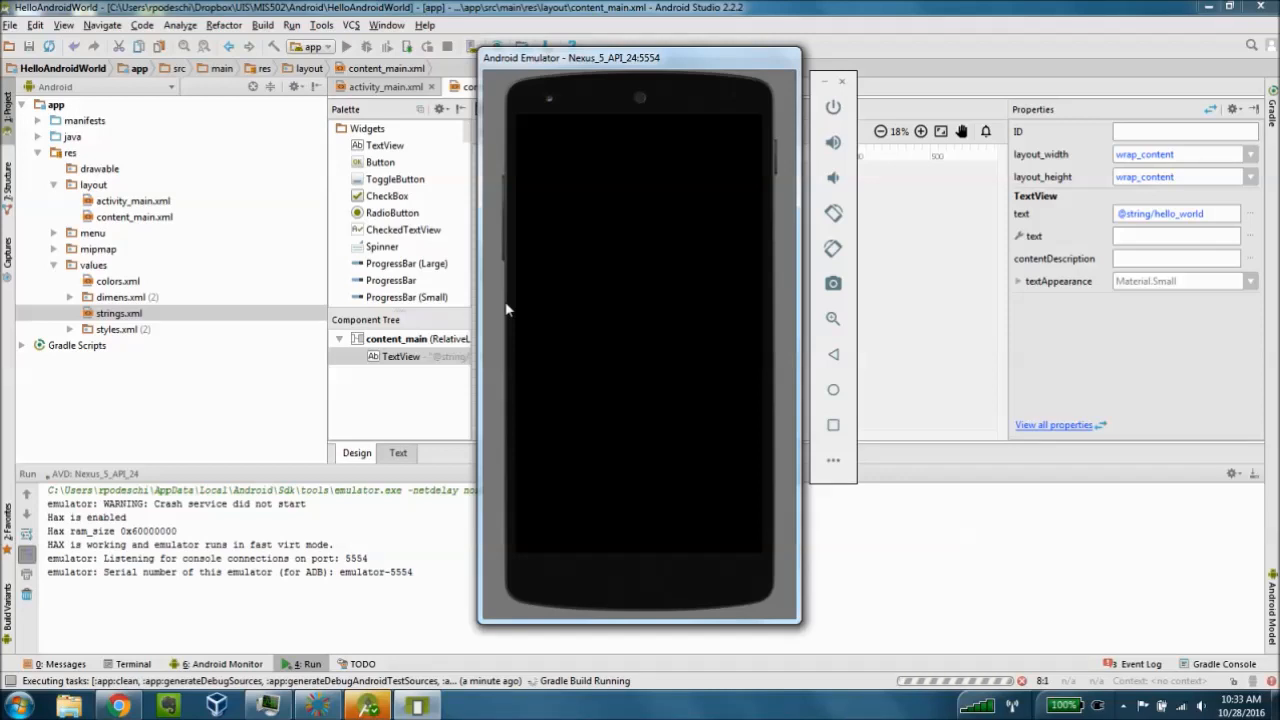
mouse_move(118, 704)
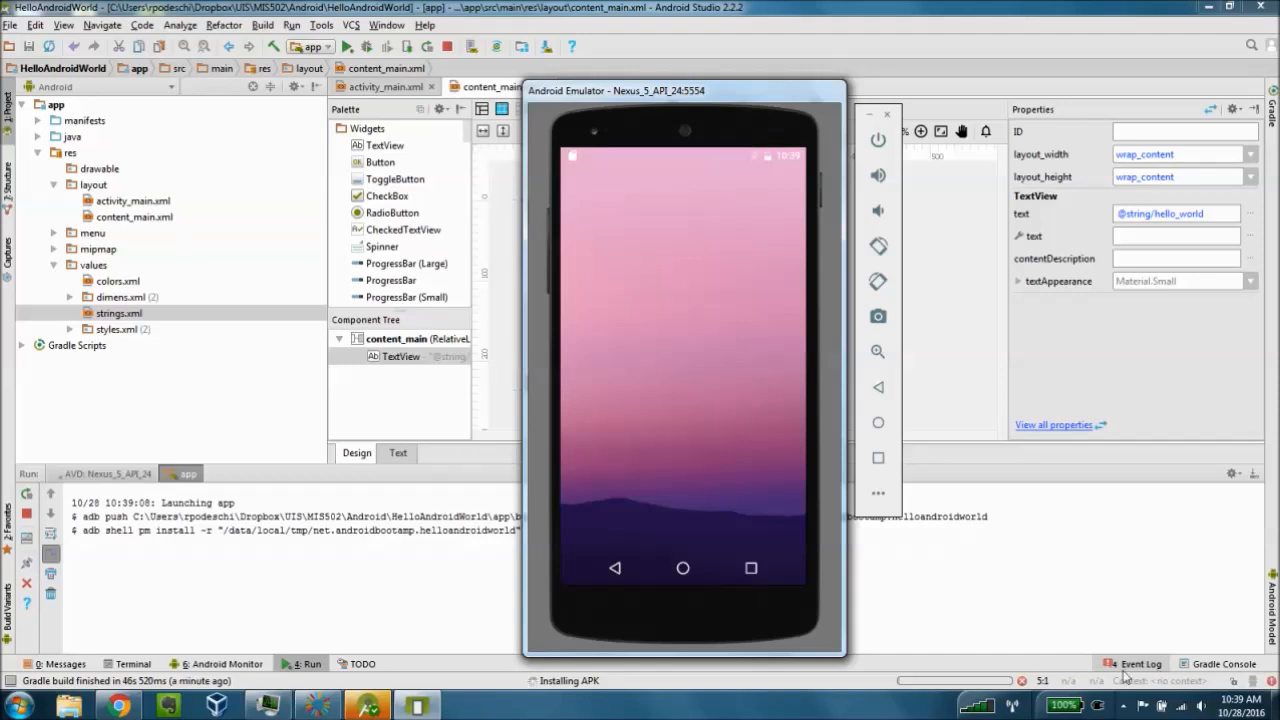
mouse_move(680, 620)
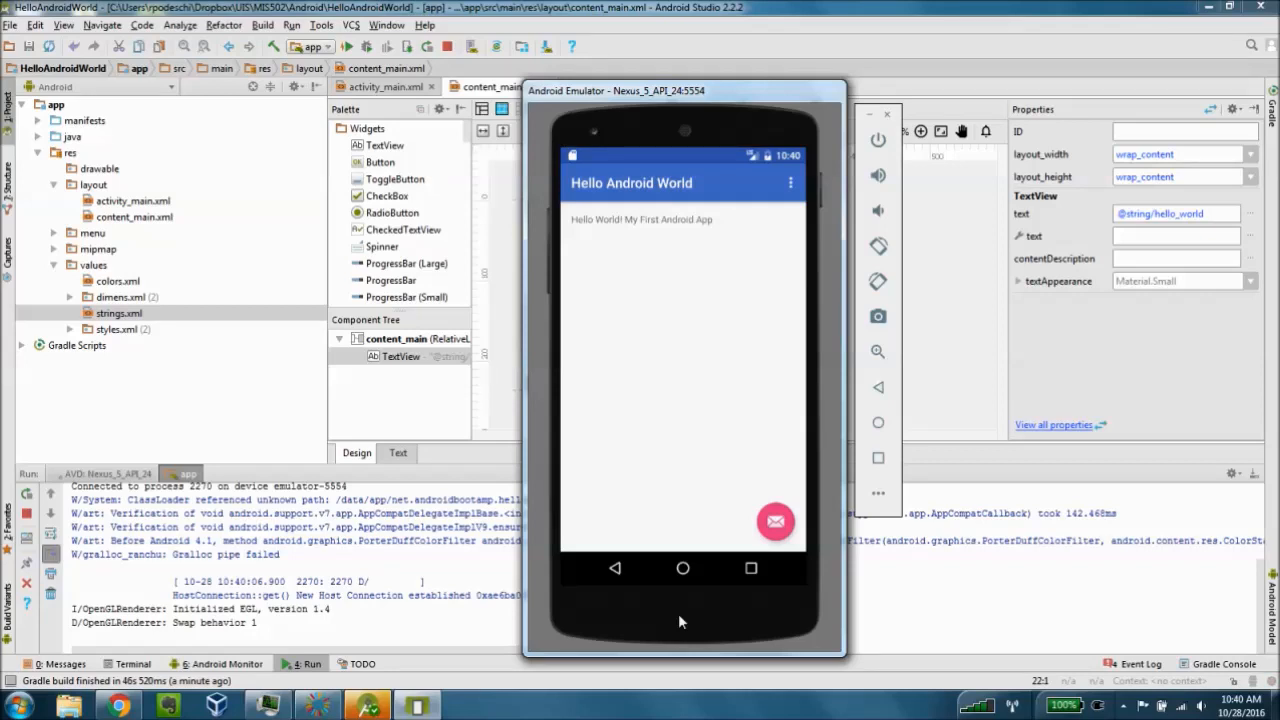
mouse_move(704, 516)
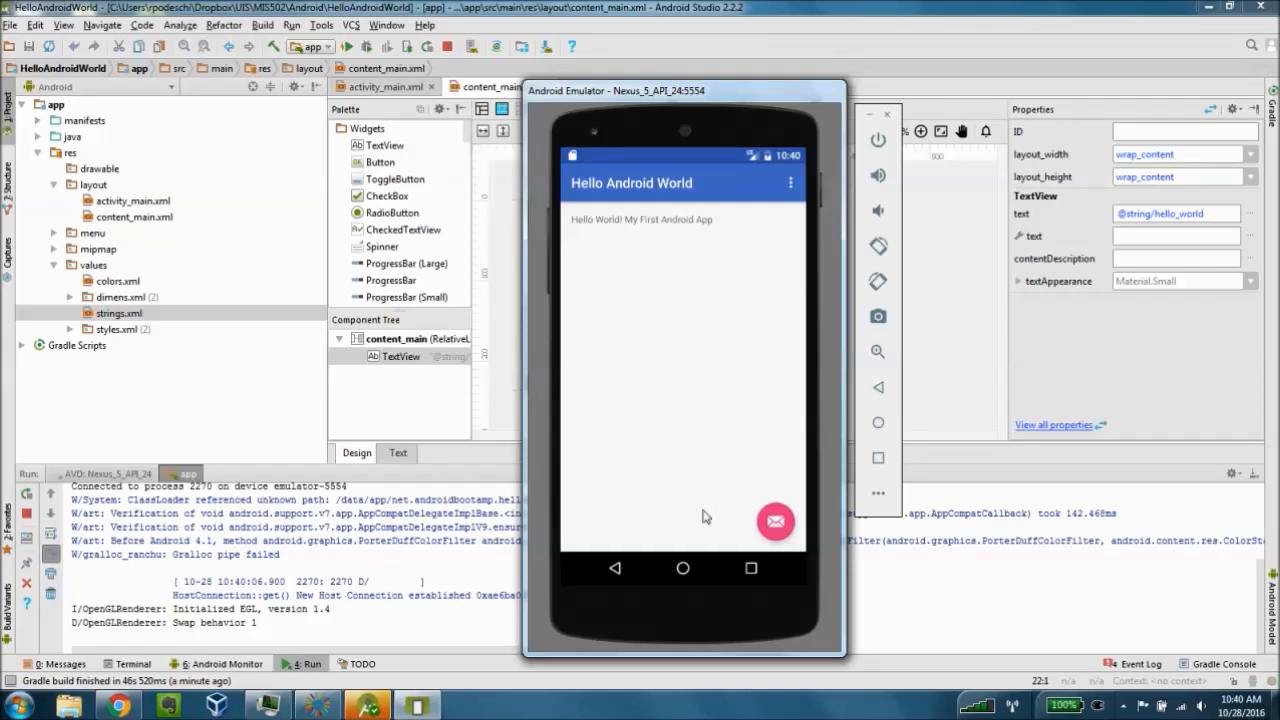
mouse_move(688, 378)
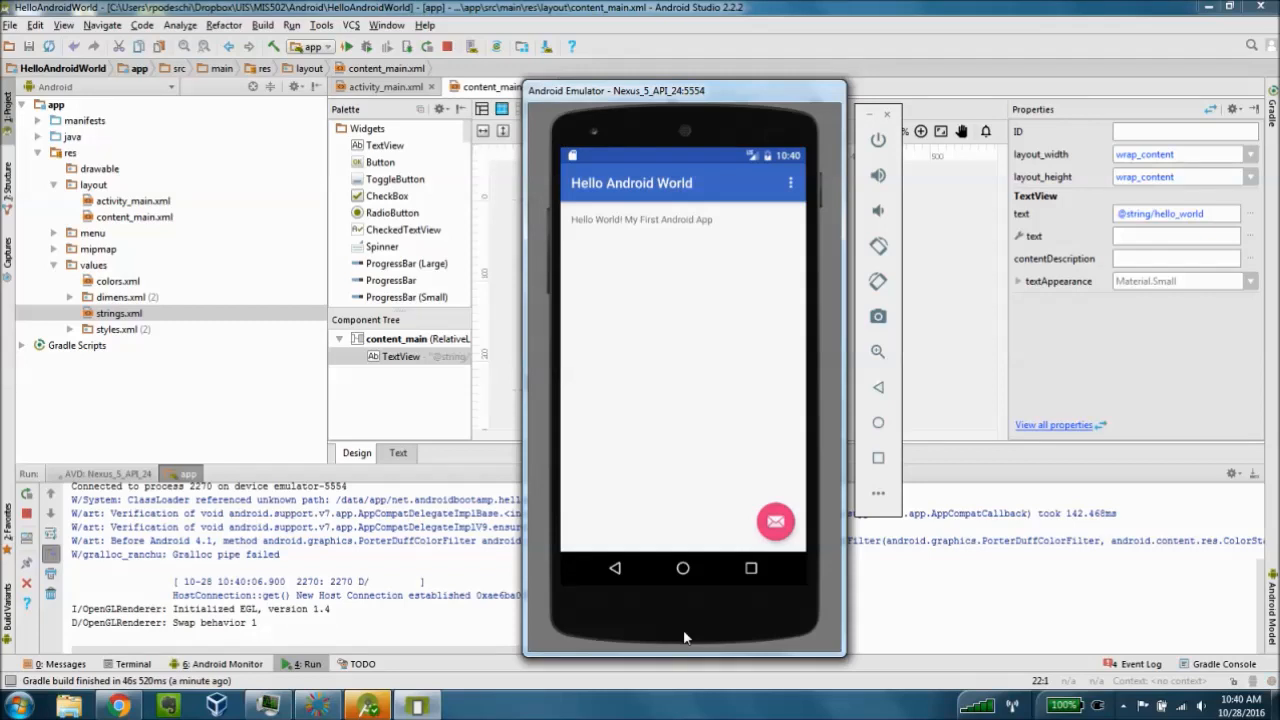
mouse_move(764, 332)
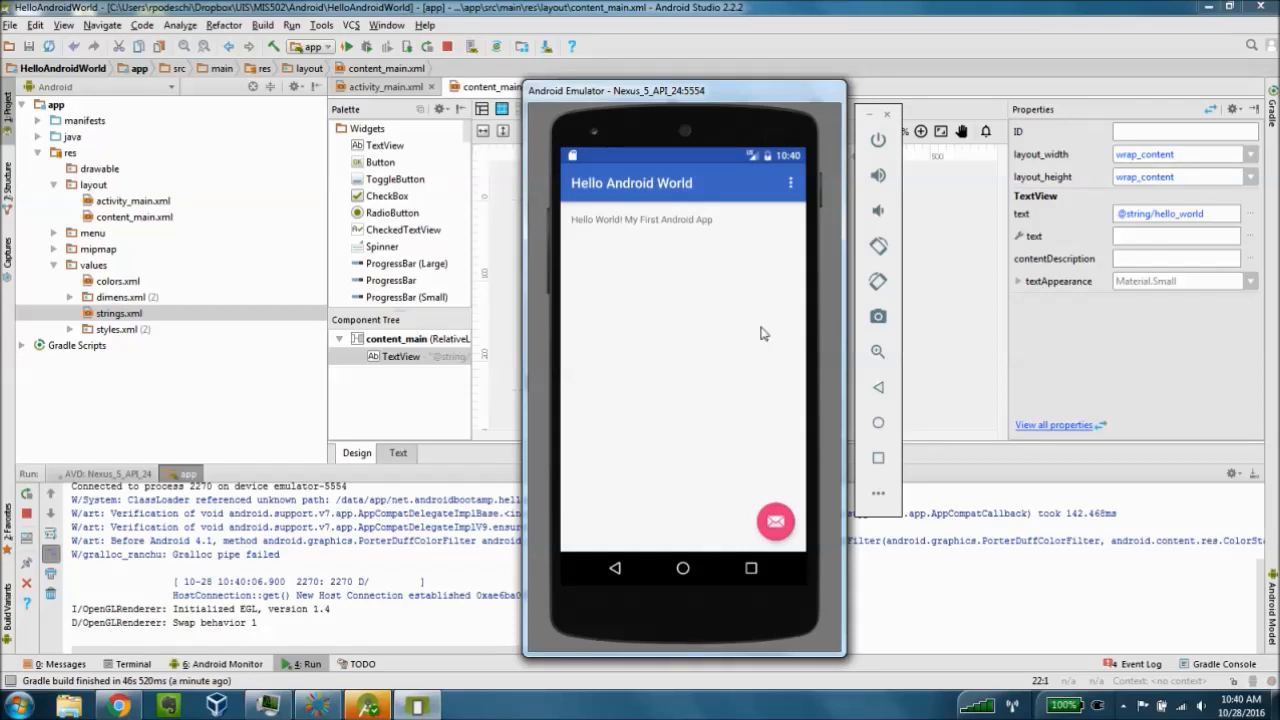
mouse_move(592, 234)
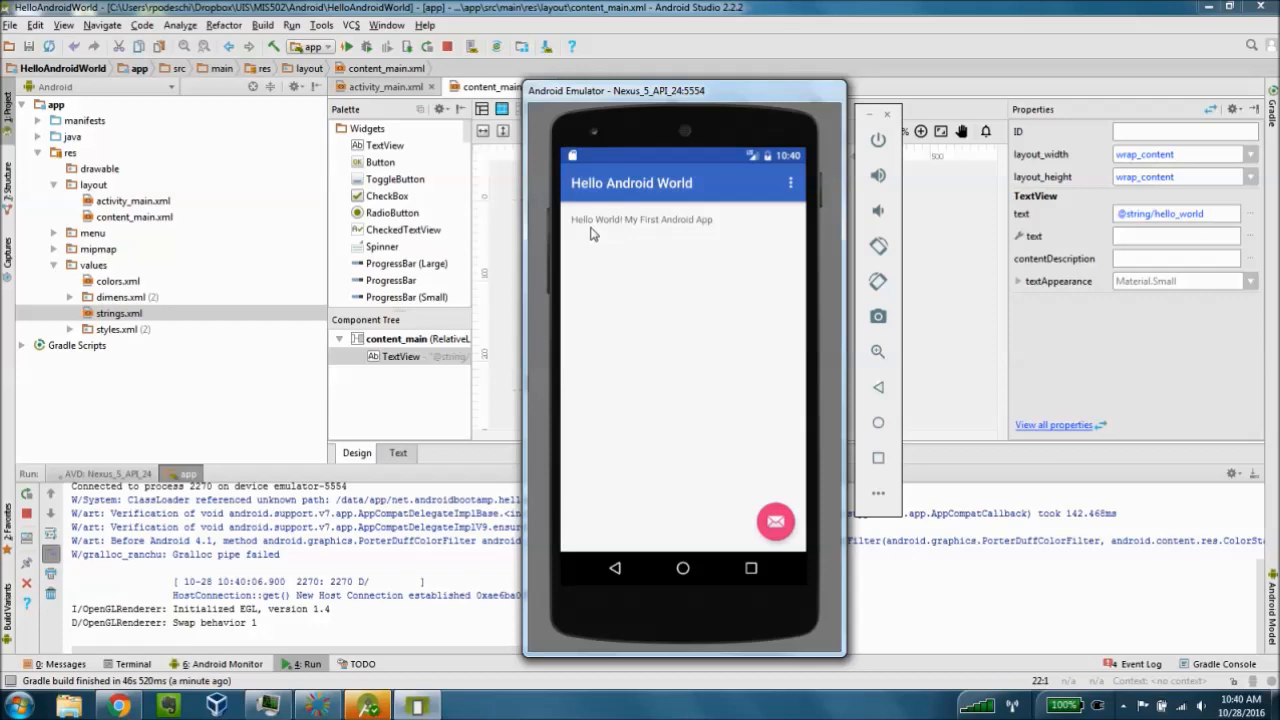
mouse_move(700, 232)
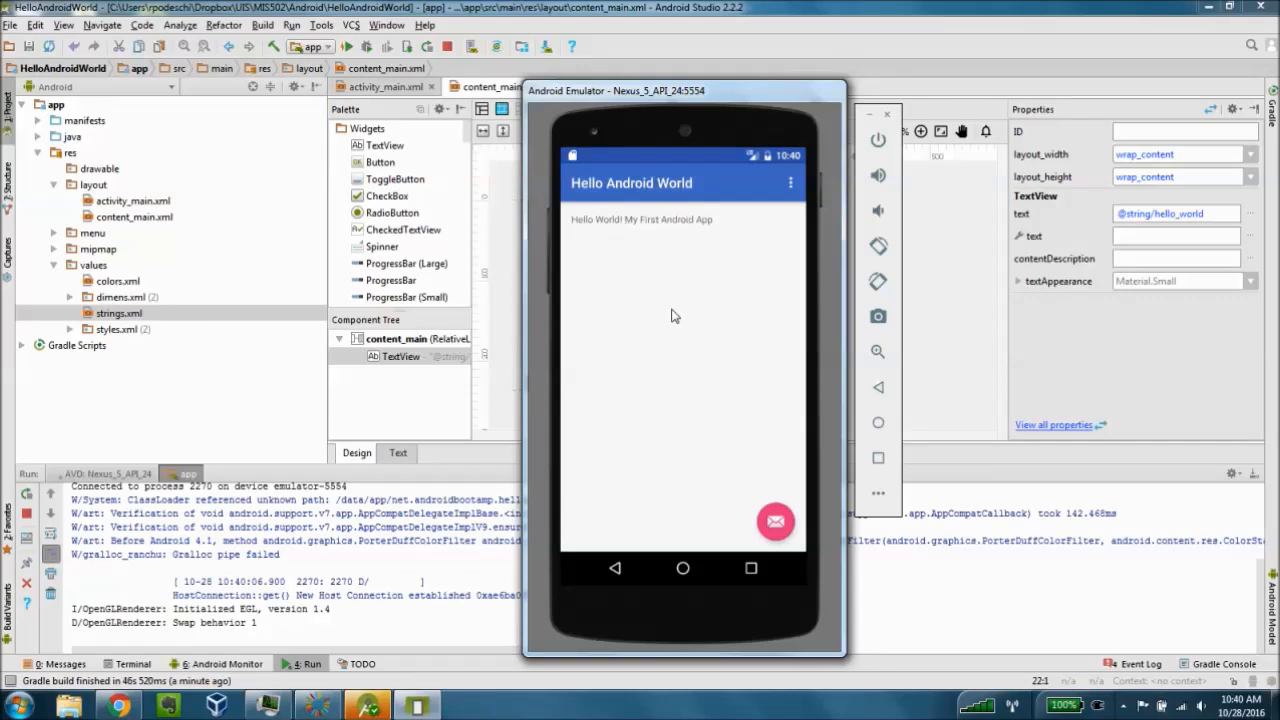
mouse_move(672, 418)
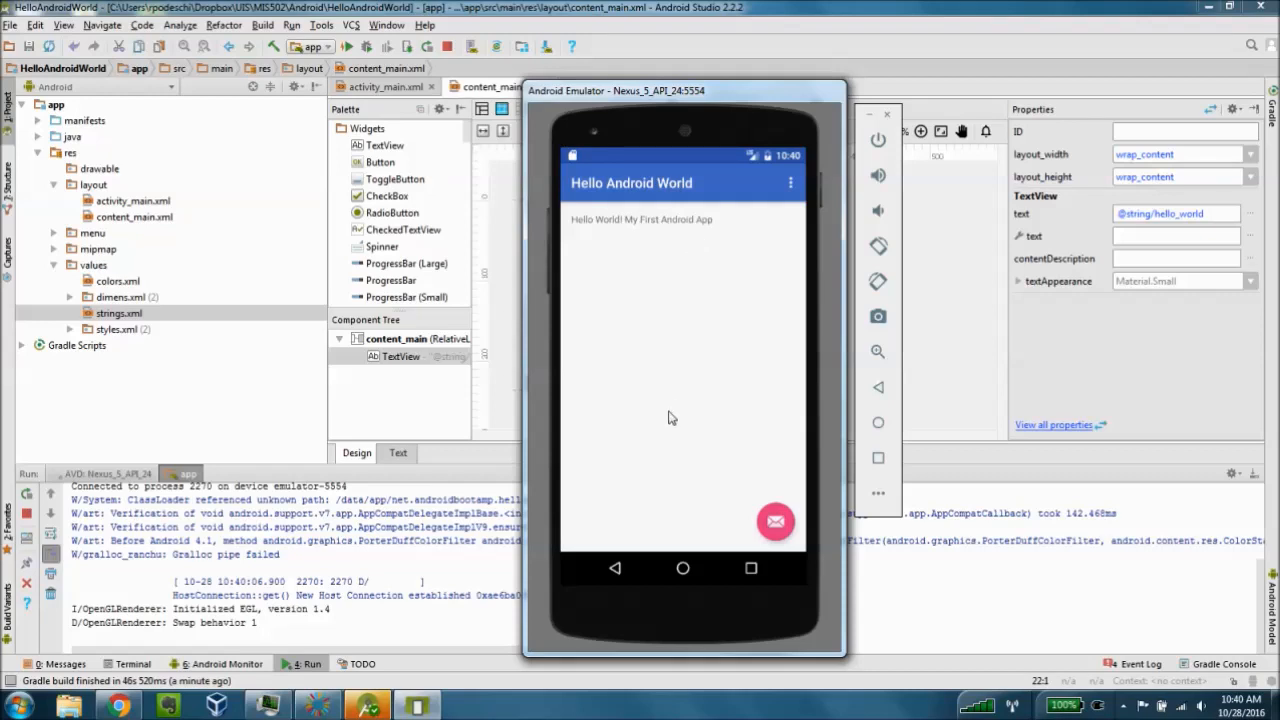
mouse_move(626, 300)
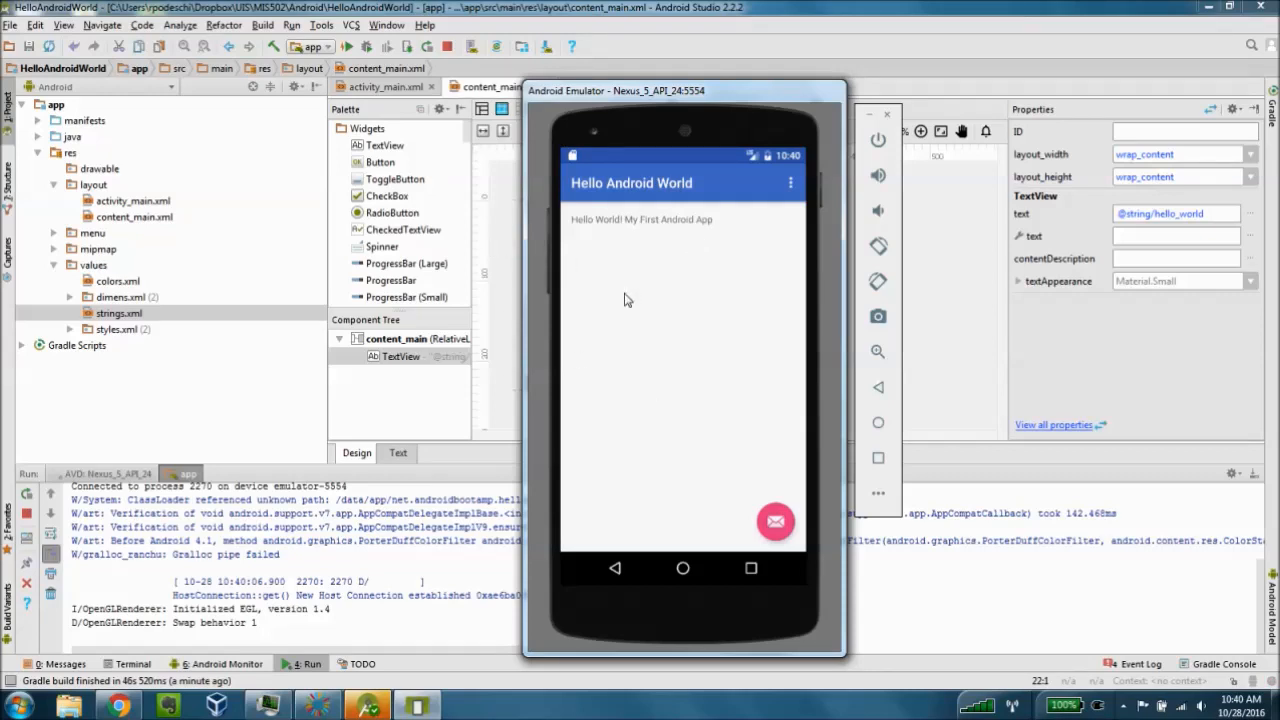
mouse_move(884, 300)
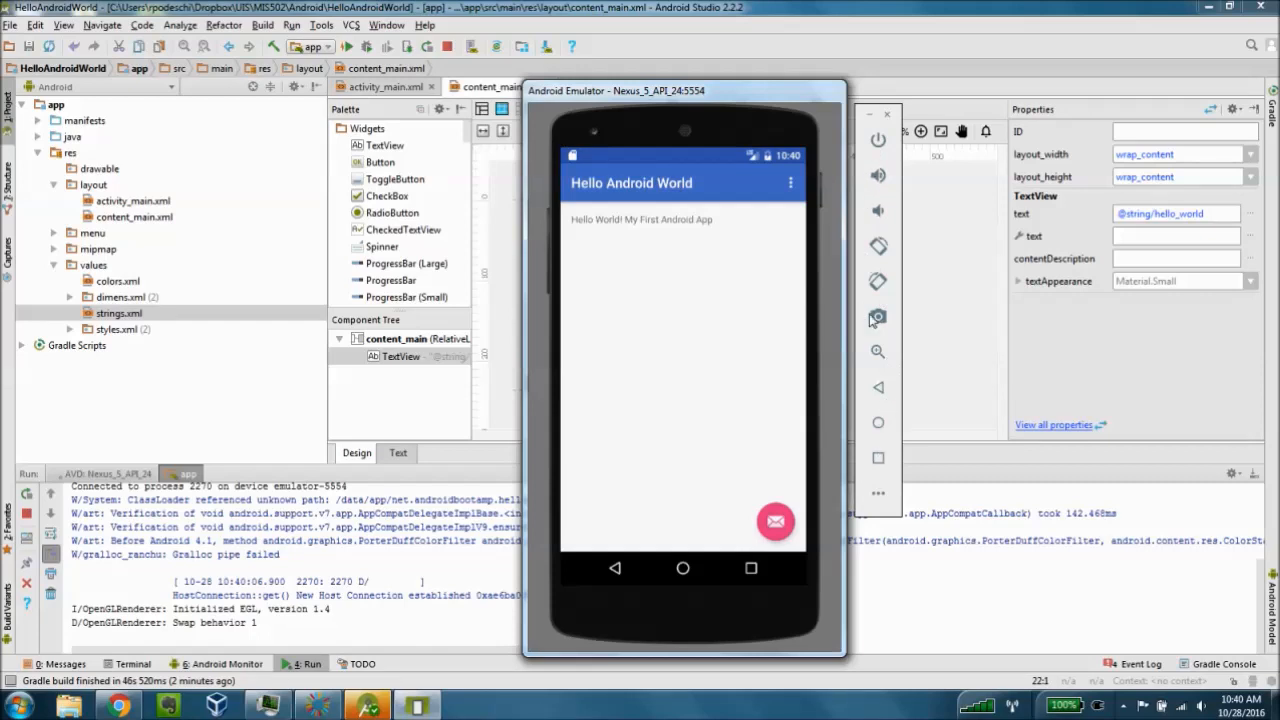
mouse_move(862, 430)
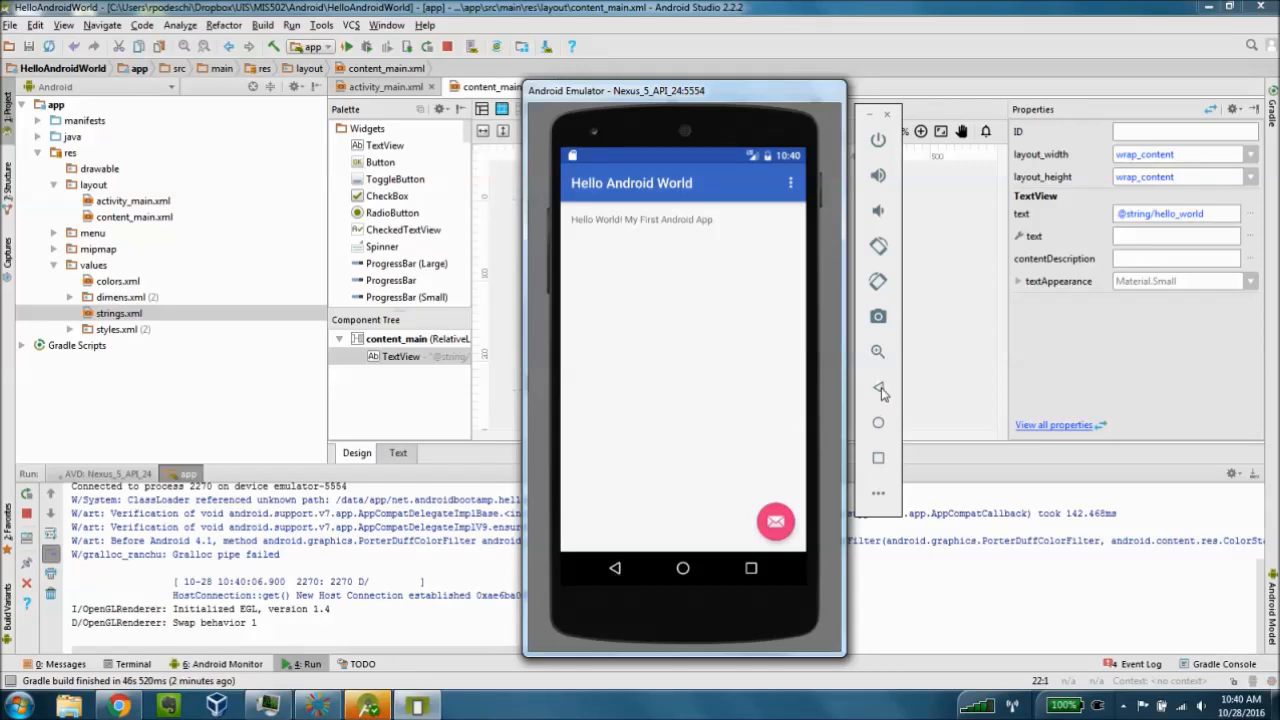
mouse_move(878, 140)
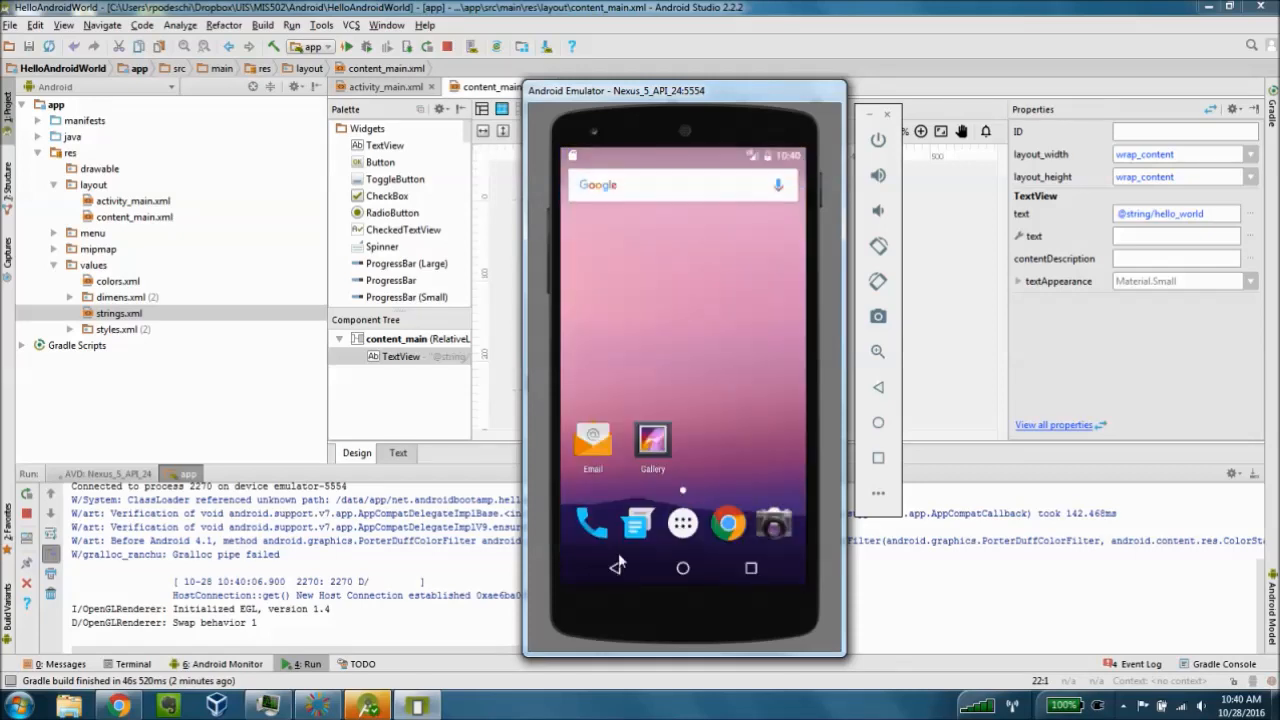
mouse_move(668, 476)
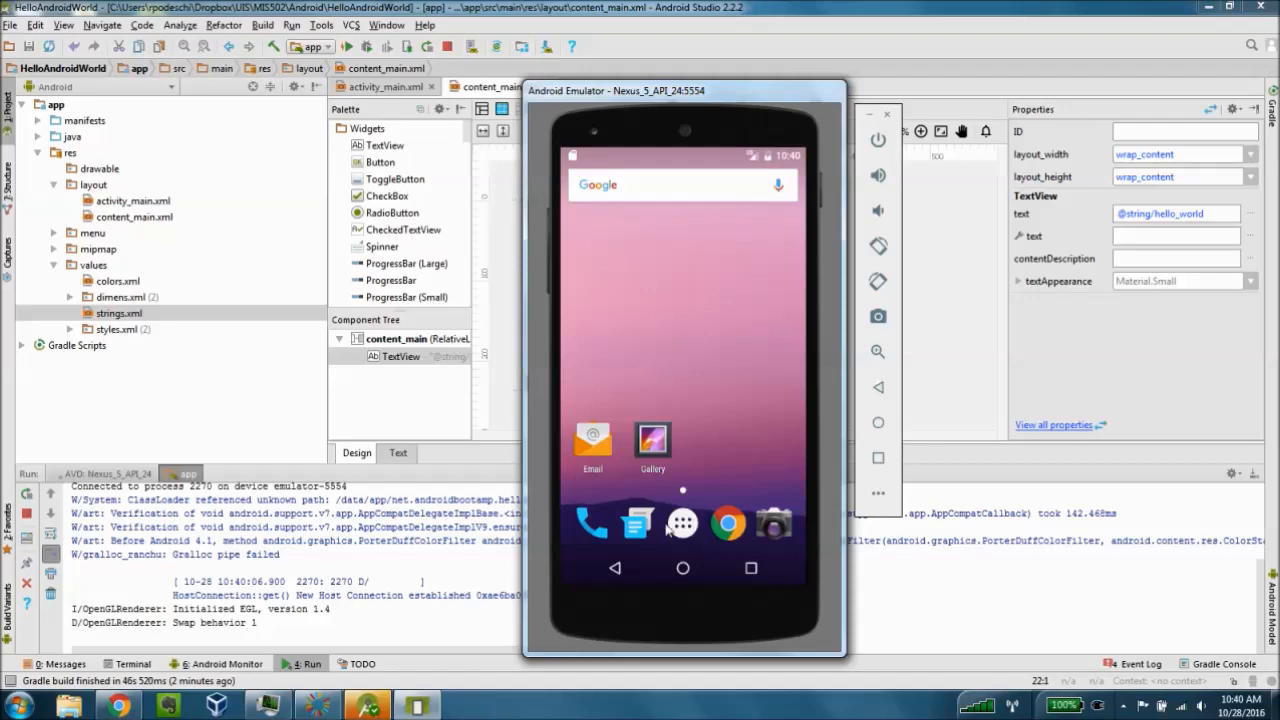
mouse_move(696, 260)
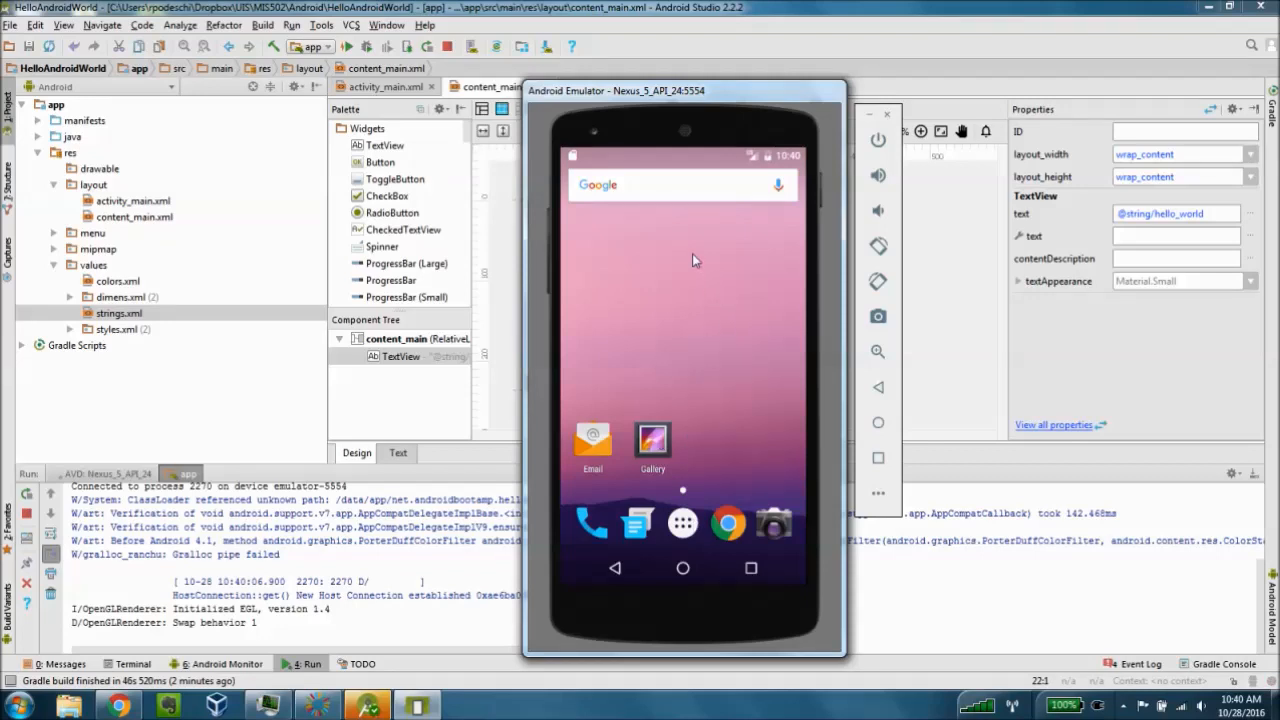
mouse_move(658, 330)
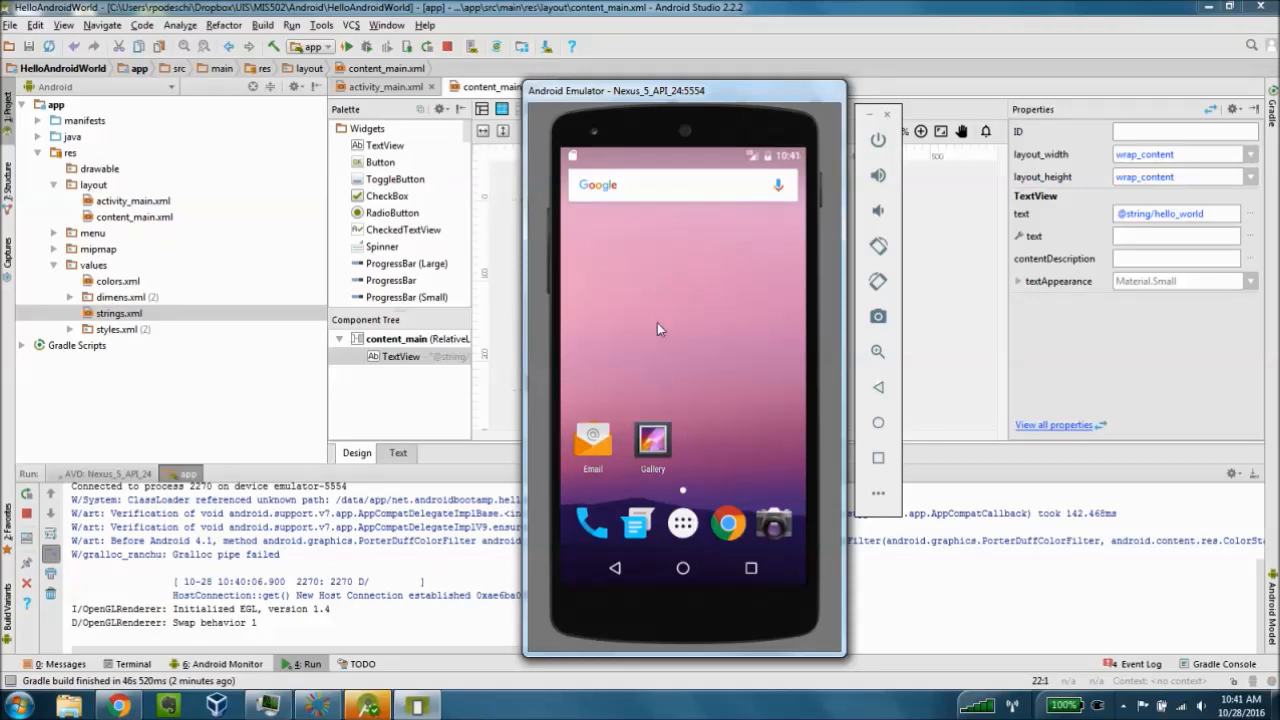
mouse_move(744, 236)
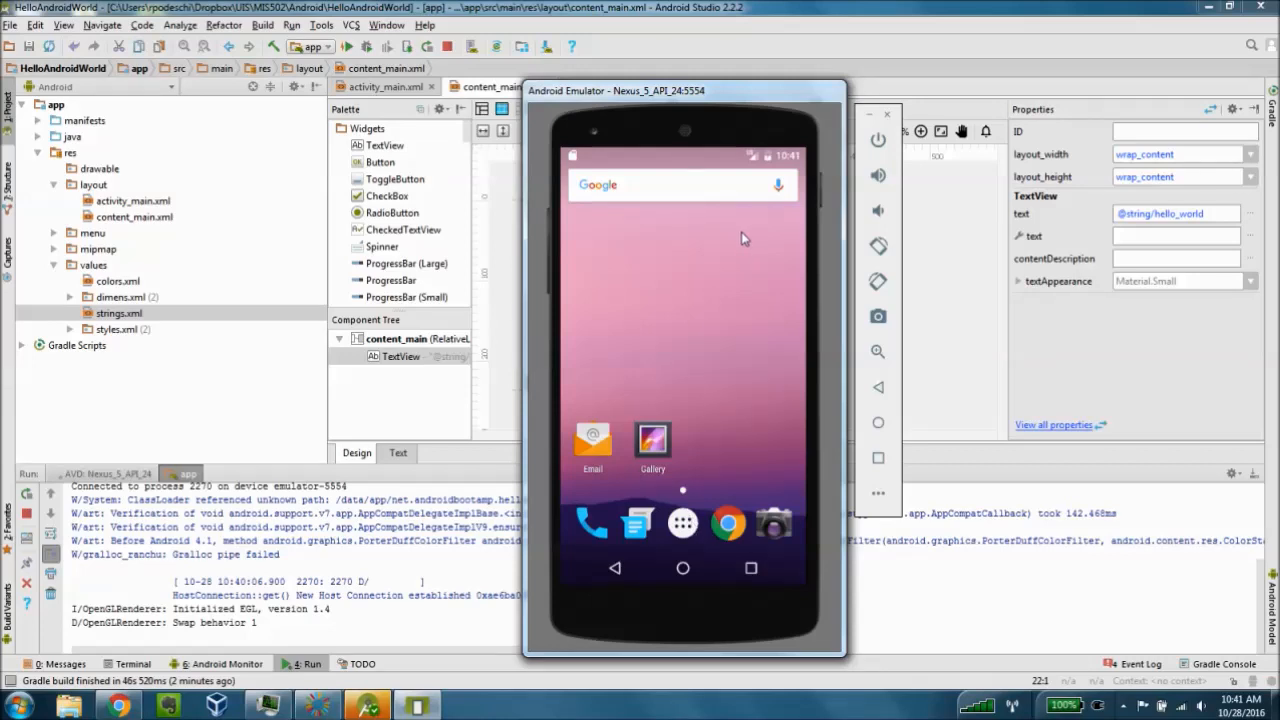
mouse_move(672, 318)
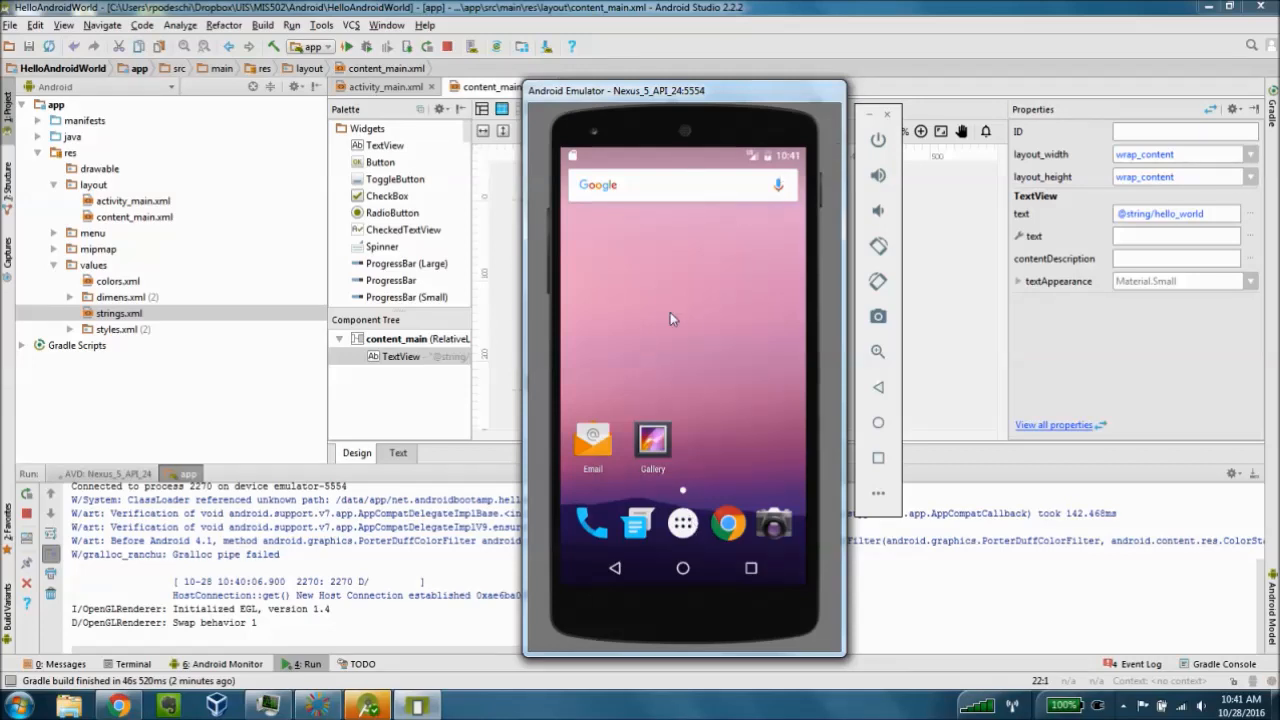
mouse_move(664, 276)
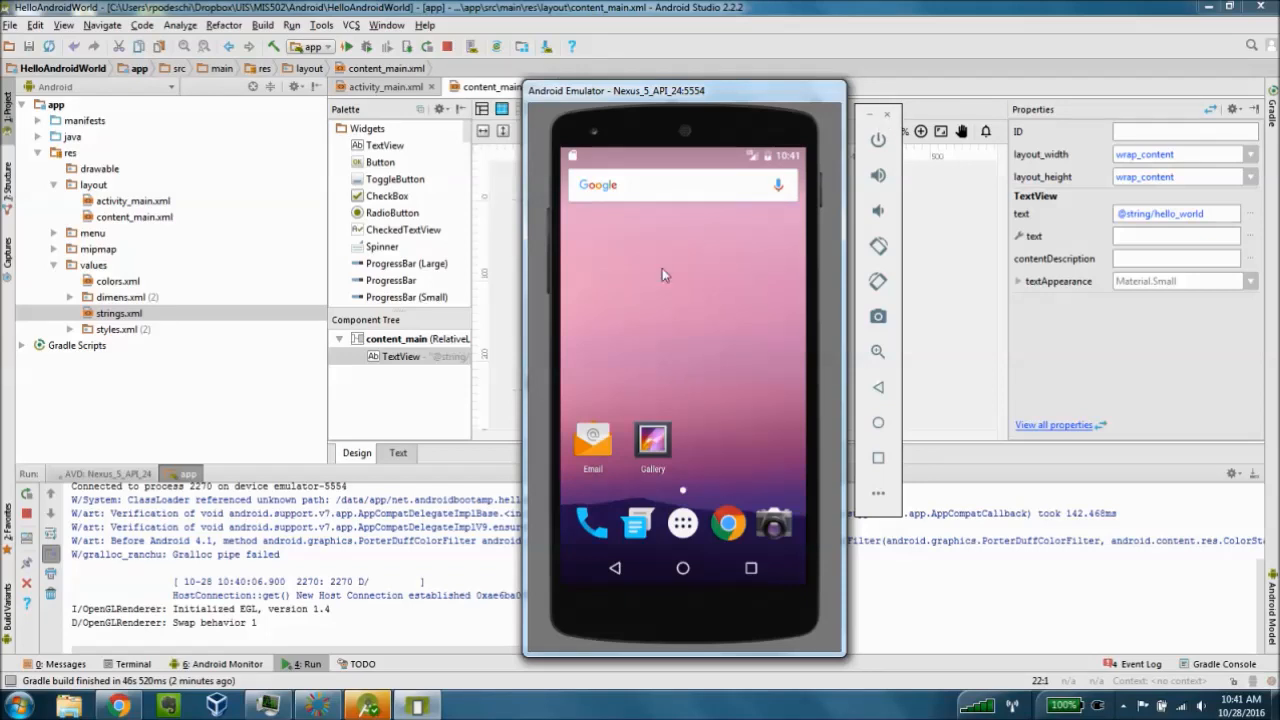
mouse_move(890, 120)
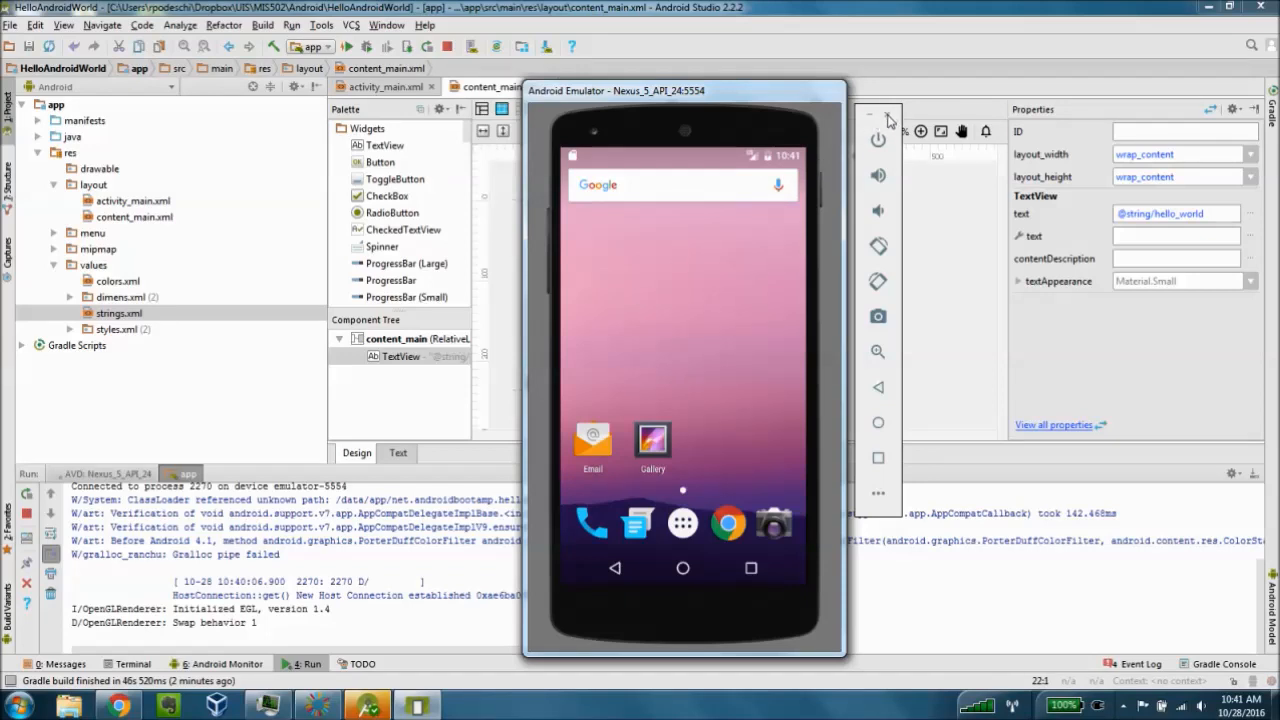
mouse_move(868, 114)
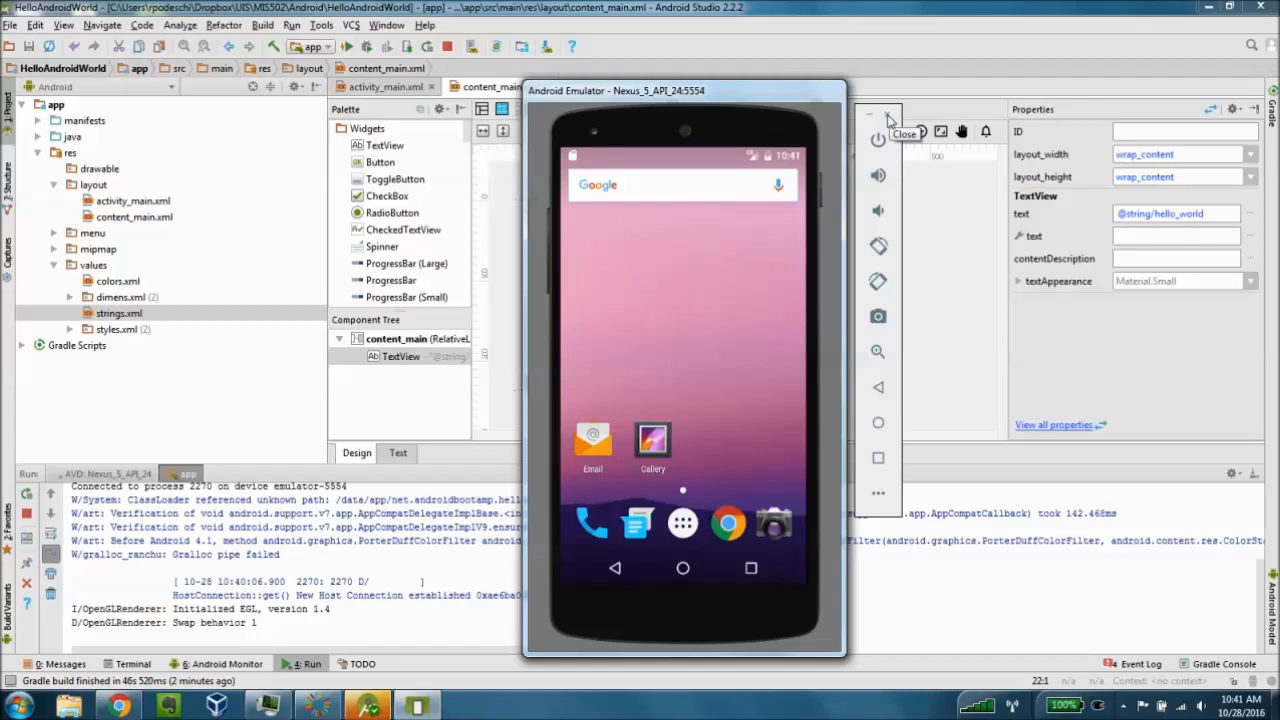
- Shut down the running emulator
click(888, 114)
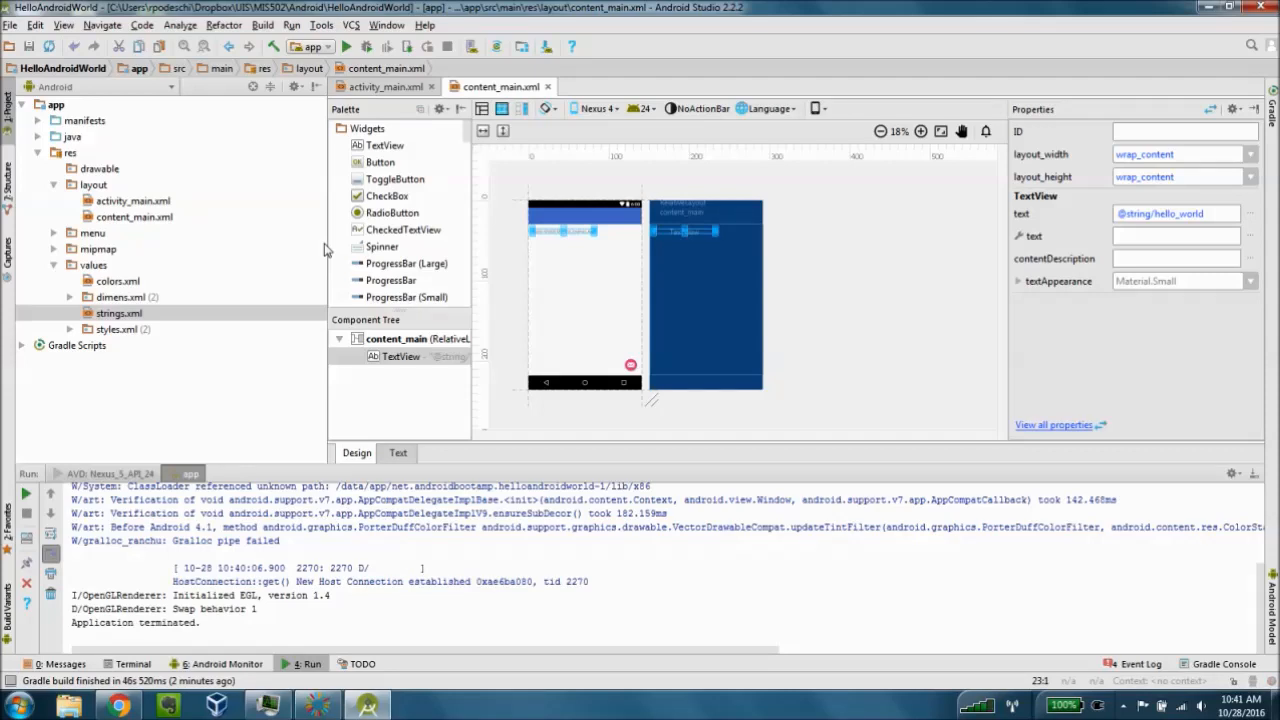
mouse_move(296, 252)
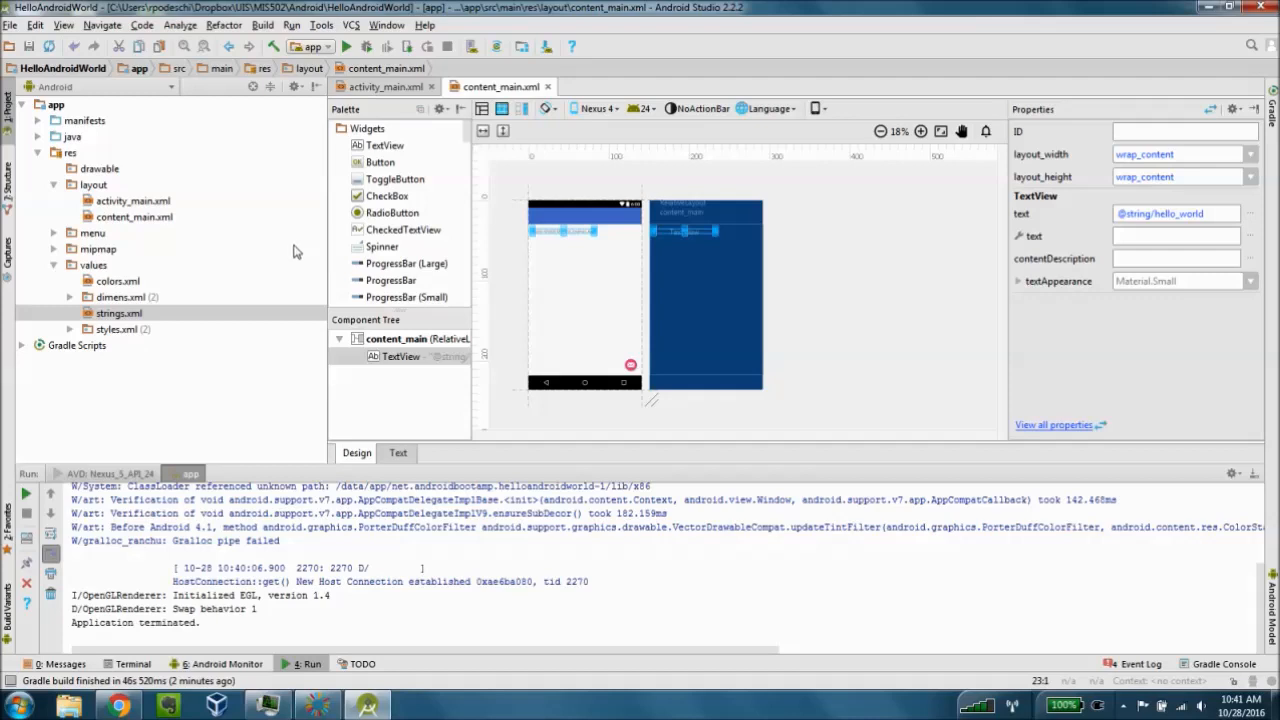